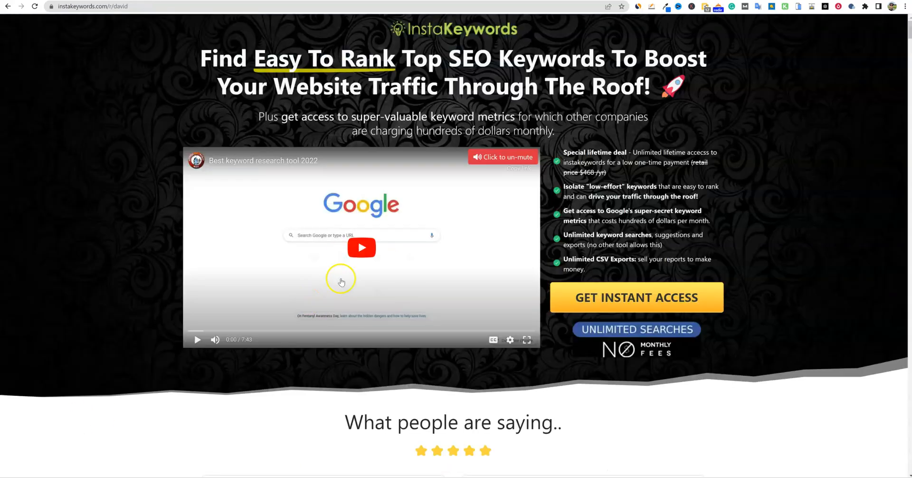
pyautogui.moveTo(419, 251)
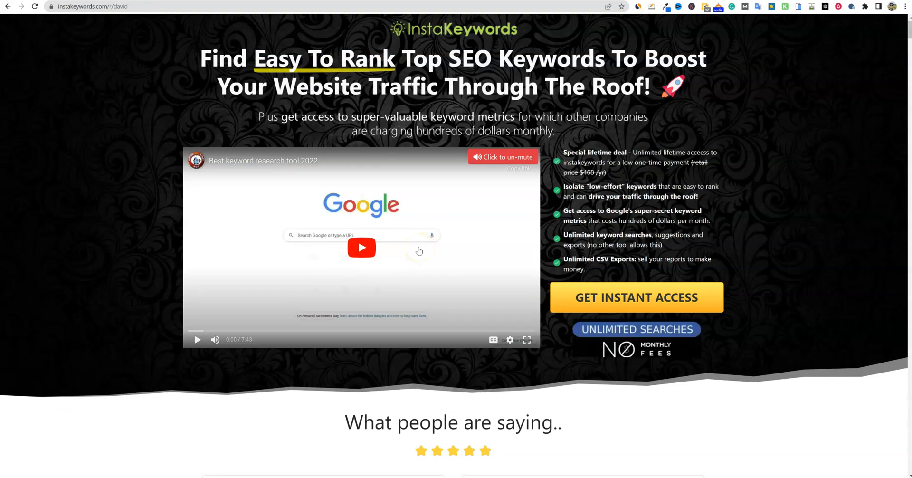
pyautogui.moveTo(475, 197)
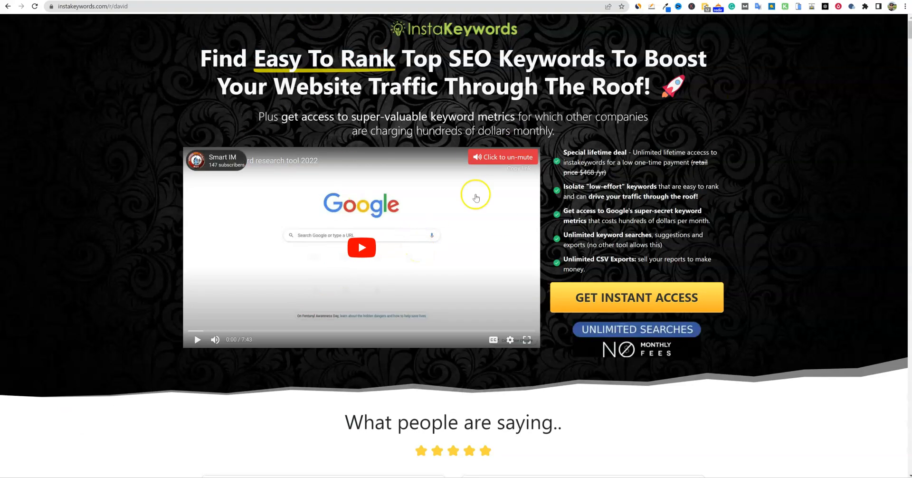
# Scroll to InstaKeywords' $67 lifetime deal and 30-day guarantee, then launch the keyword tool
pyautogui.scroll(-3)
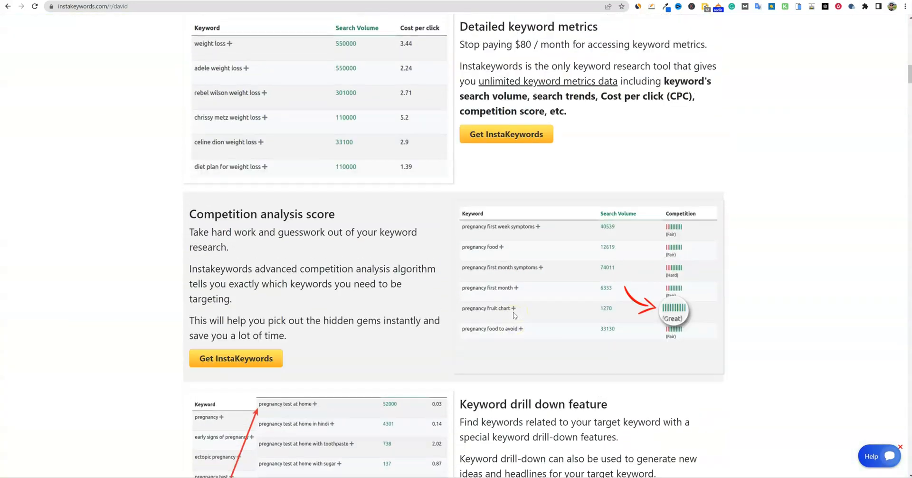
pyautogui.scroll(-3)
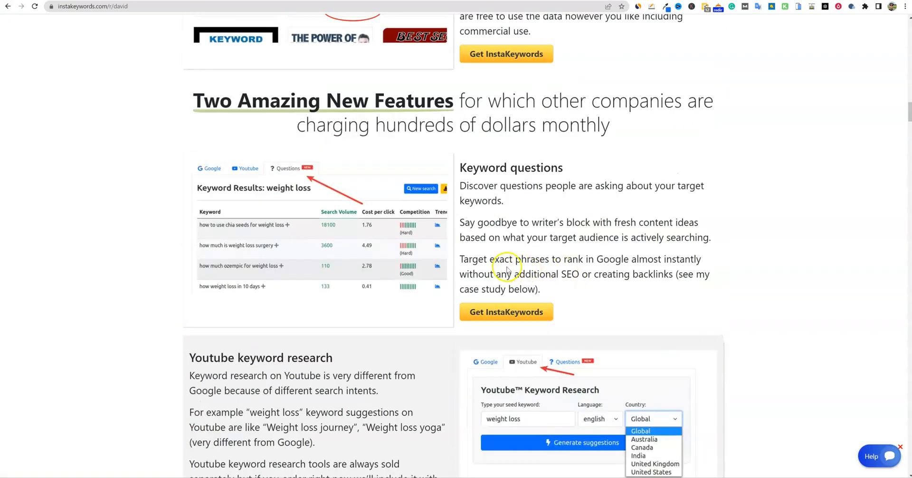
pyautogui.scroll(-3)
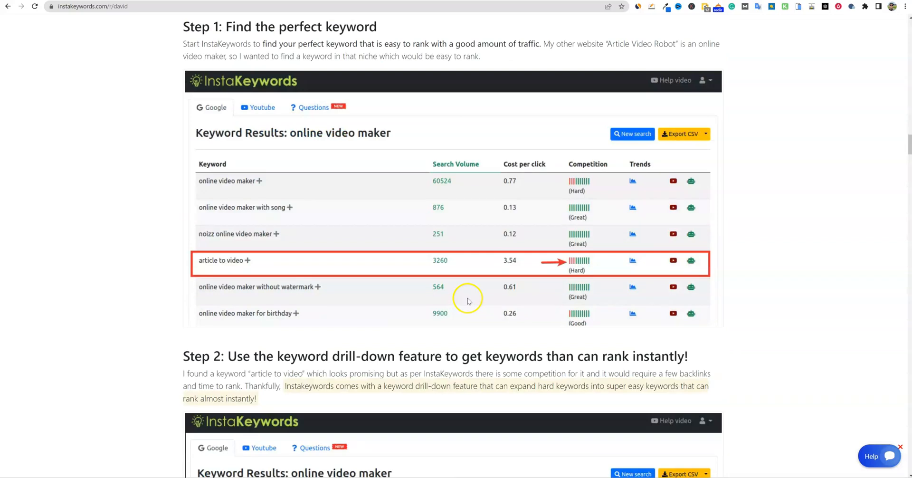
pyautogui.scroll(-3)
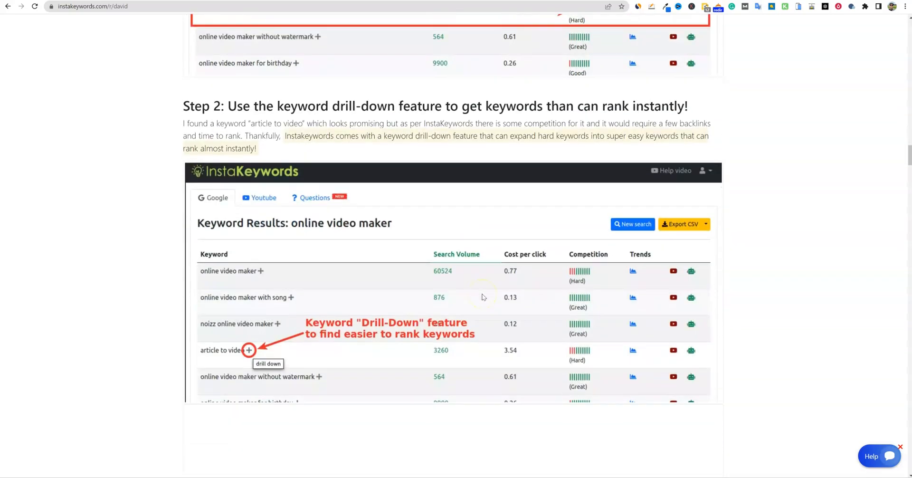
pyautogui.scroll(-3)
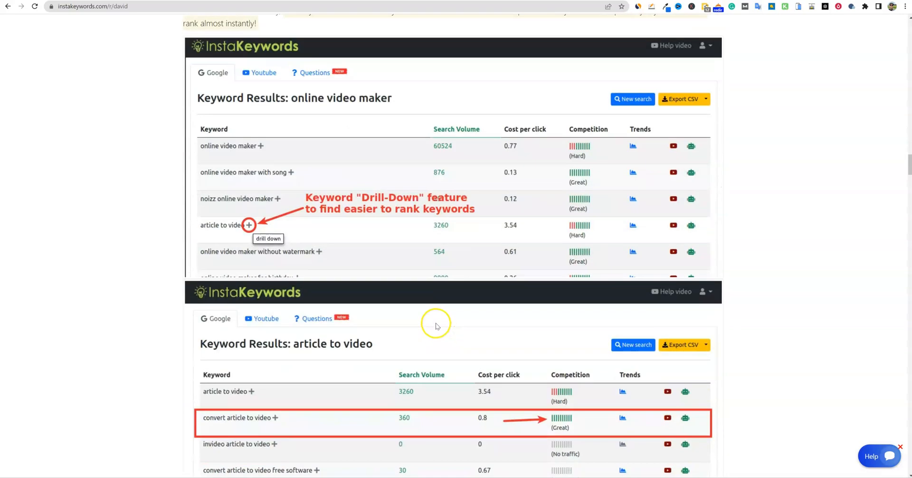
pyautogui.moveTo(437, 326)
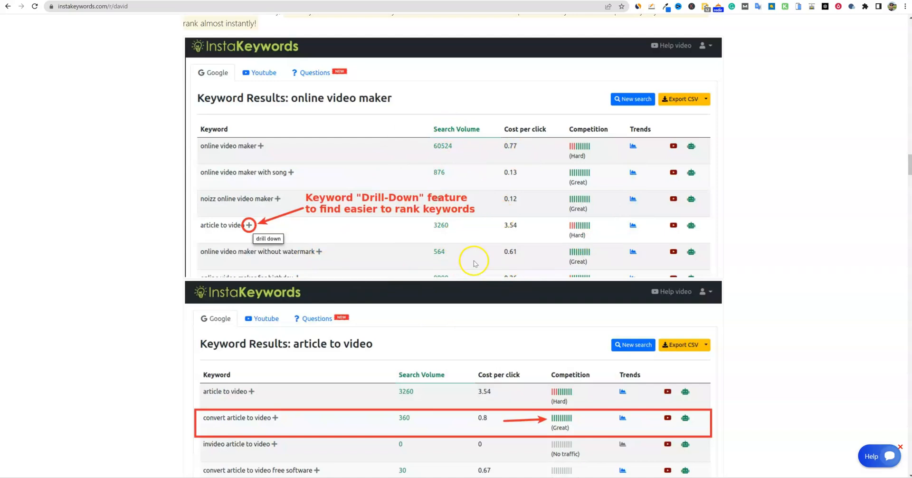
pyautogui.moveTo(470, 265)
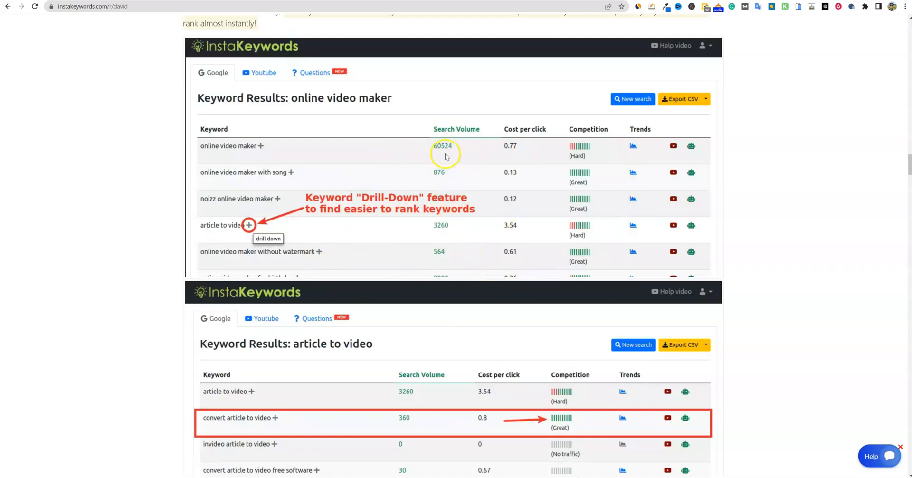
pyautogui.moveTo(435, 252)
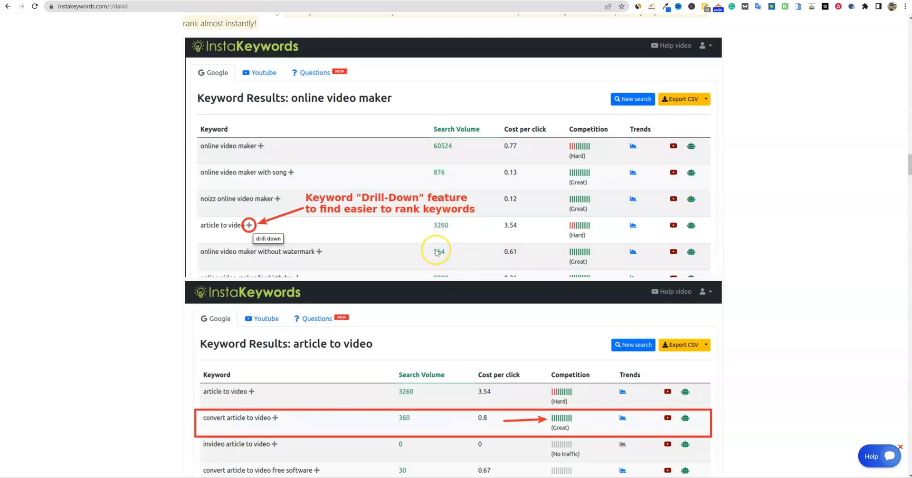
pyautogui.moveTo(438, 244)
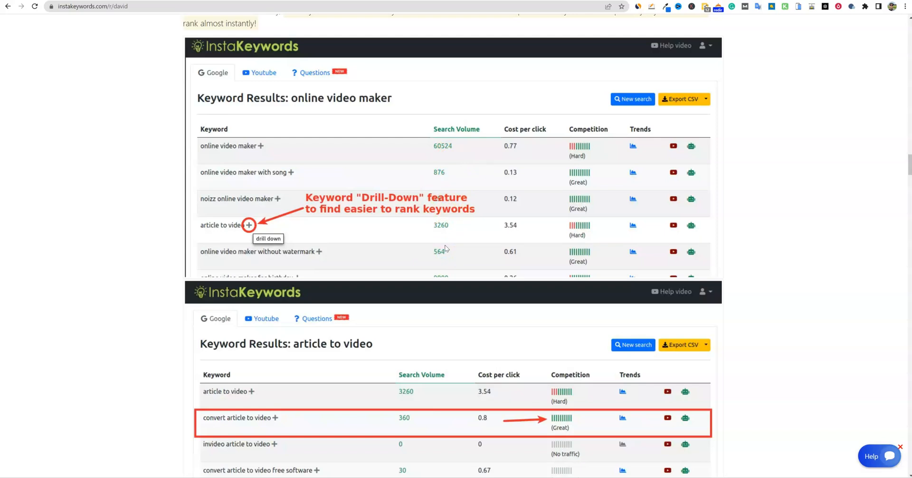
pyautogui.moveTo(546, 220)
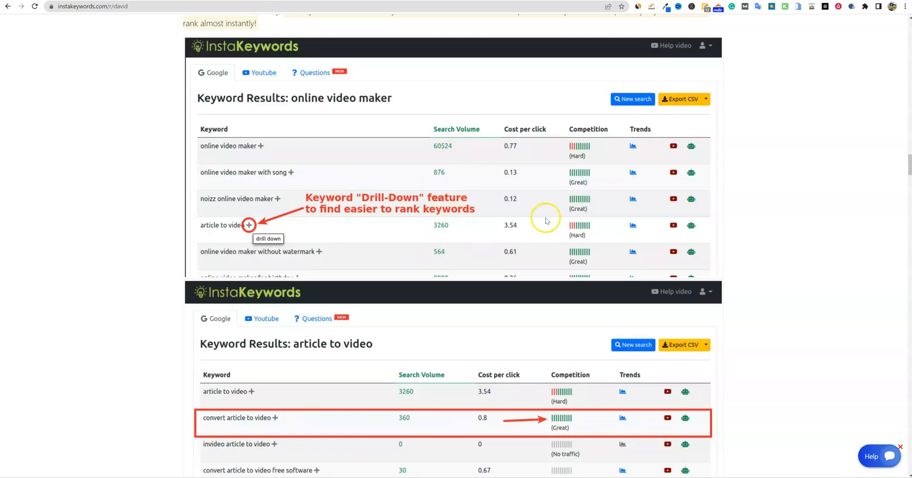
pyautogui.moveTo(604, 138)
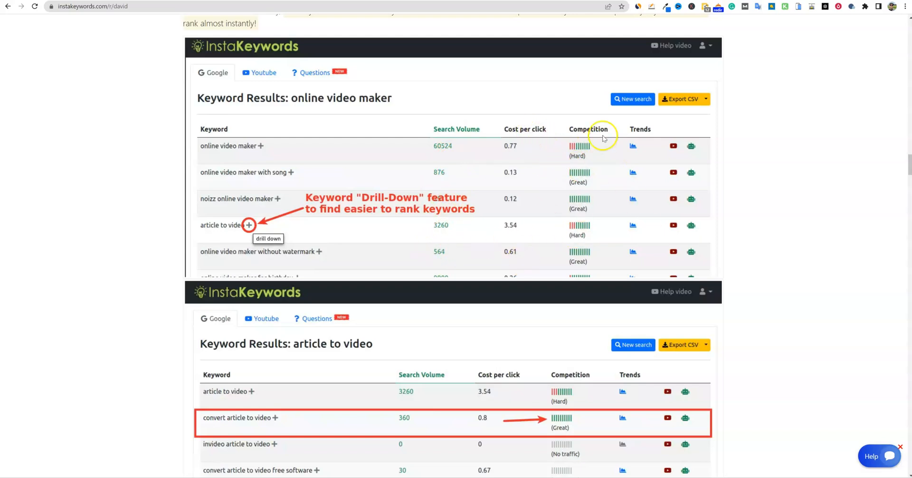
pyautogui.scroll(-3)
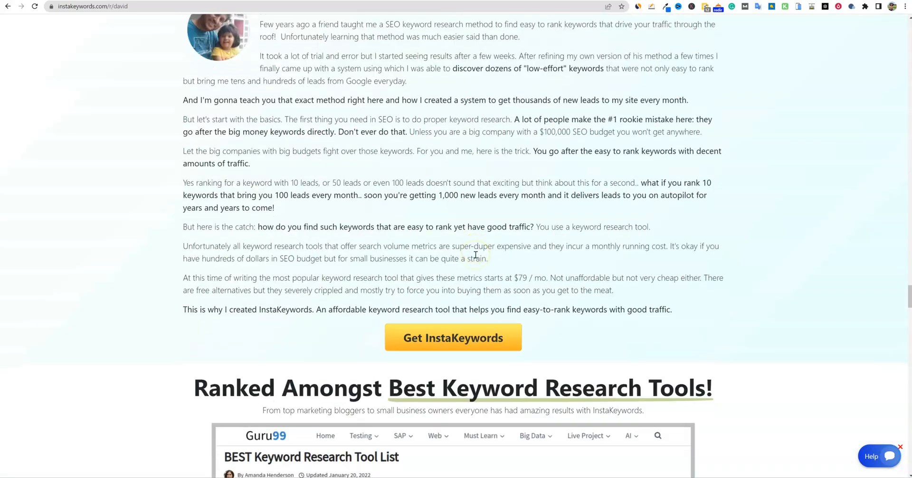
pyautogui.scroll(-3)
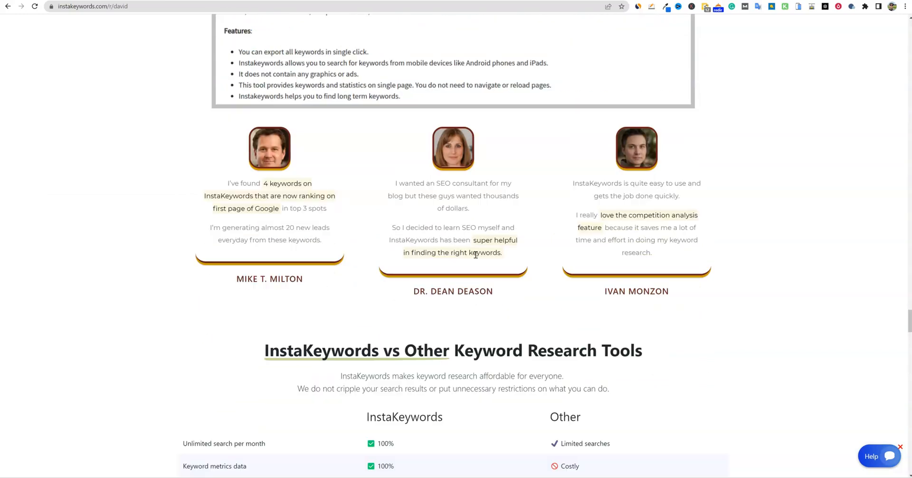
pyautogui.scroll(-3)
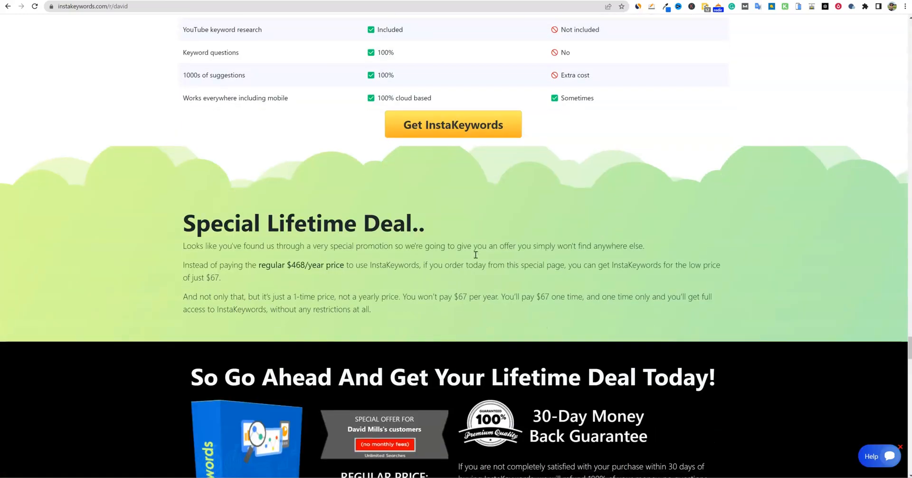
pyautogui.scroll(-3)
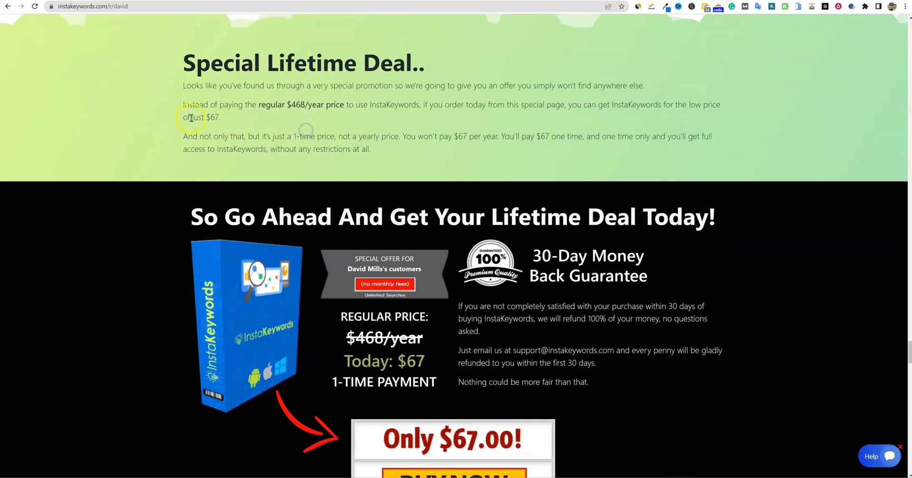
pyautogui.scroll(-3)
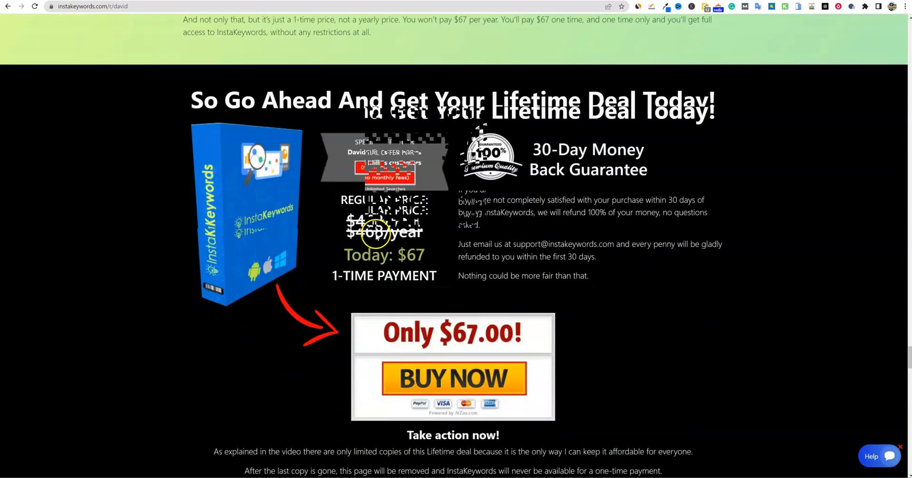
pyautogui.scroll(-3)
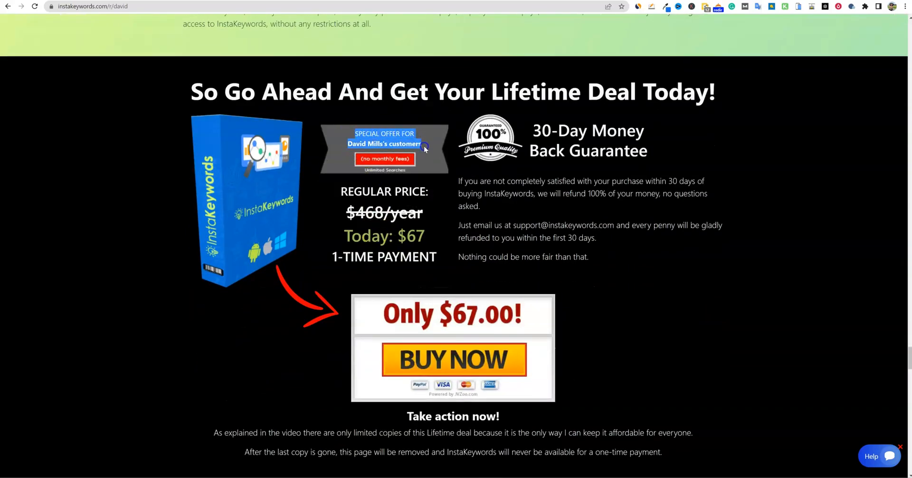
pyautogui.scroll(-3)
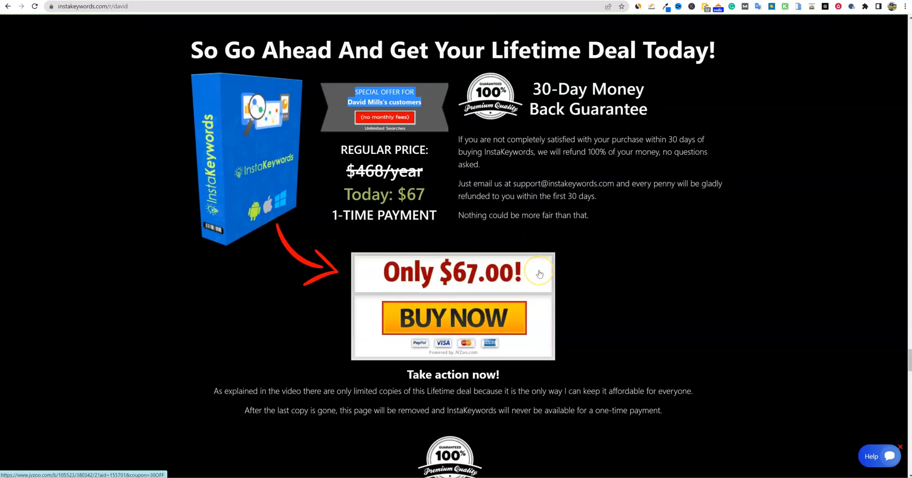
pyautogui.moveTo(610, 208)
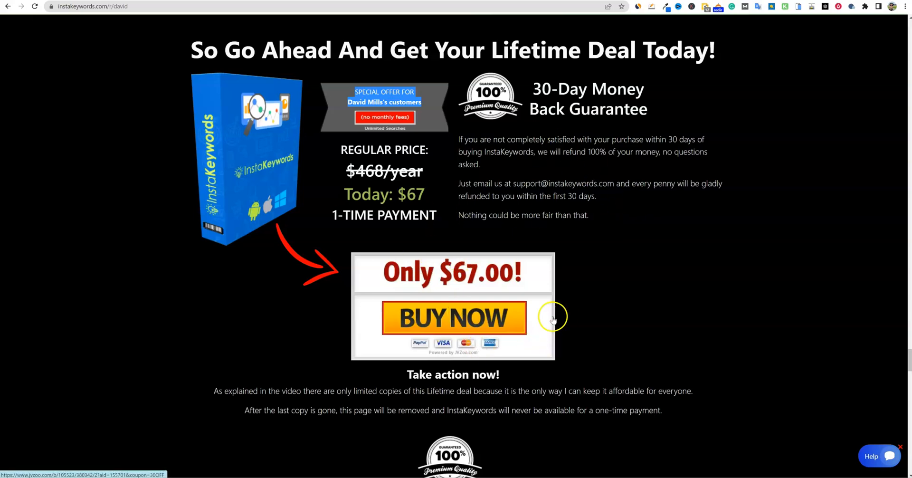
pyautogui.moveTo(628, 331)
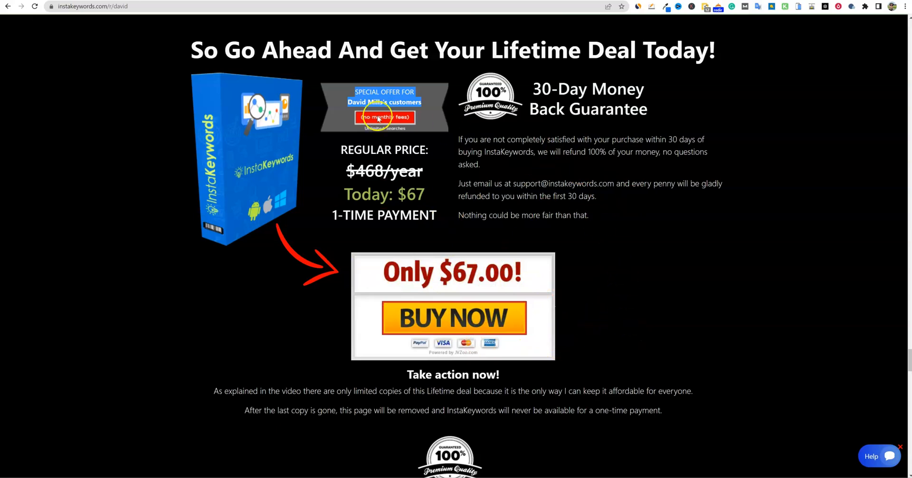
pyautogui.moveTo(713, 278)
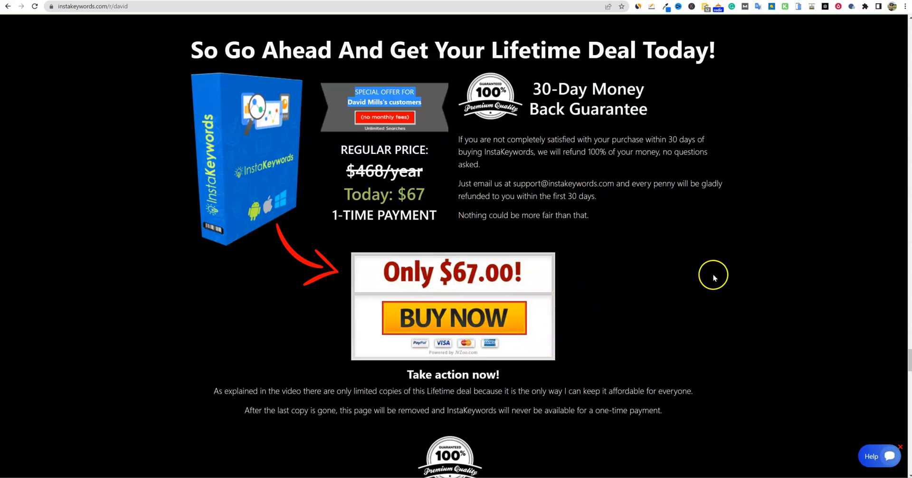
pyautogui.moveTo(602, 251)
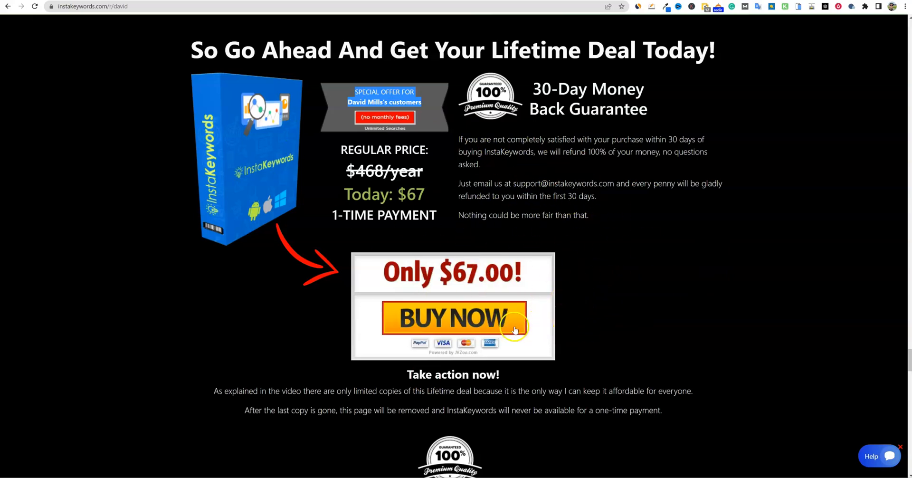
pyautogui.scroll(-3)
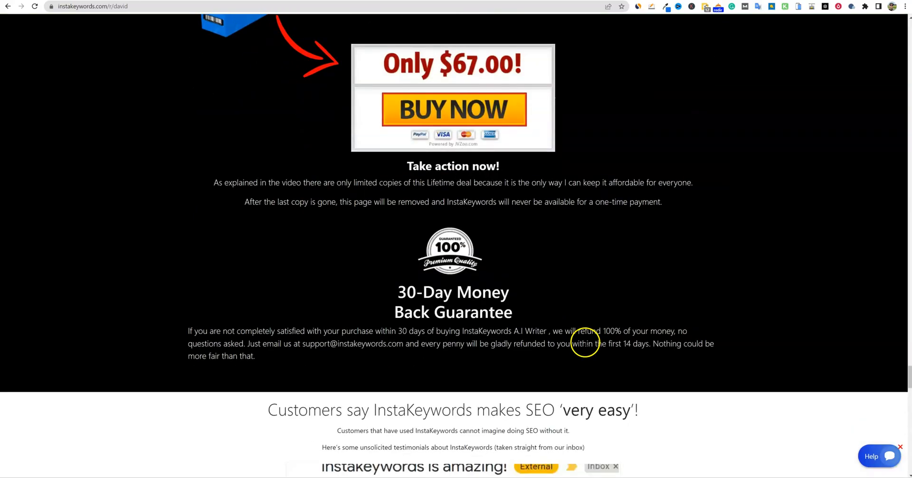
pyautogui.scroll(3)
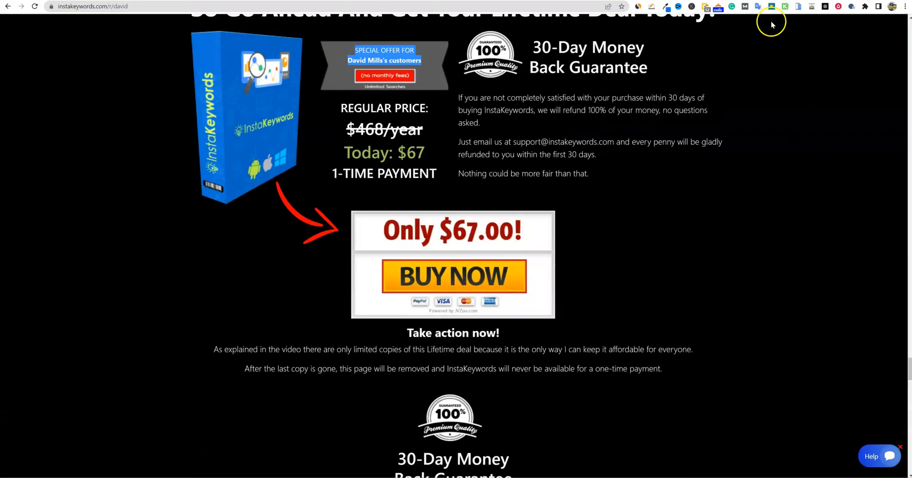
pyautogui.moveTo(724, 86)
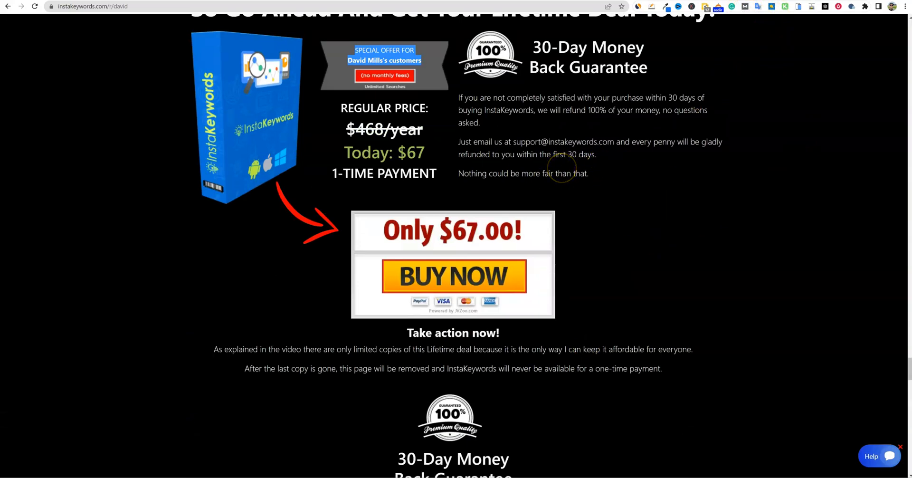
pyautogui.moveTo(588, 194)
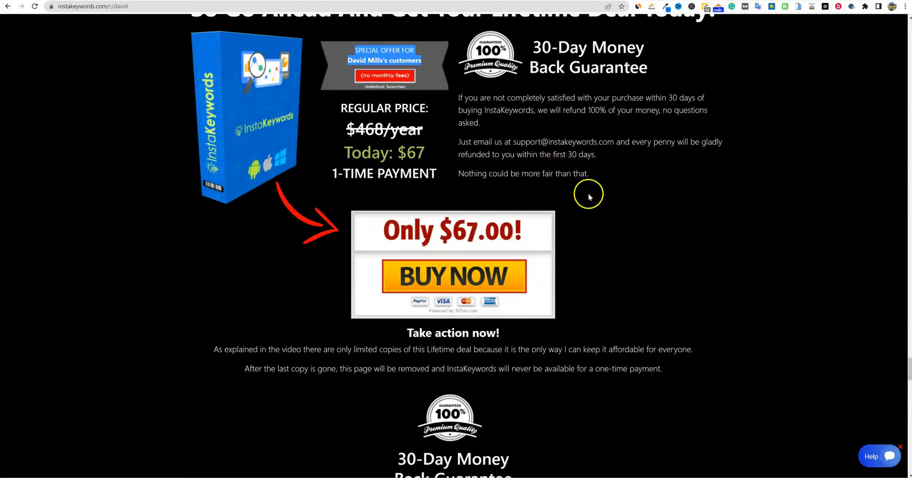
pyautogui.moveTo(669, 77)
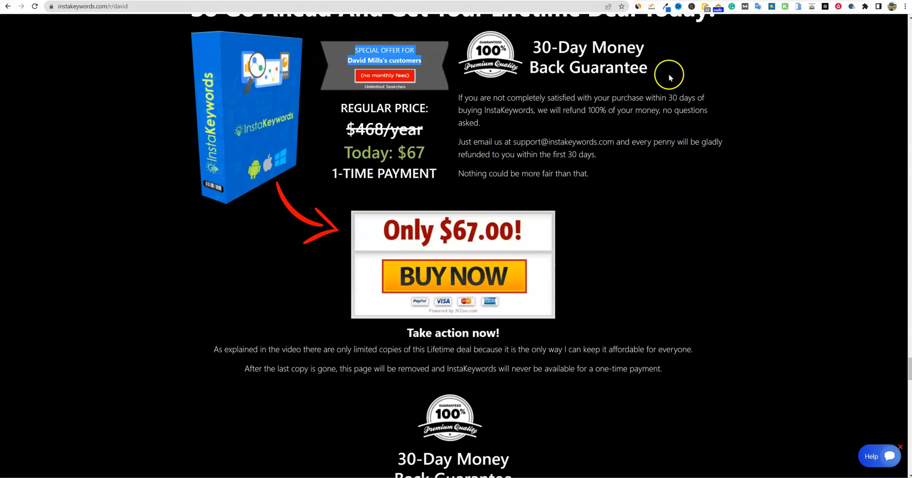
pyautogui.moveTo(750, 6)
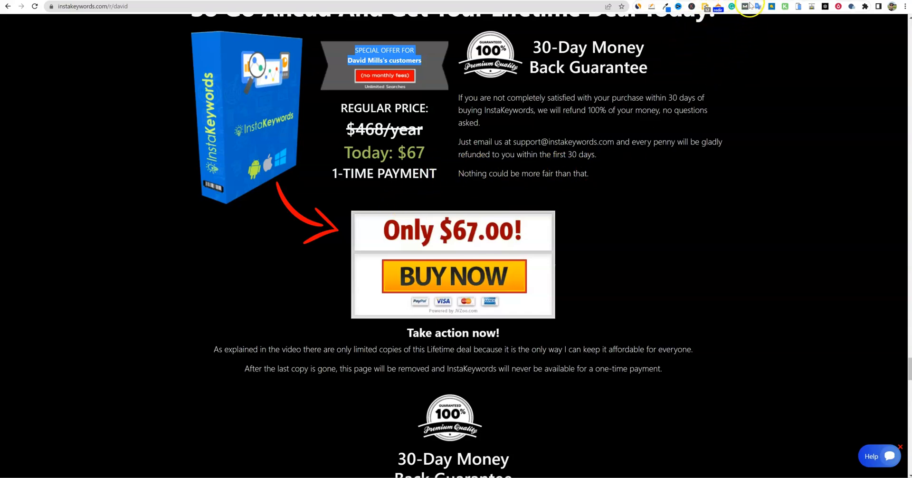
pyautogui.click(454, 275)
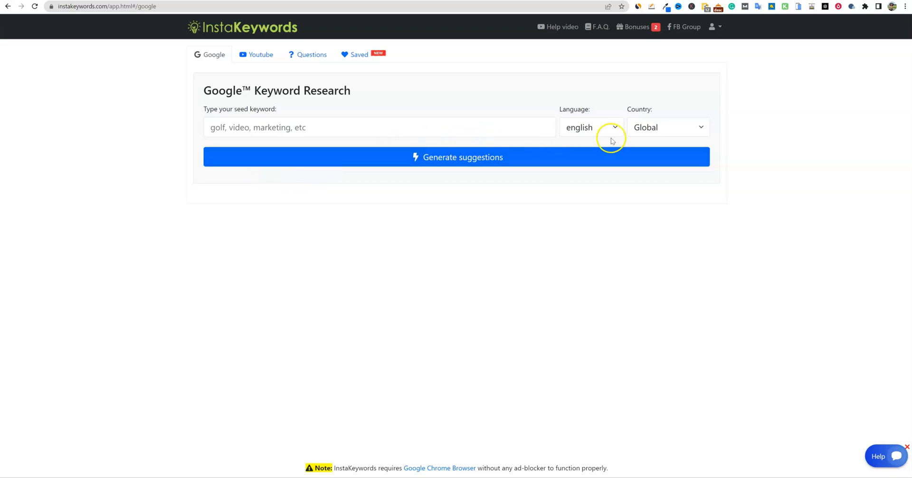
pyautogui.moveTo(279, 174)
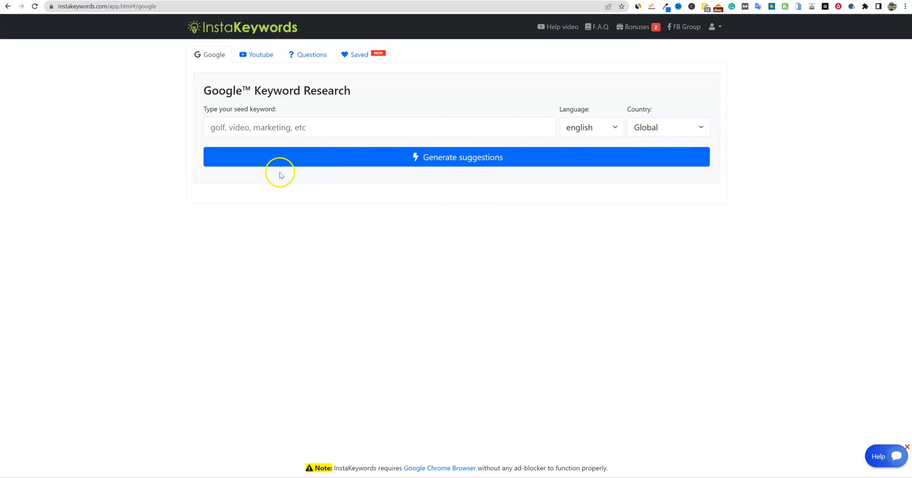
# Run a Google keyword search for the seed keyword 'golf'
pyautogui.click(379, 127)
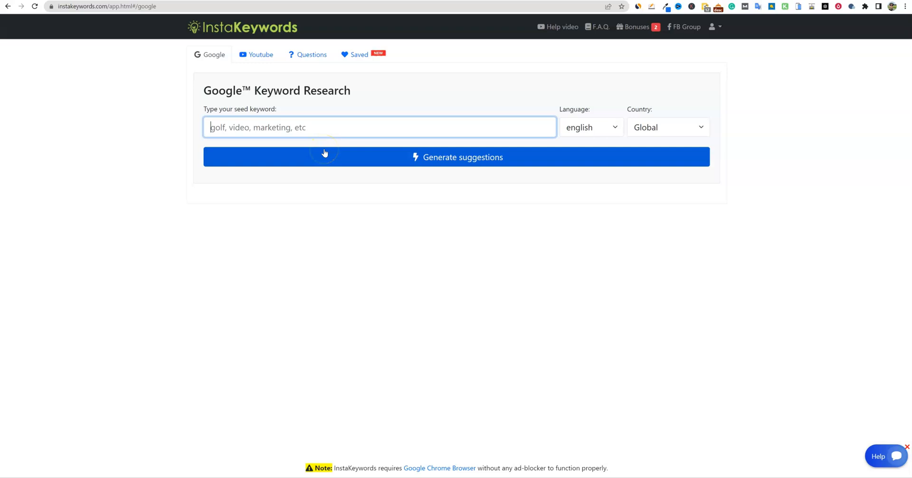
pyautogui.write('golf')
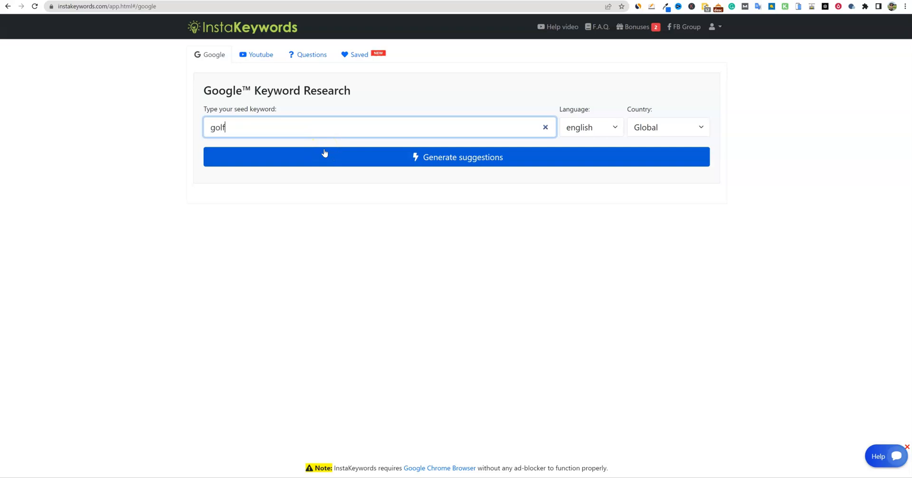
pyautogui.click(456, 157)
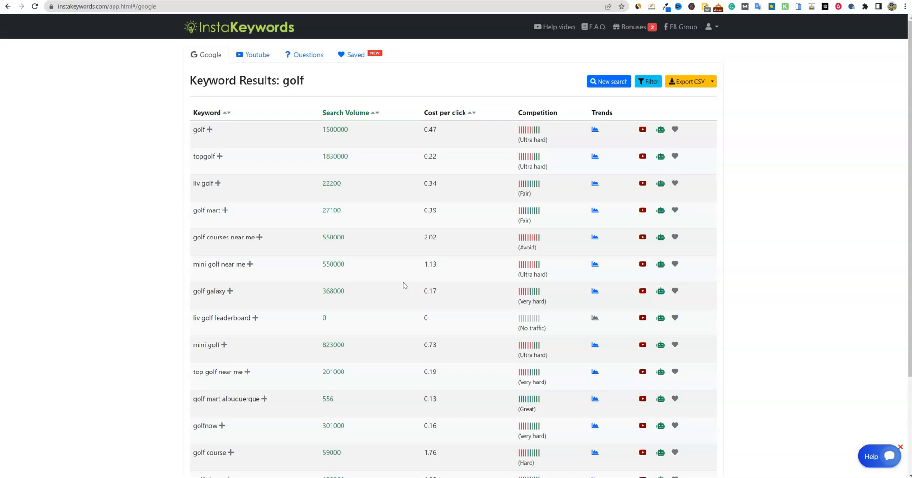
# Load six more batches of golf suggestions and scroll through the long-tail results
pyautogui.scroll(-3)
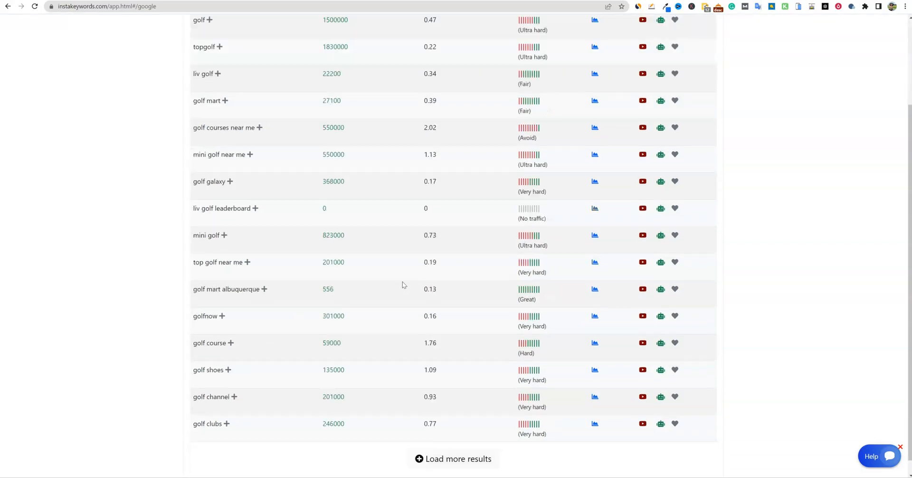
pyautogui.click(453, 458)
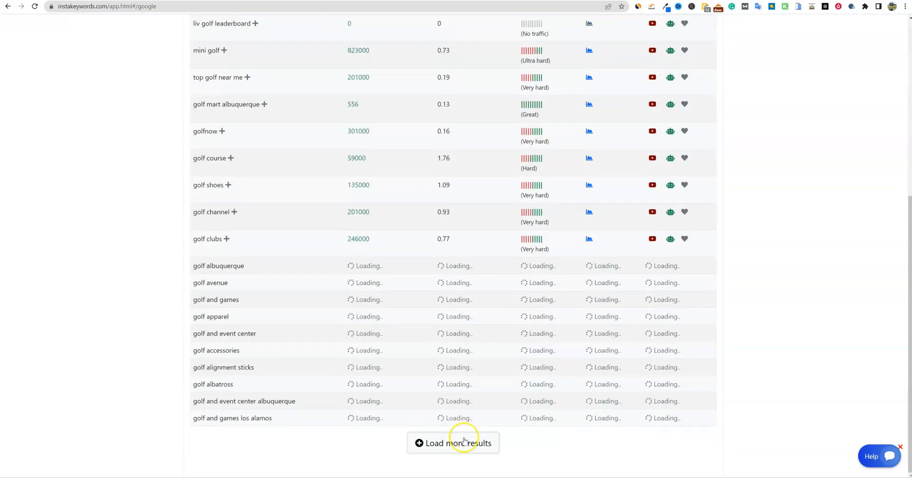
pyautogui.click(453, 442)
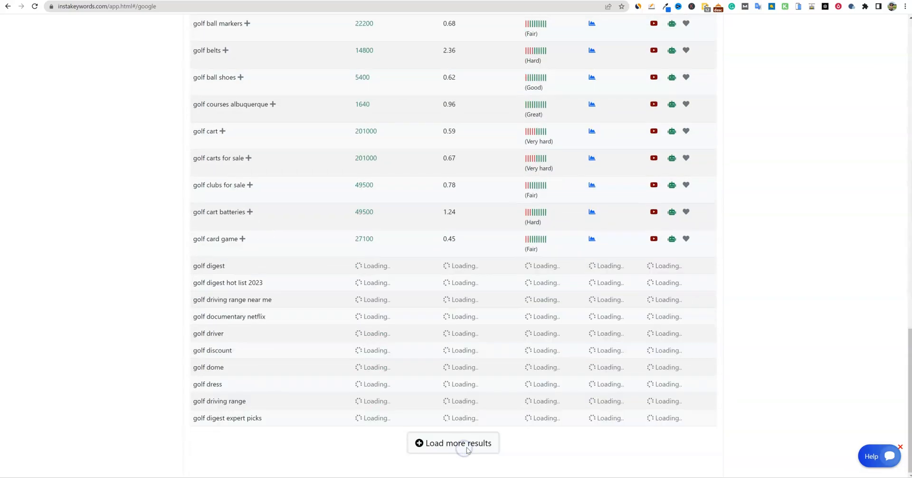
pyautogui.click(459, 442)
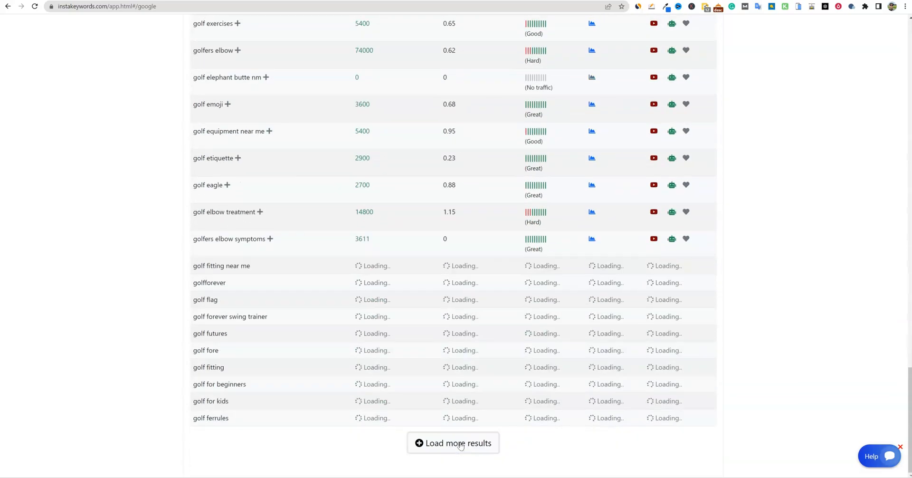
pyautogui.click(453, 442)
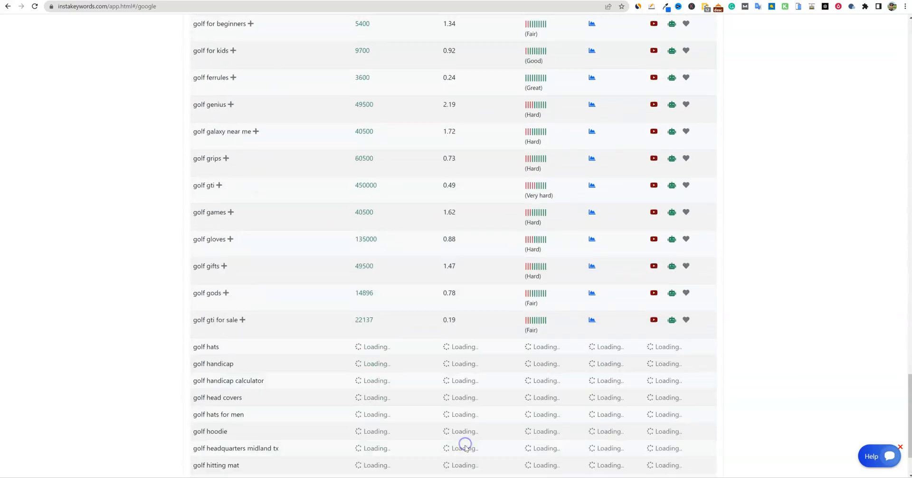
pyautogui.click(453, 443)
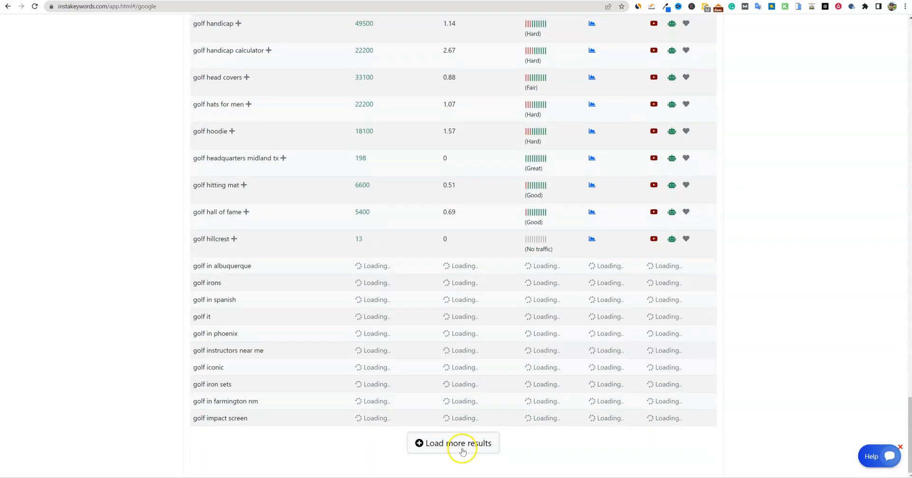
pyautogui.click(453, 443)
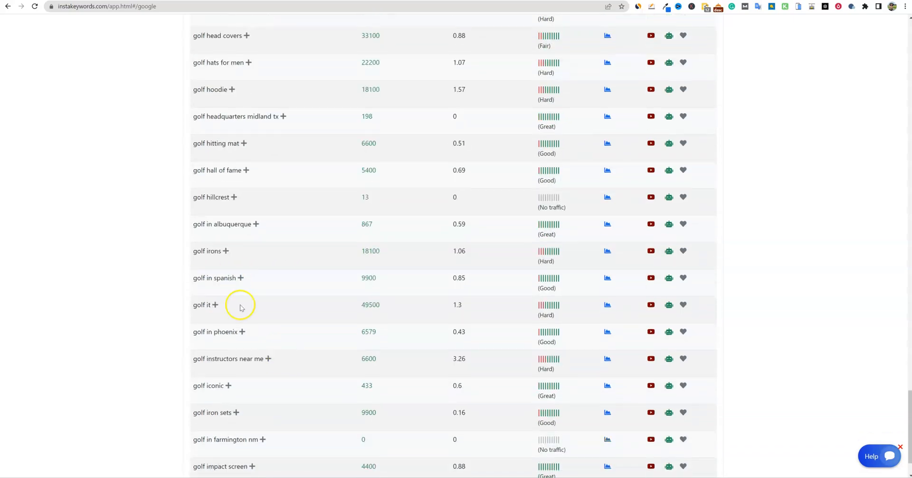
pyautogui.moveTo(270, 252)
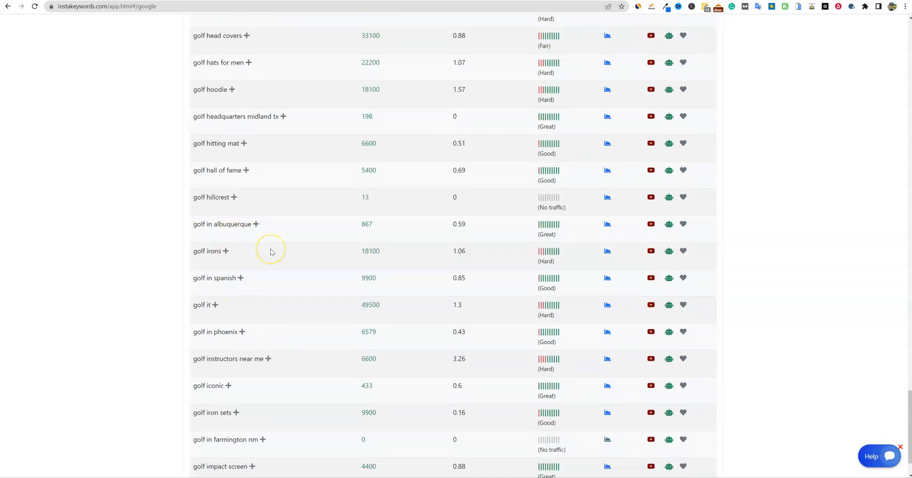
pyautogui.scroll(-3)
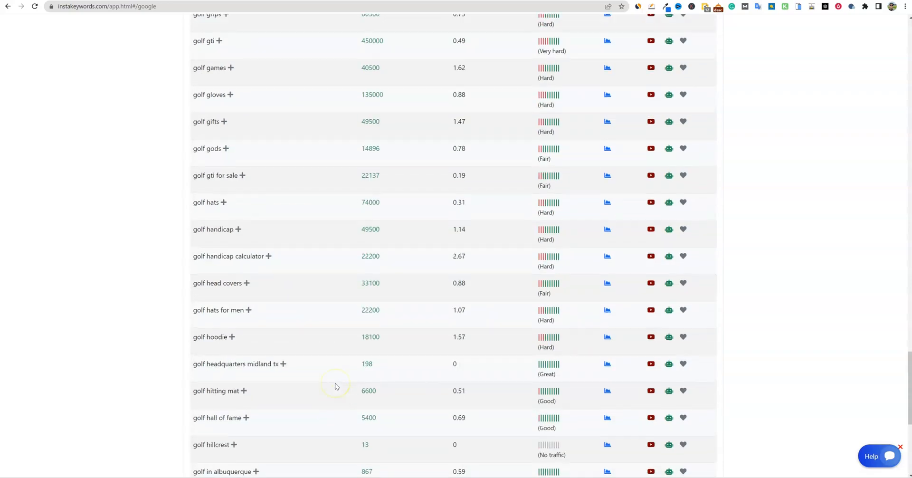
pyautogui.scroll(-3)
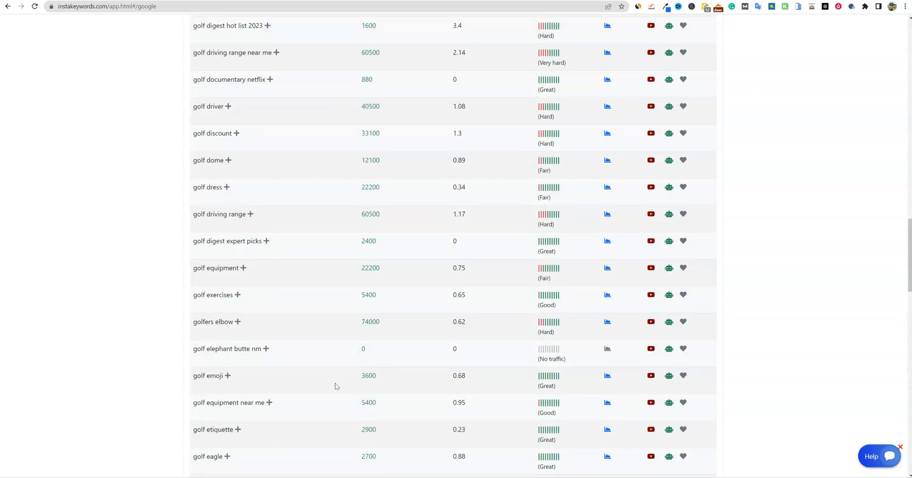
pyautogui.scroll(3)
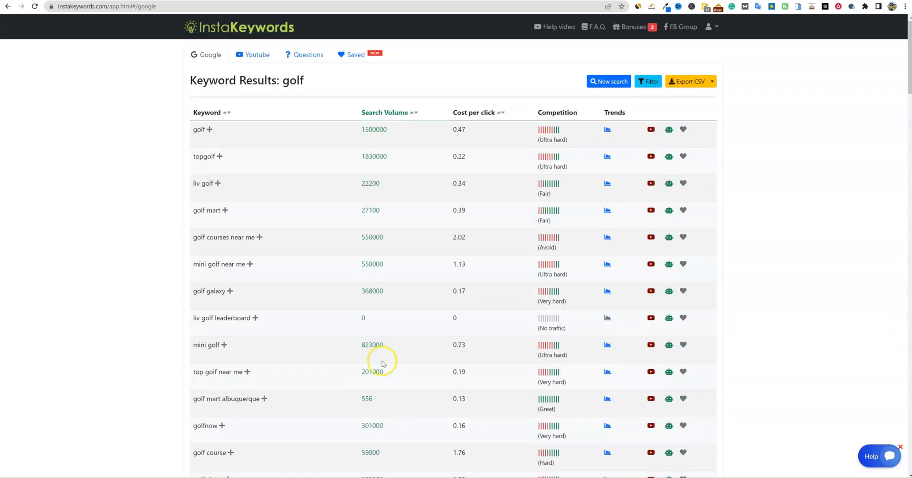
pyautogui.moveTo(704, 46)
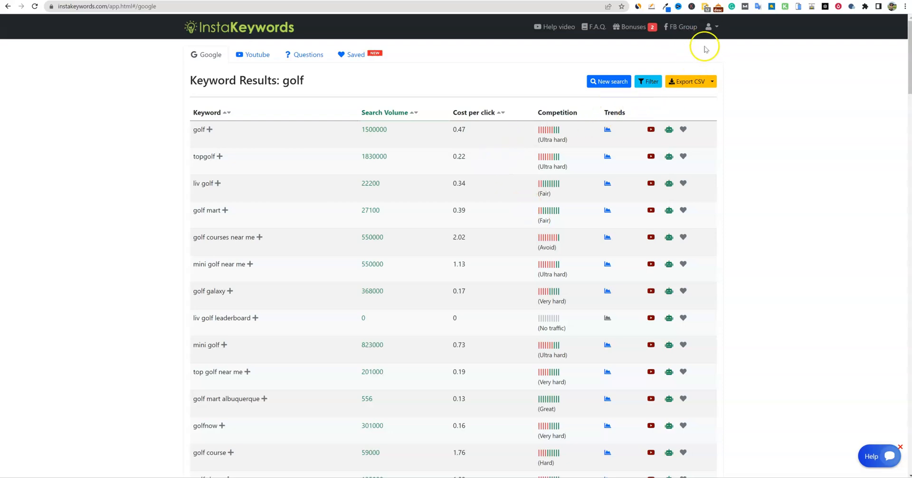
pyautogui.moveTo(604, 299)
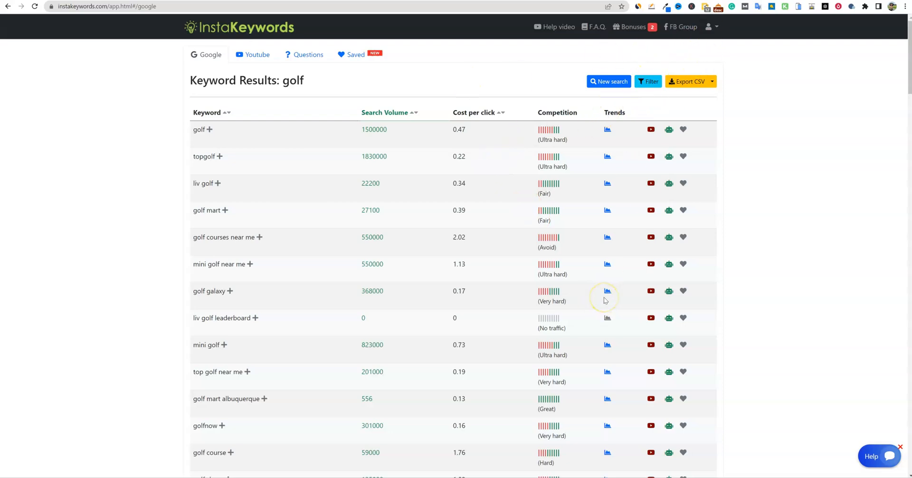
pyautogui.moveTo(607, 289)
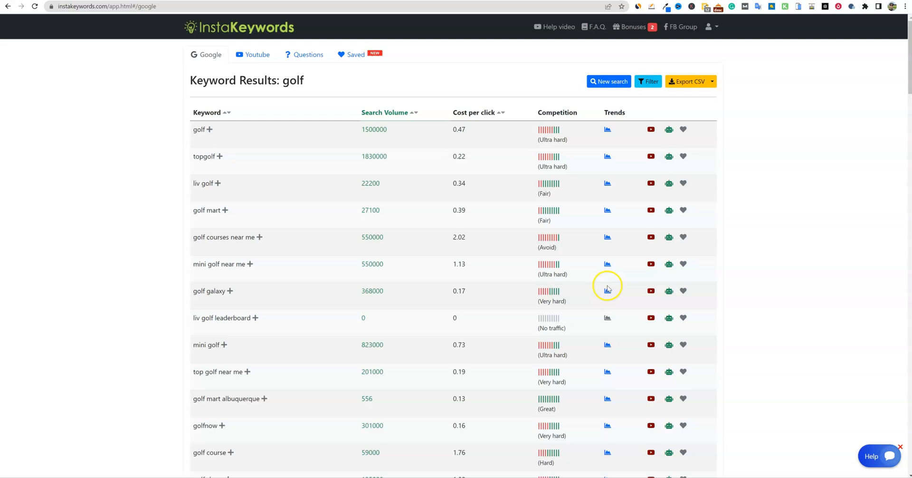
pyautogui.moveTo(607, 320)
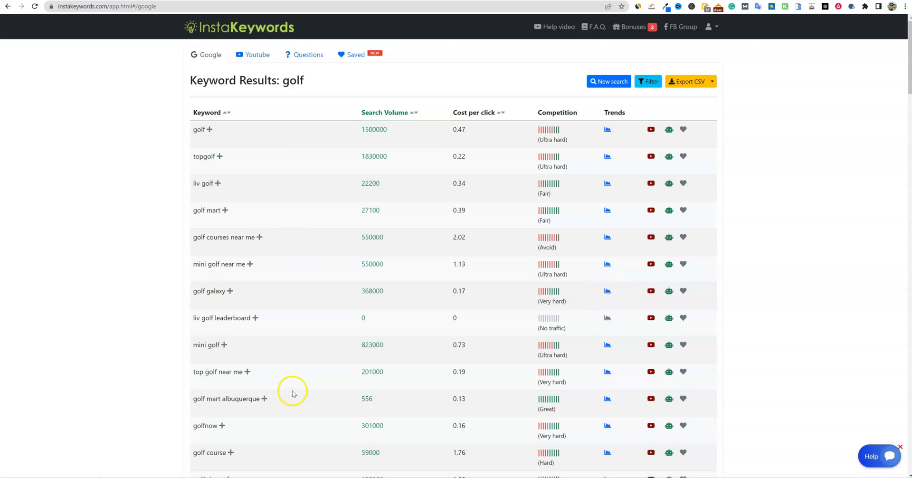
pyautogui.moveTo(398, 351)
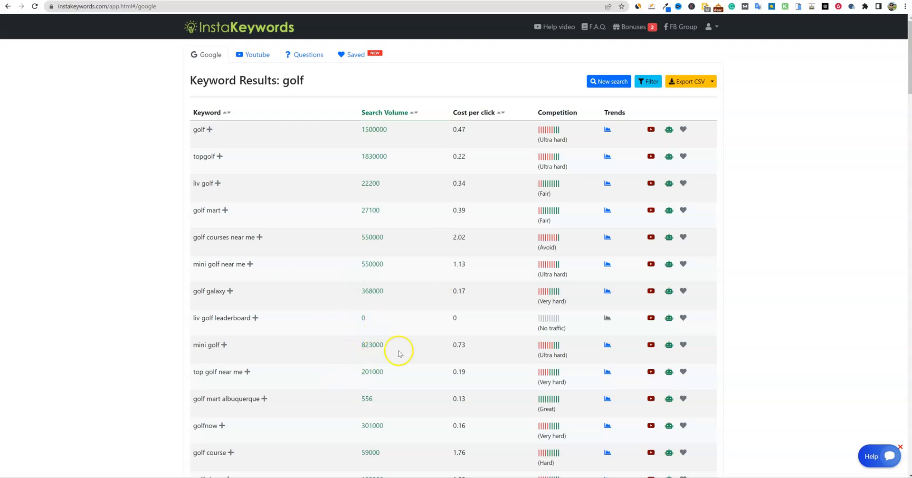
pyautogui.scroll(-3)
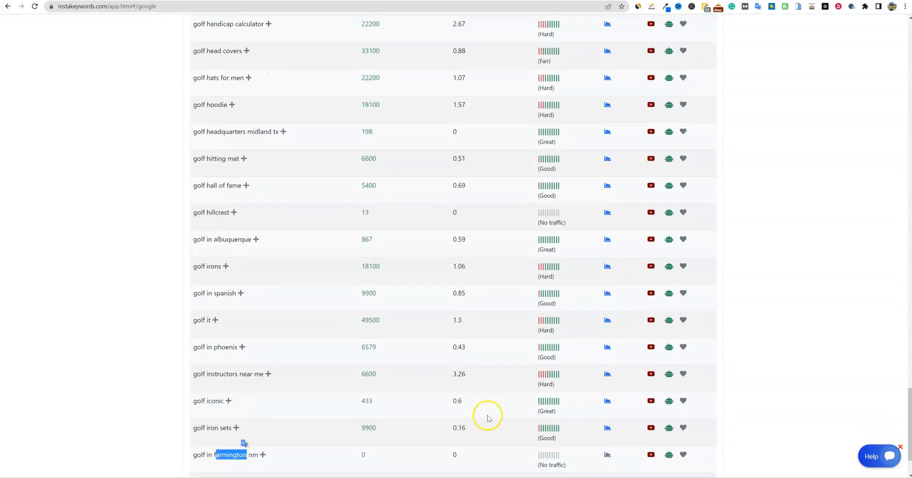
# Load ten more batches of golf keyword suggestions
pyautogui.click(453, 443)
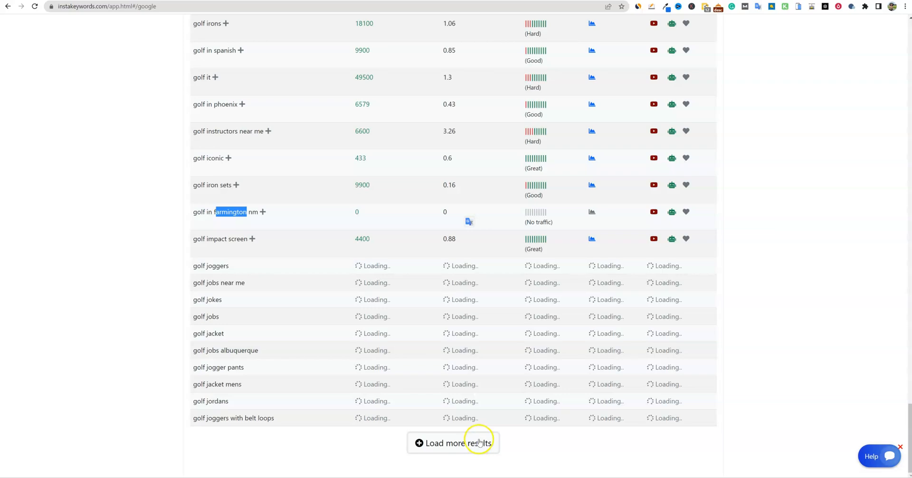
pyautogui.click(453, 443)
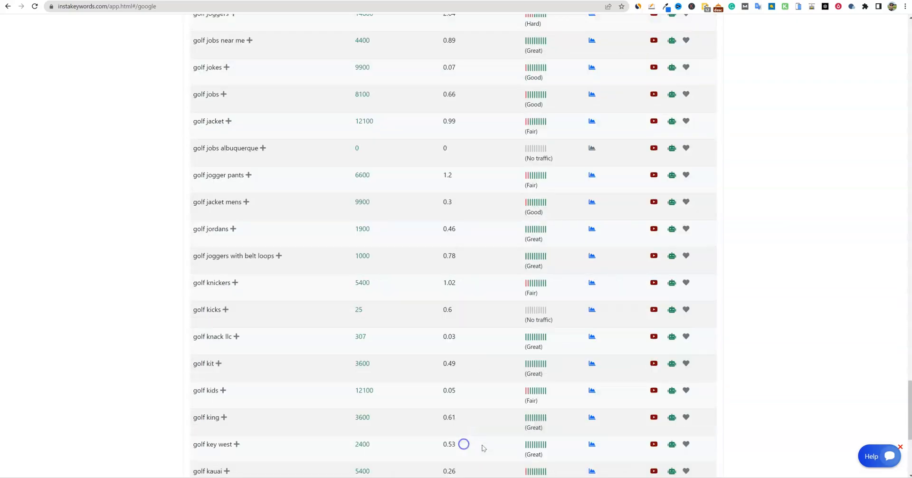
pyautogui.click(454, 444)
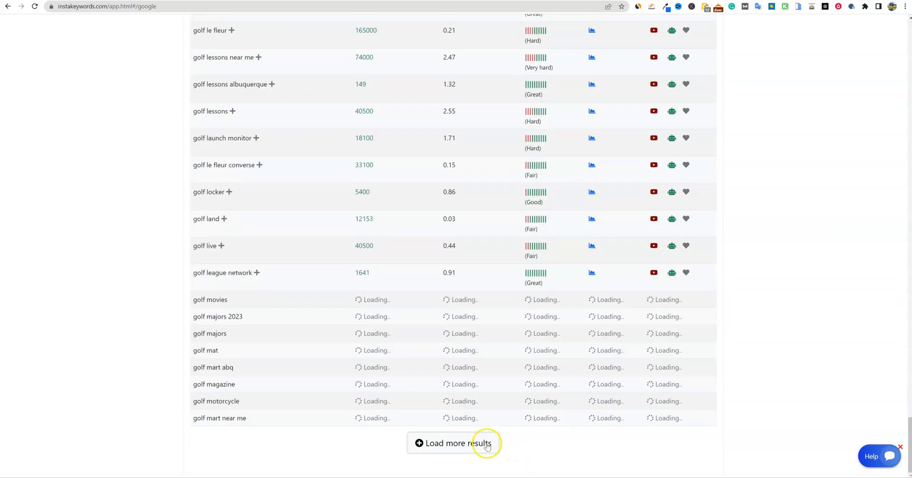
pyautogui.click(455, 443)
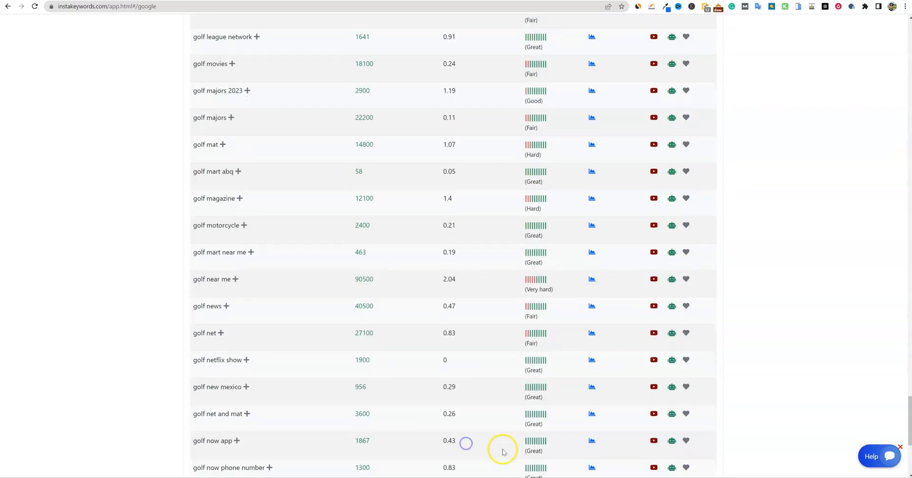
pyautogui.click(453, 443)
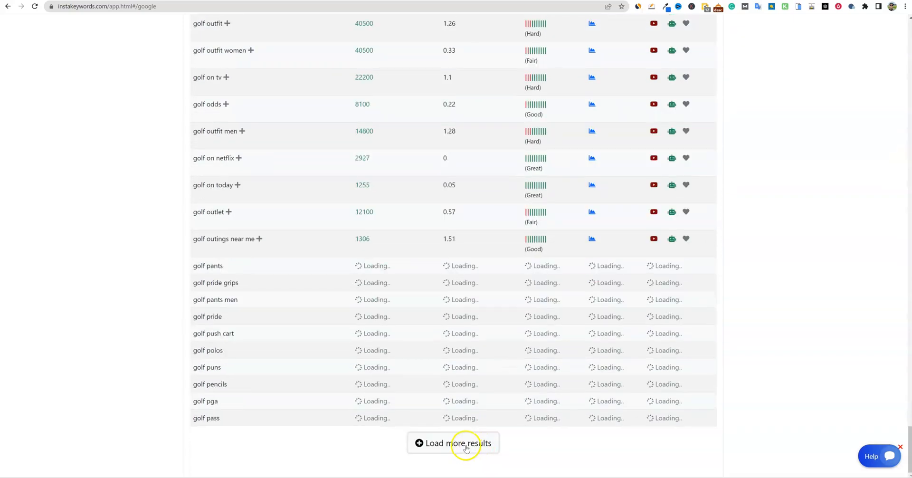
pyautogui.click(452, 443)
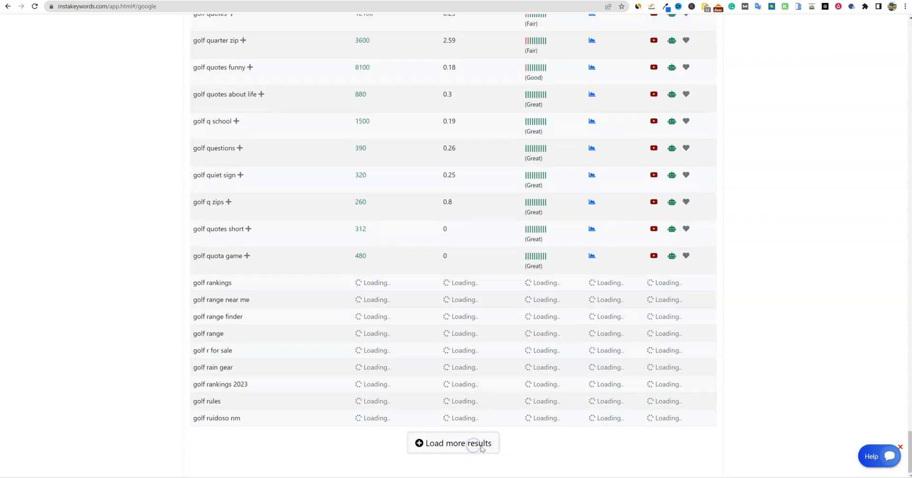
pyautogui.click(458, 442)
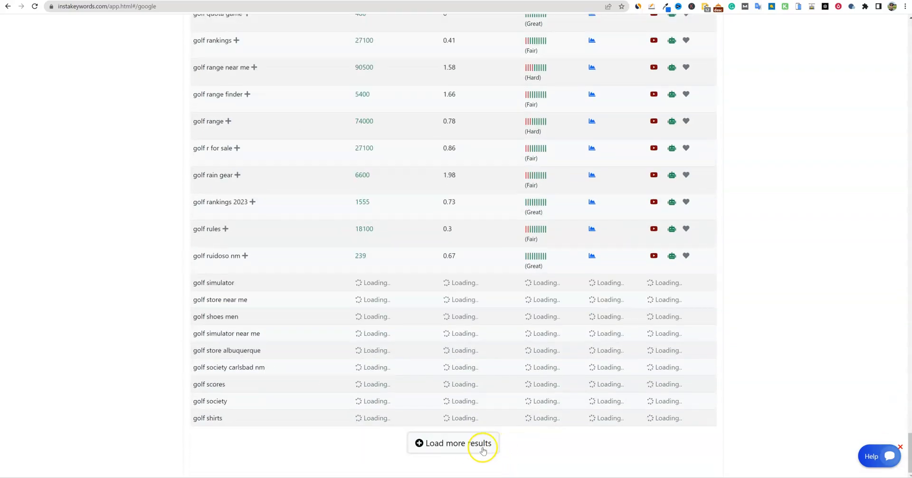
pyautogui.click(457, 443)
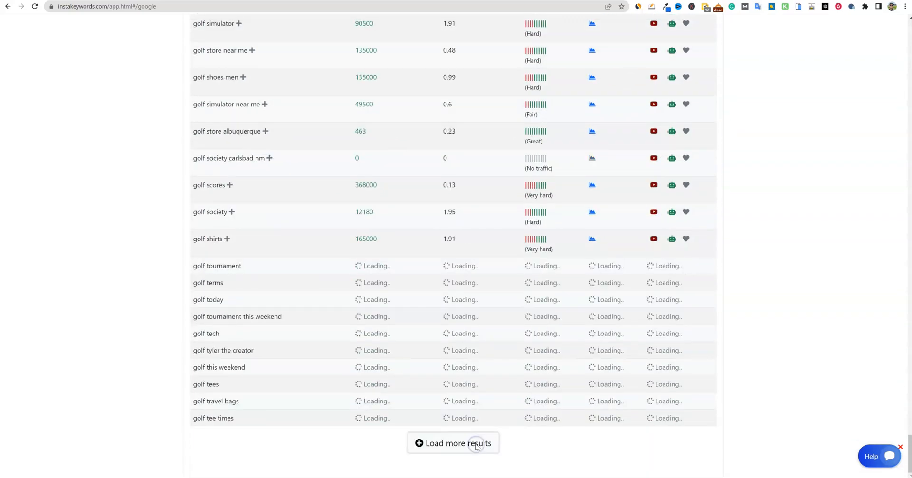
pyautogui.click(453, 442)
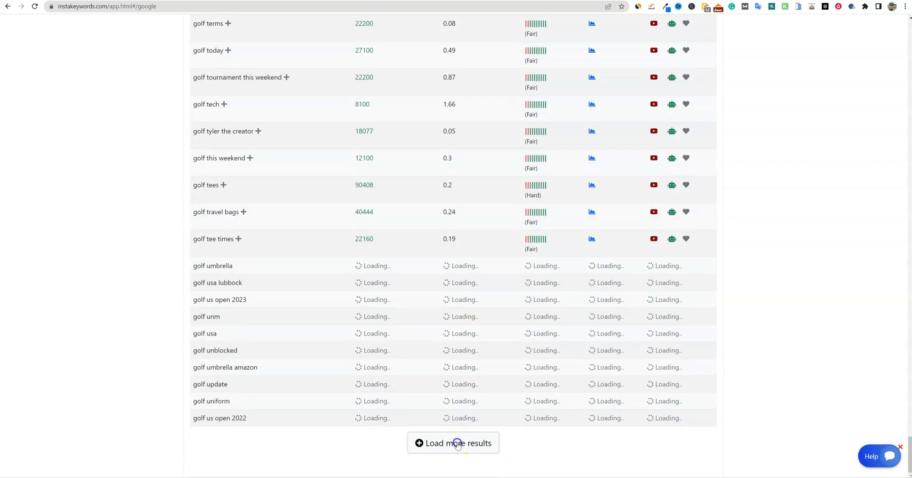
pyautogui.click(453, 442)
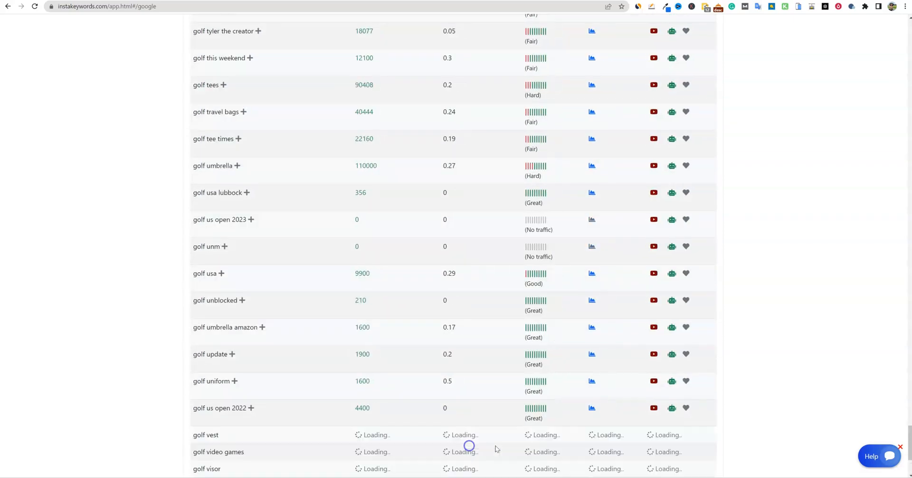
pyautogui.scroll(-3)
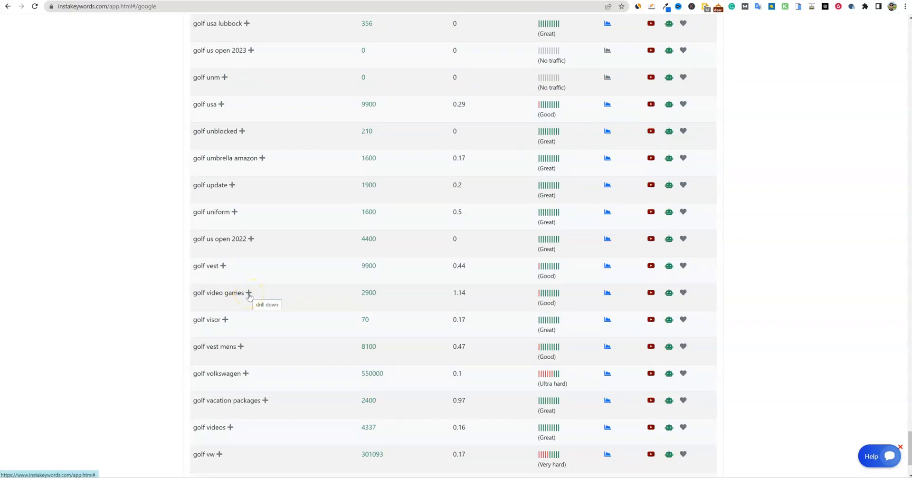
pyautogui.scroll(-3)
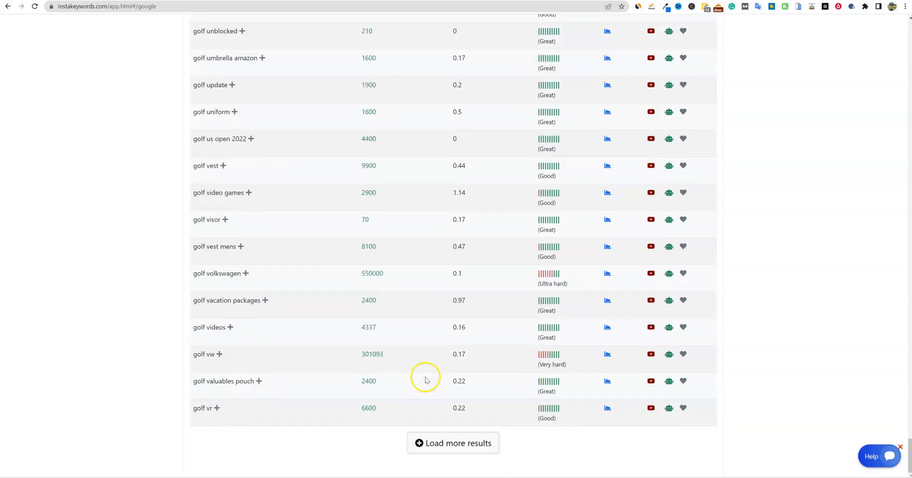
# Load seven further batches and return to the top of the results
pyautogui.click(453, 442)
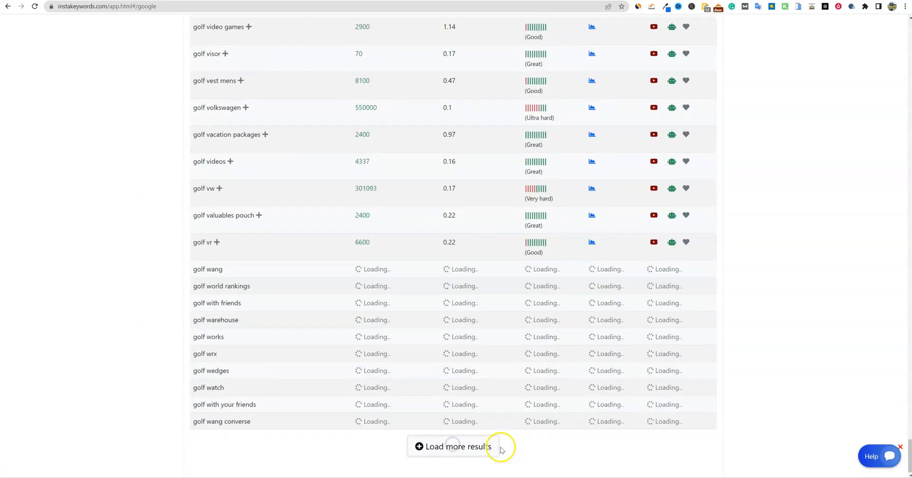
pyautogui.click(455, 446)
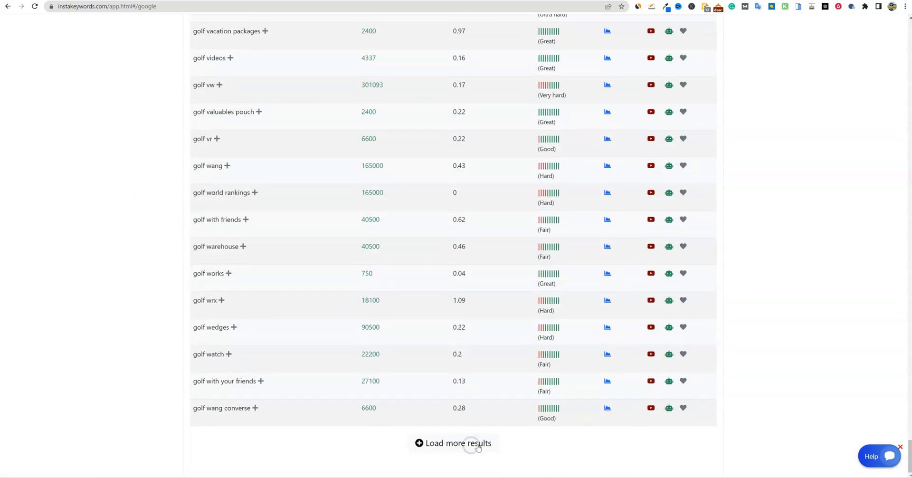
pyautogui.click(457, 444)
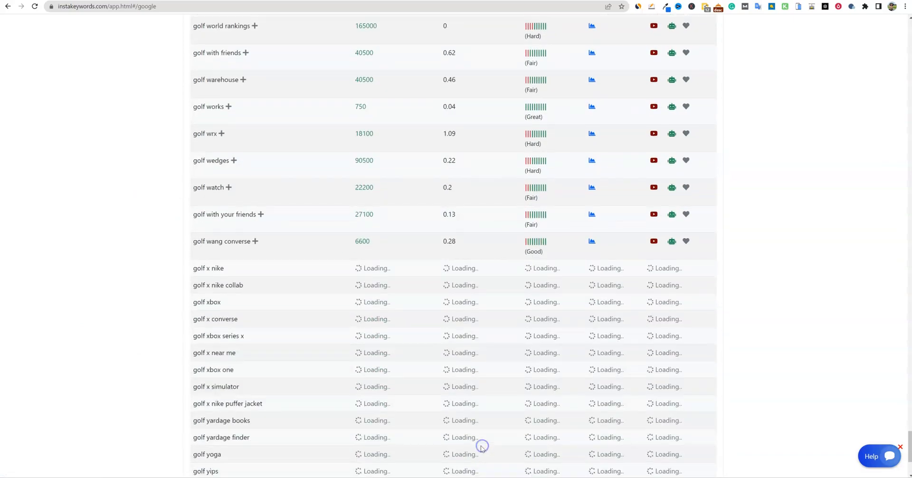
pyautogui.click(453, 442)
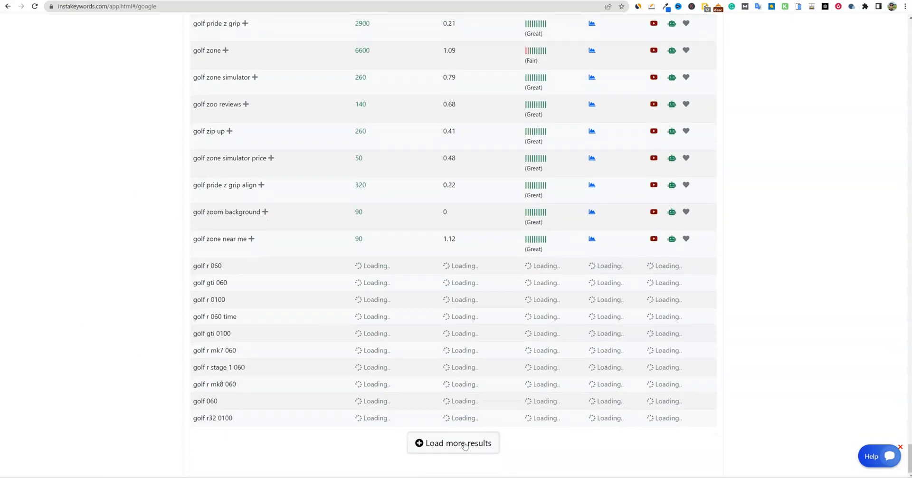
pyautogui.click(459, 442)
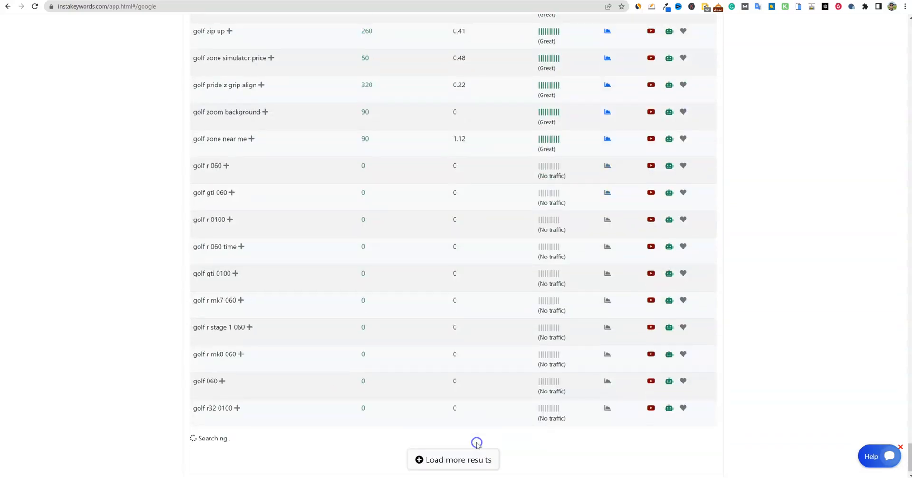
pyautogui.click(459, 460)
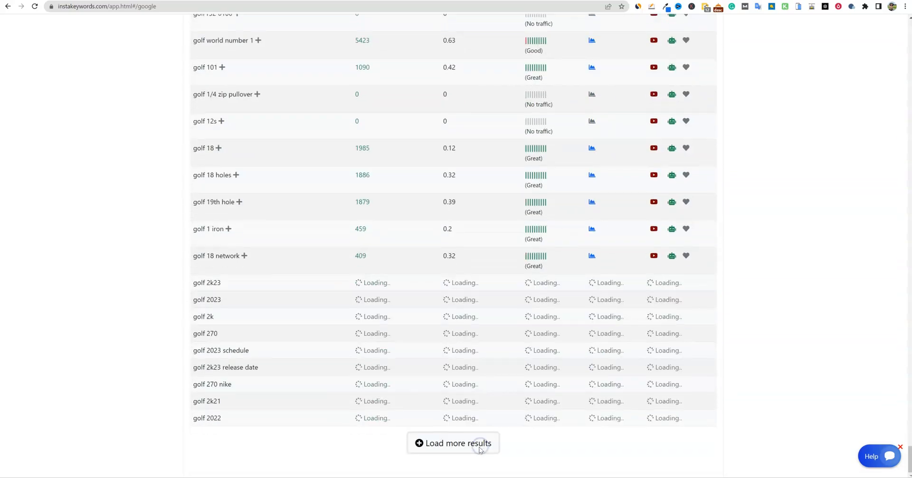
pyautogui.click(453, 442)
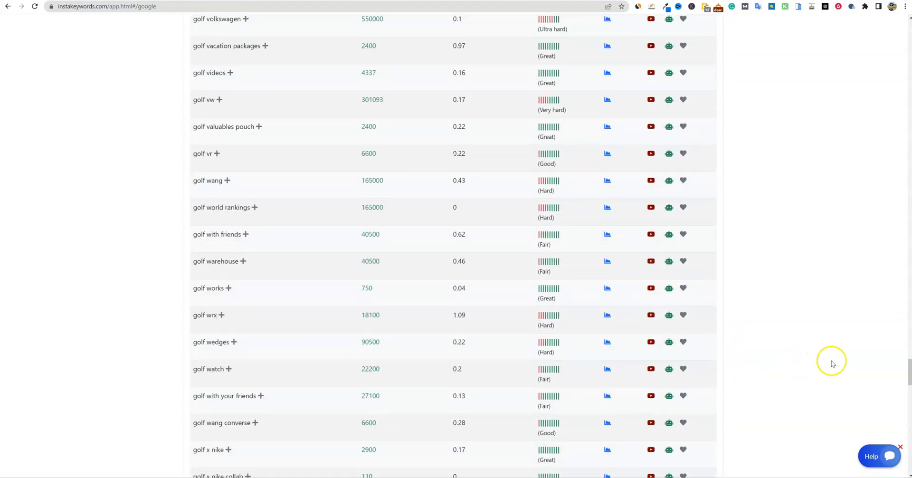
pyautogui.scroll(-3)
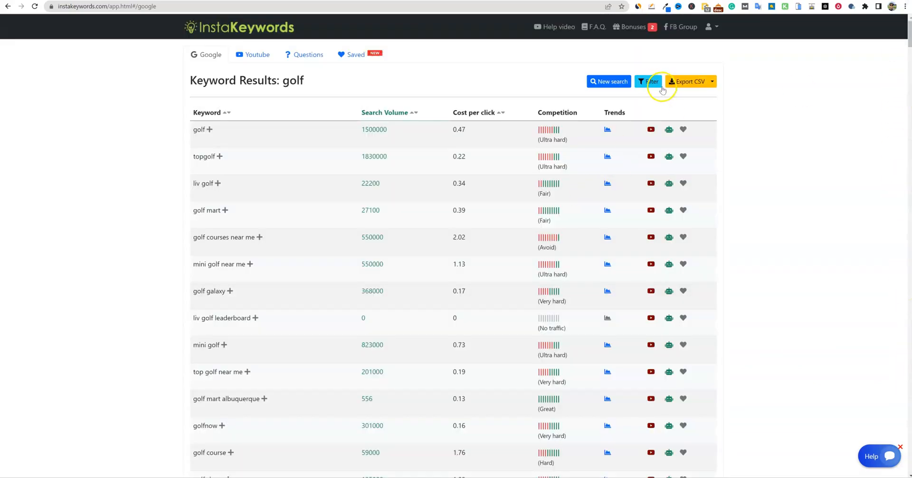
# Enable result filters, try a 'game' keyword filter, browse matches, then clear it
pyautogui.click(648, 82)
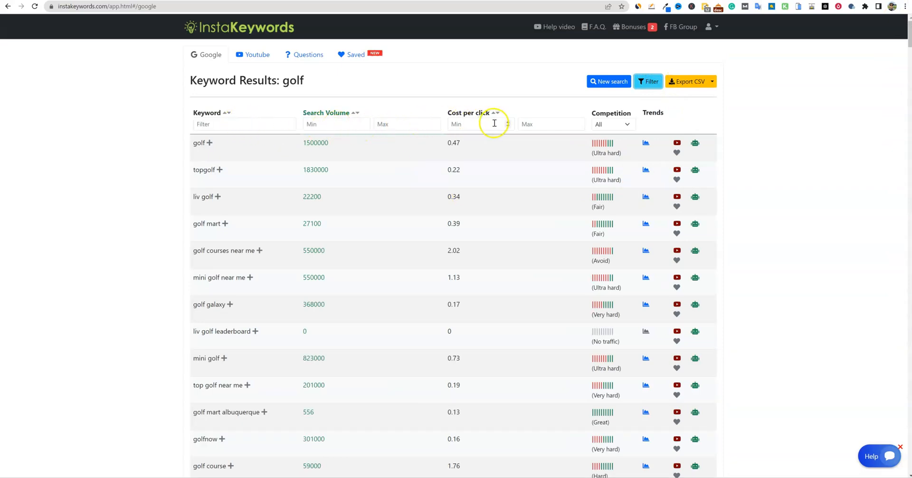
pyautogui.click(244, 124)
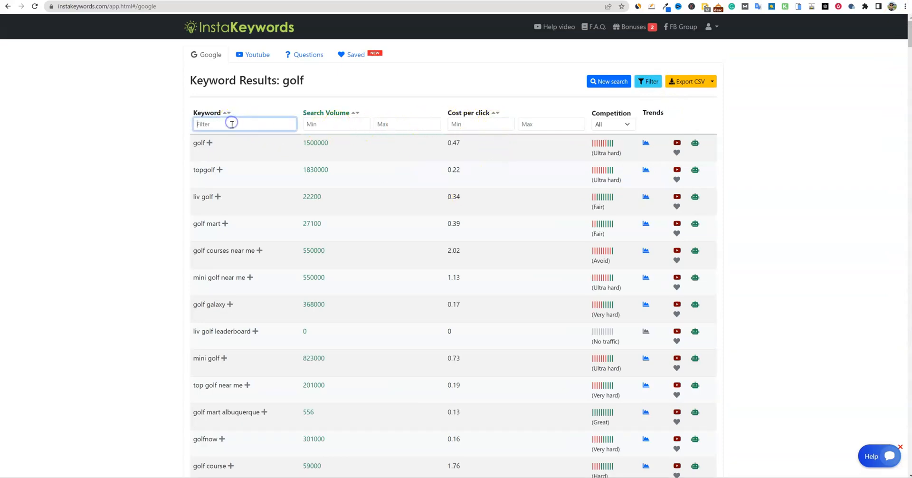
pyautogui.write('game')
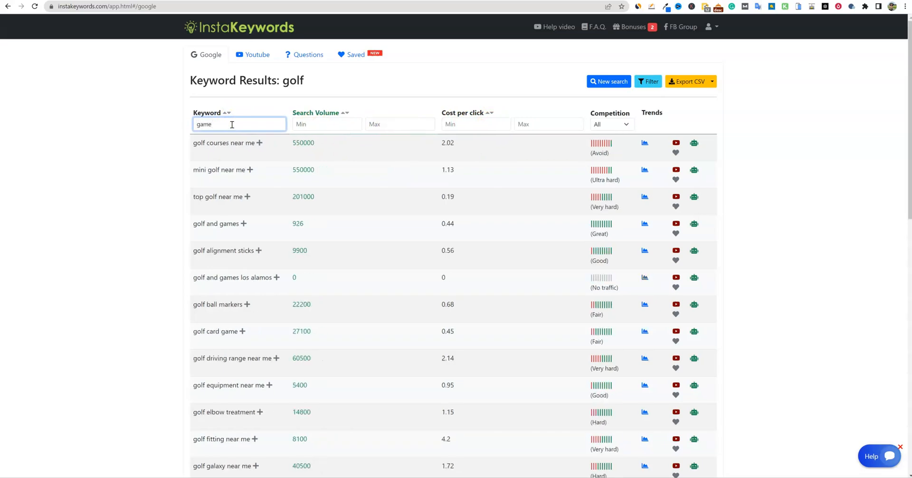
pyautogui.scroll(-3)
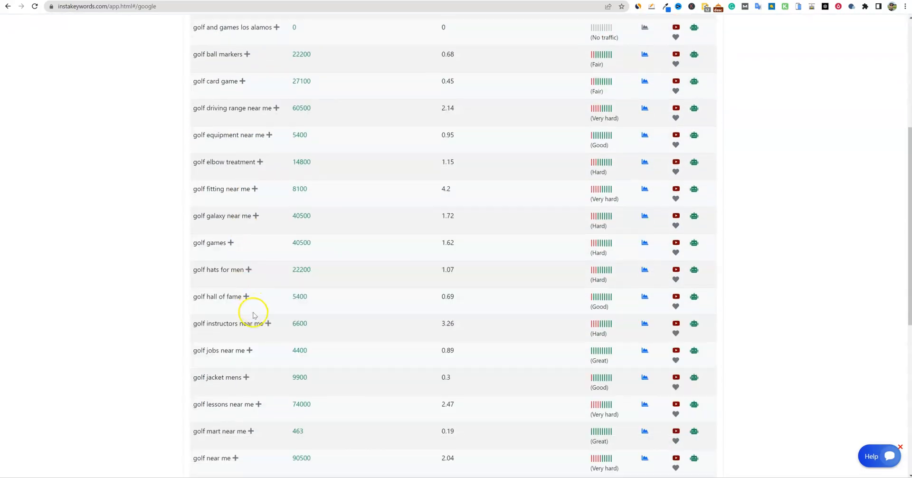
pyautogui.scroll(-3)
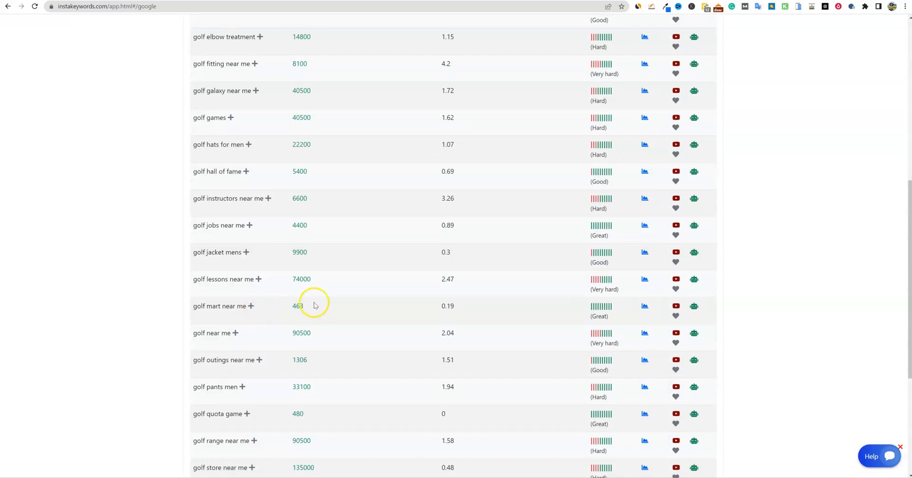
pyautogui.write('game')
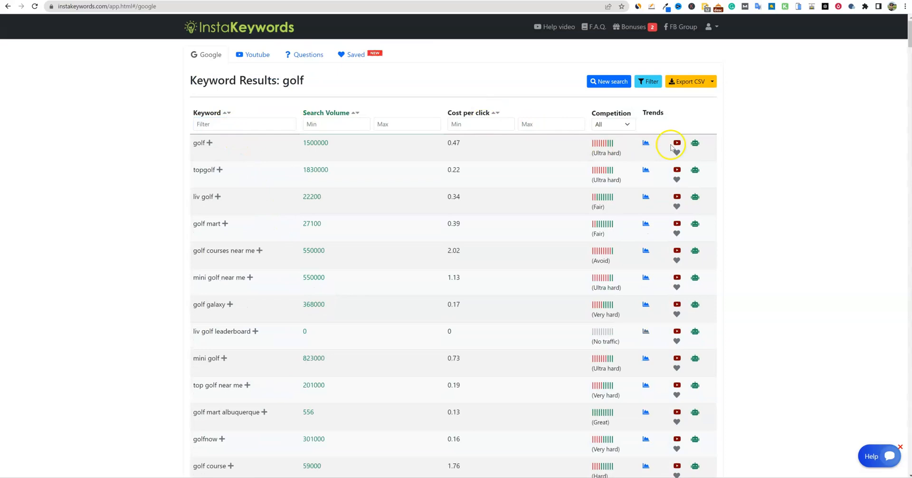
pyautogui.moveTo(611, 122)
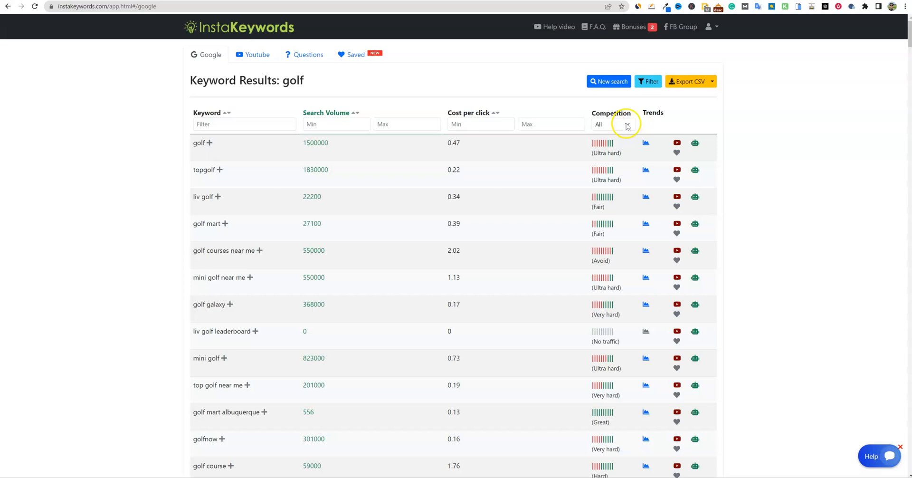
# Filter golf keywords to Great competition and browse the matches
pyautogui.click(613, 124)
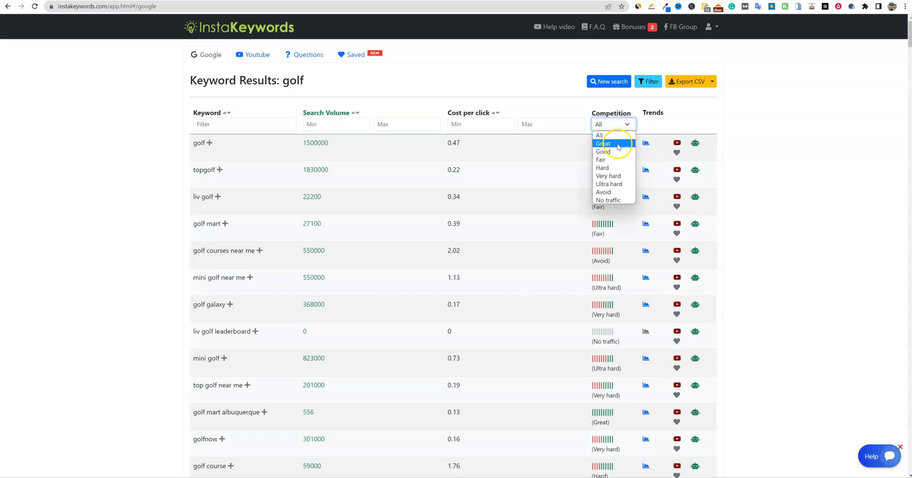
pyautogui.click(603, 144)
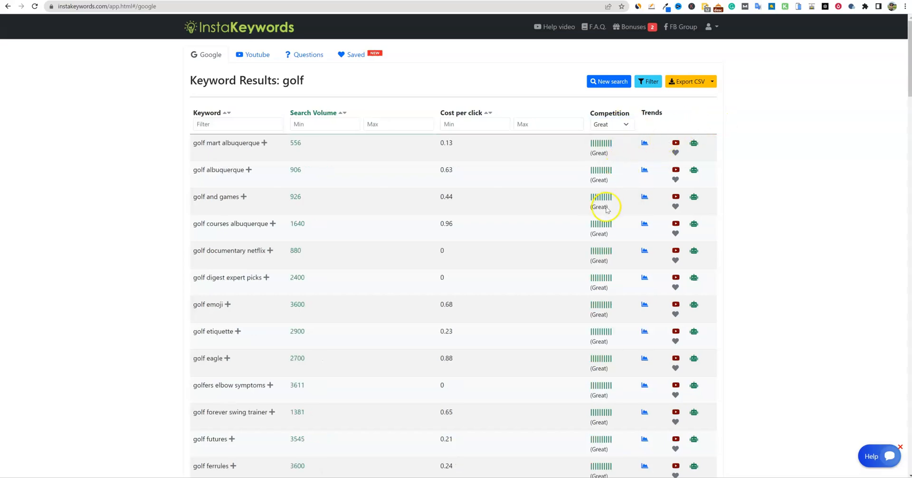
pyautogui.scroll(-3)
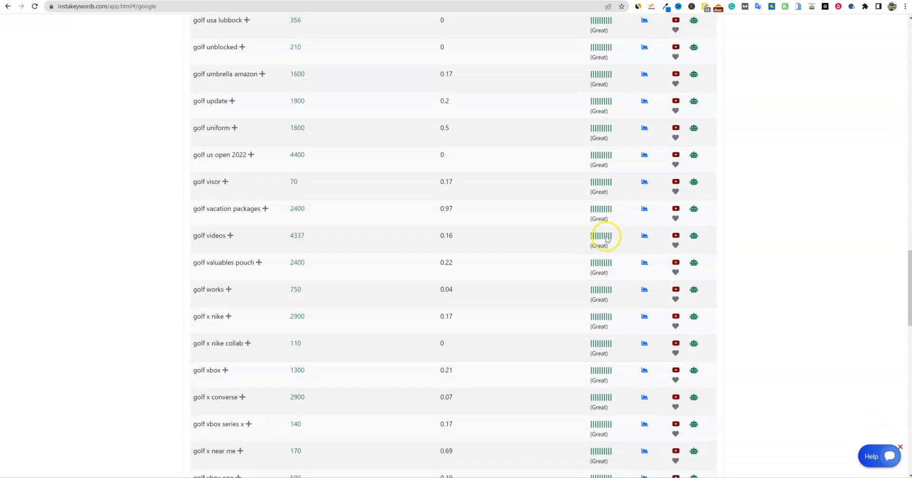
pyautogui.scroll(-3)
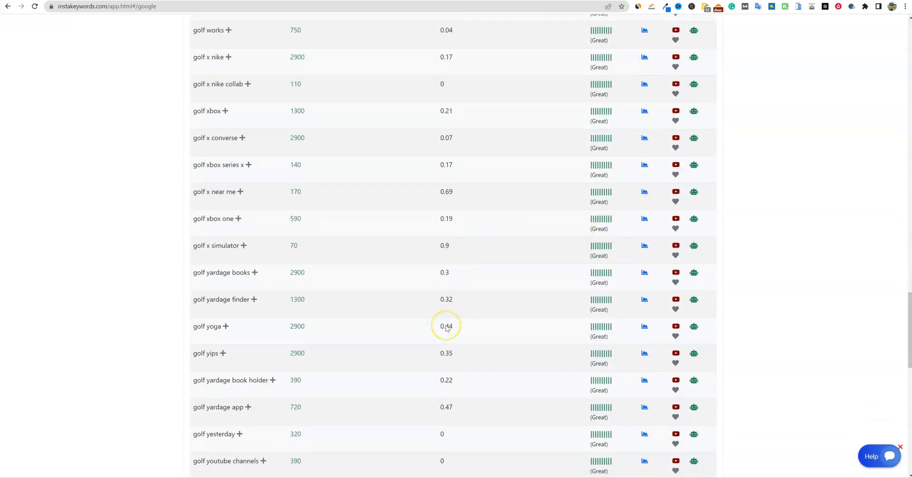
pyautogui.scroll(-3)
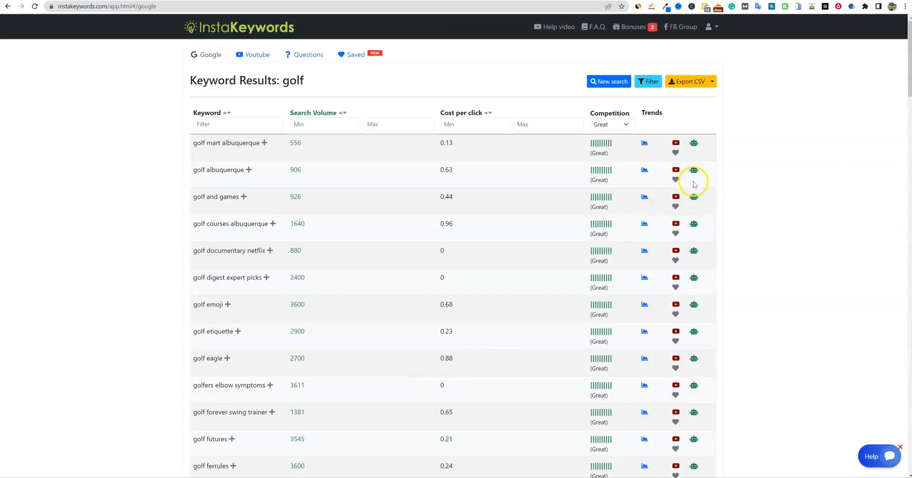
# Switch the competition filter to Good, then to No traffic
pyautogui.click(611, 124)
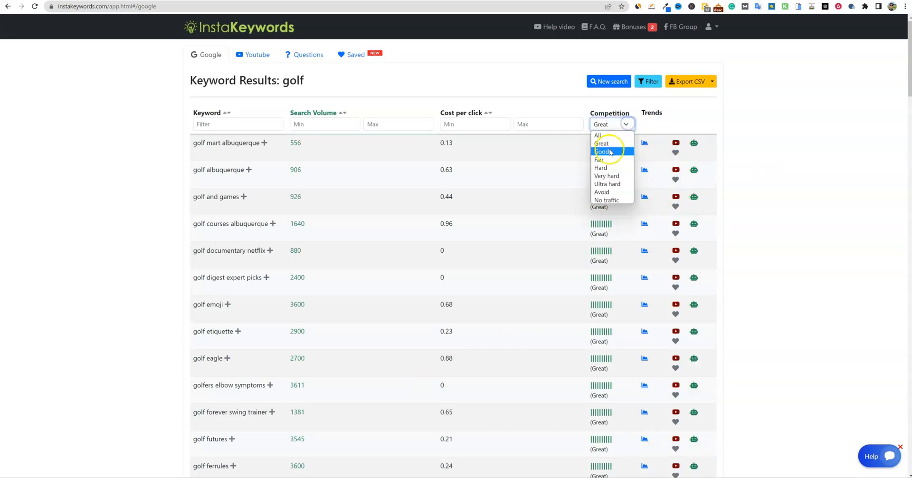
pyautogui.click(603, 152)
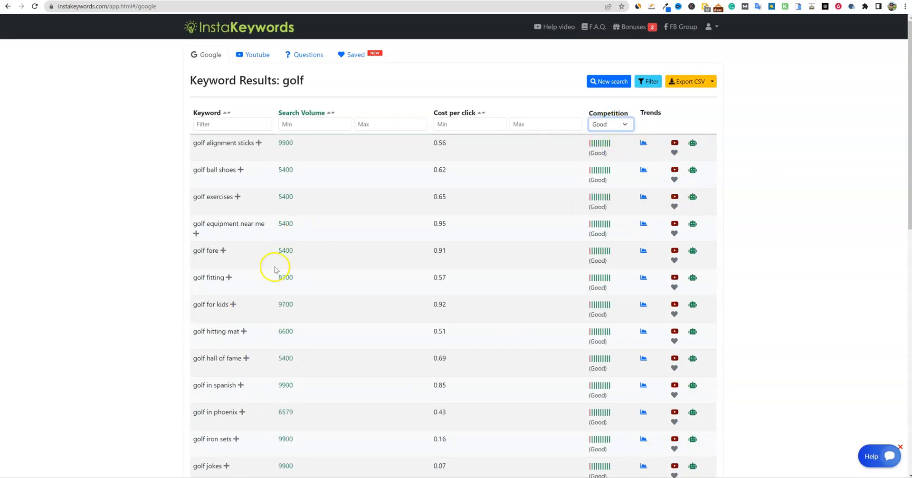
pyautogui.click(610, 124)
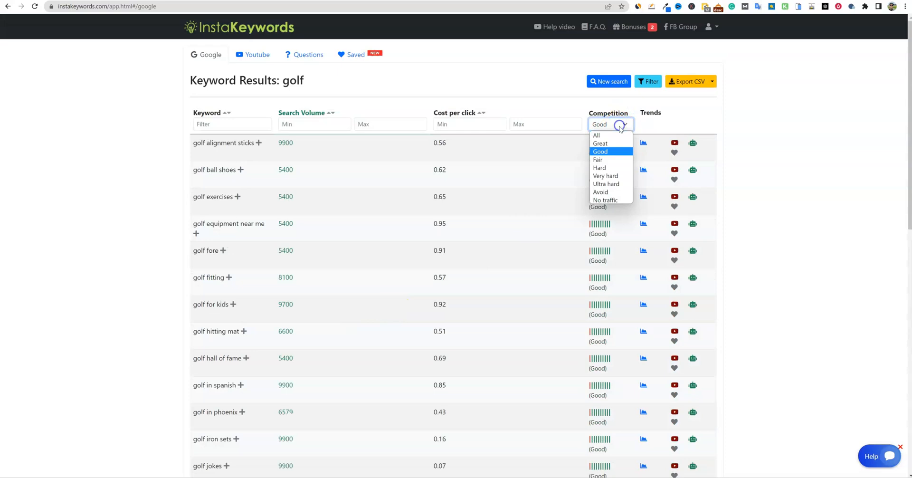
pyautogui.moveTo(600, 143)
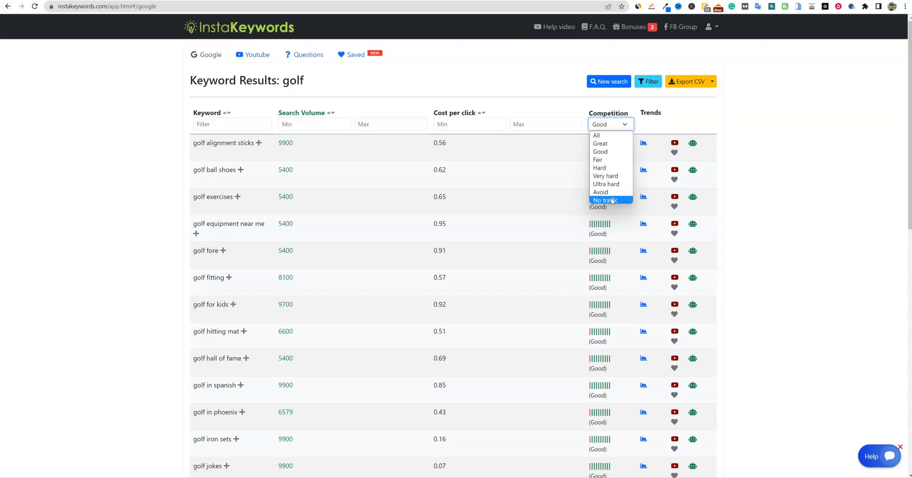
pyautogui.moveTo(613, 202)
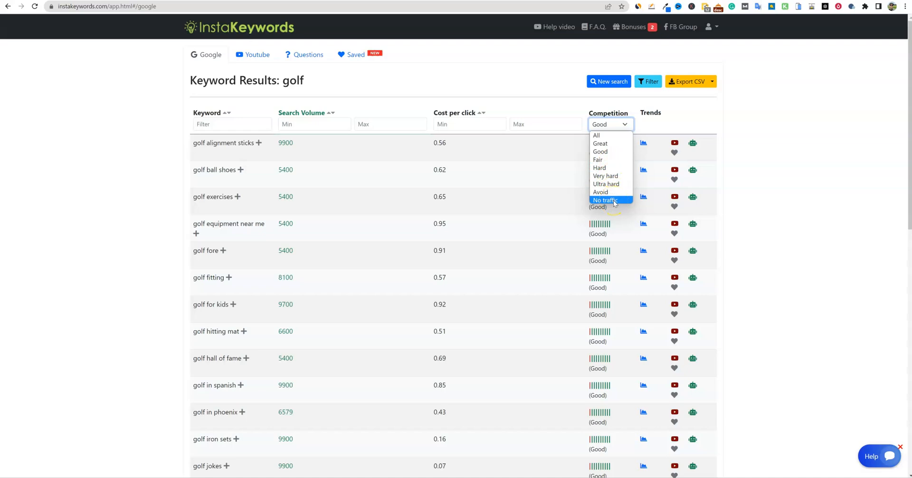
pyautogui.click(605, 200)
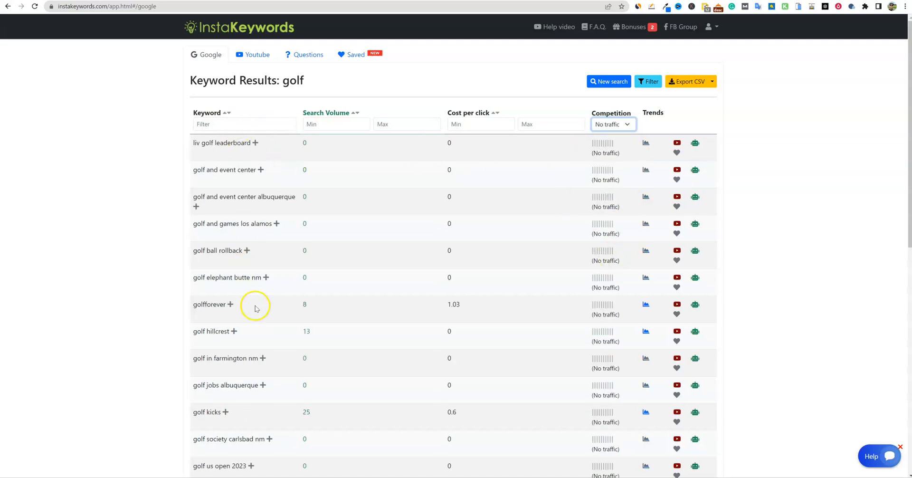
# Set the competition filter to Avoid, then Very hard, then back to All
pyautogui.scroll(-3)
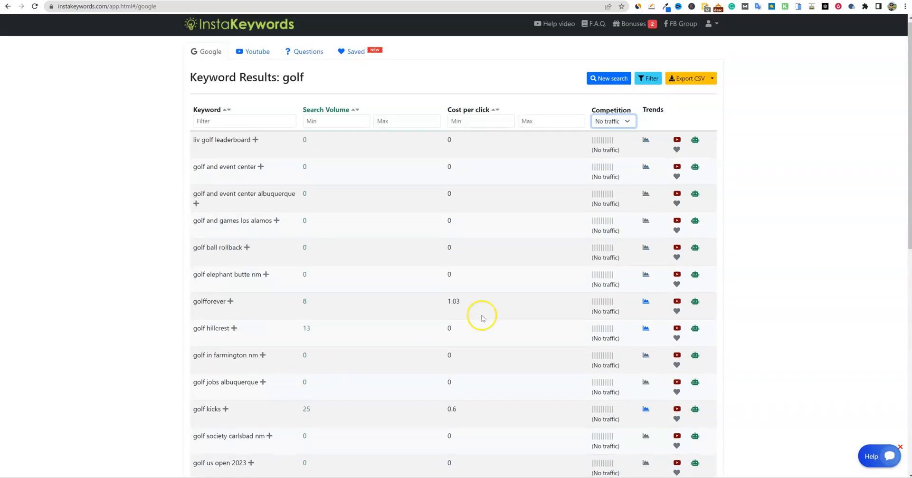
pyautogui.moveTo(595, 196)
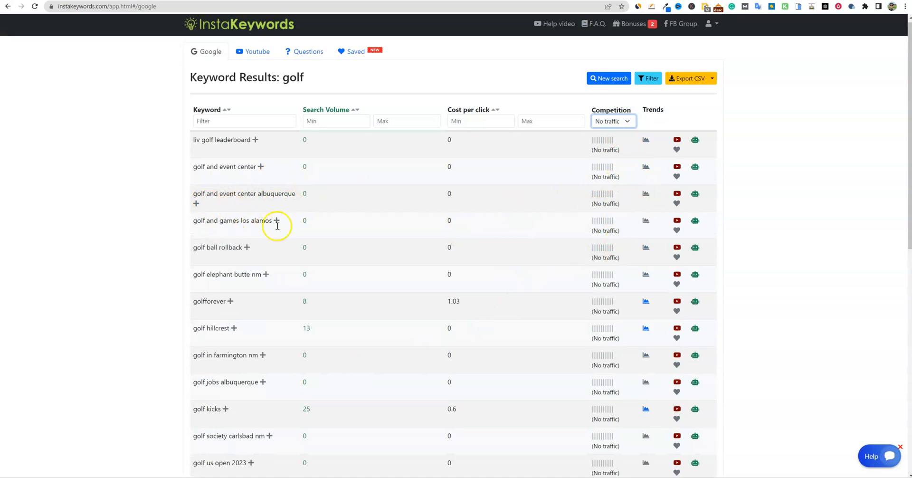
pyautogui.click(612, 121)
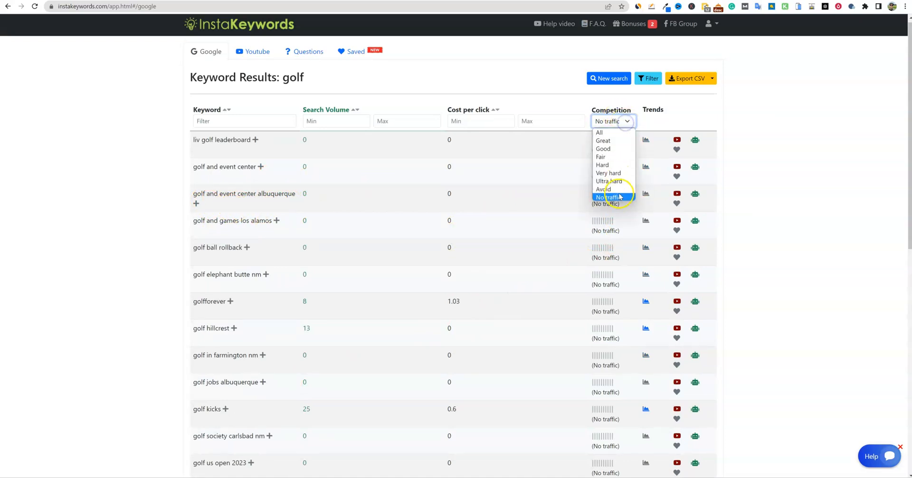
pyautogui.click(604, 189)
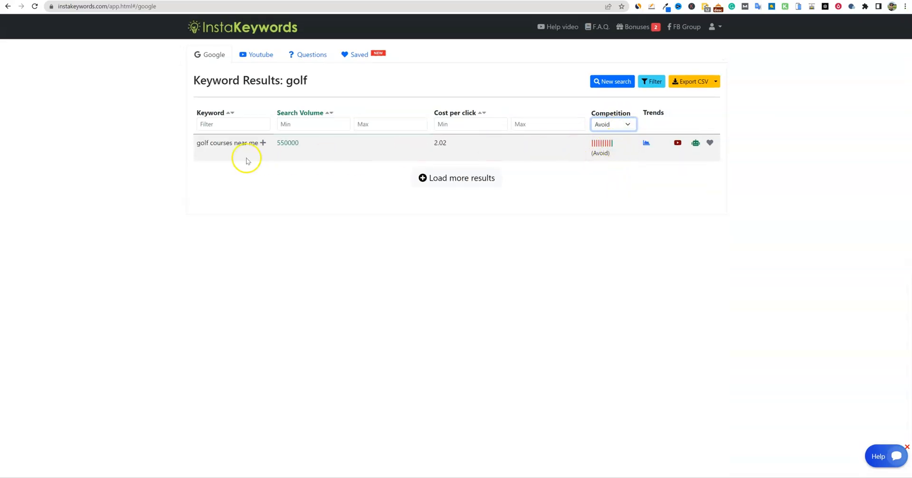
pyautogui.click(611, 124)
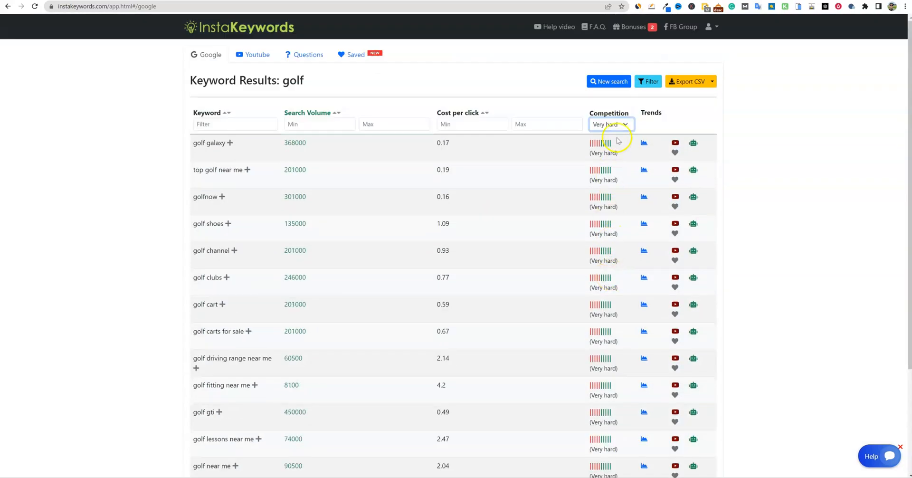
pyautogui.click(611, 124)
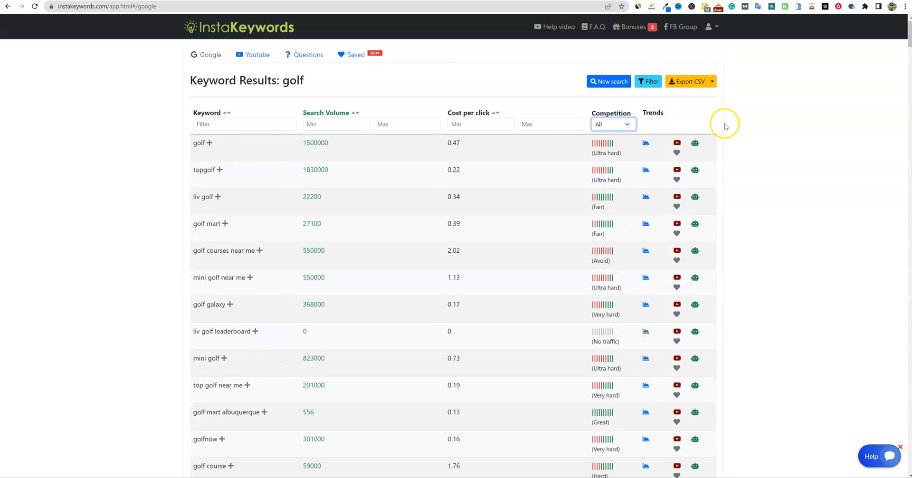
pyautogui.moveTo(370, 231)
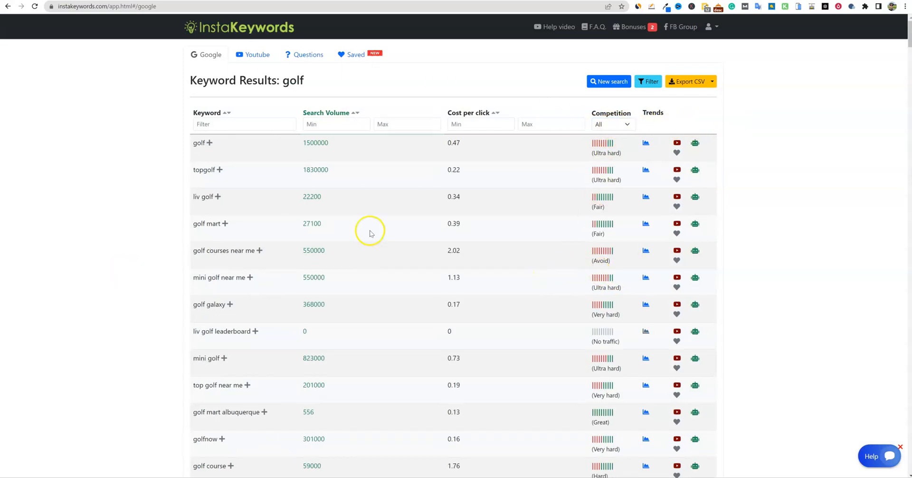
pyautogui.moveTo(609, 133)
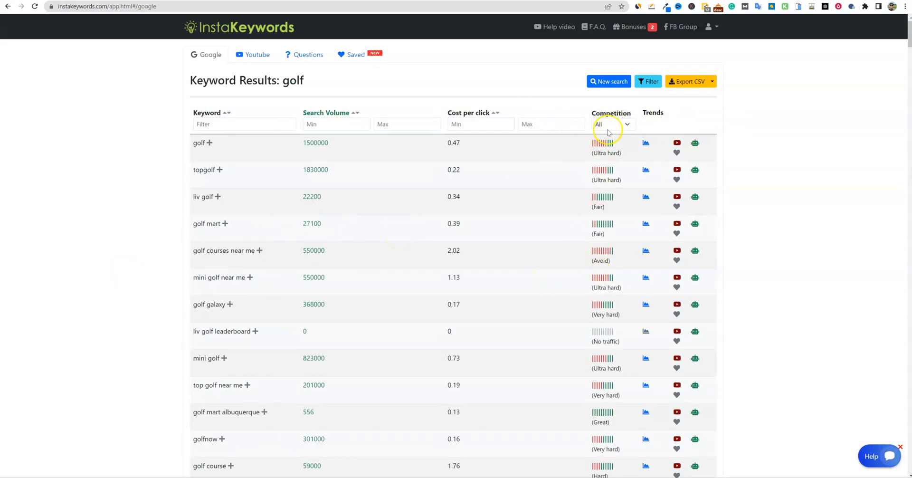
# Filter to Great competition, sort by search volume descending, and drill into 'golfers elbow symptoms'
pyautogui.click(611, 124)
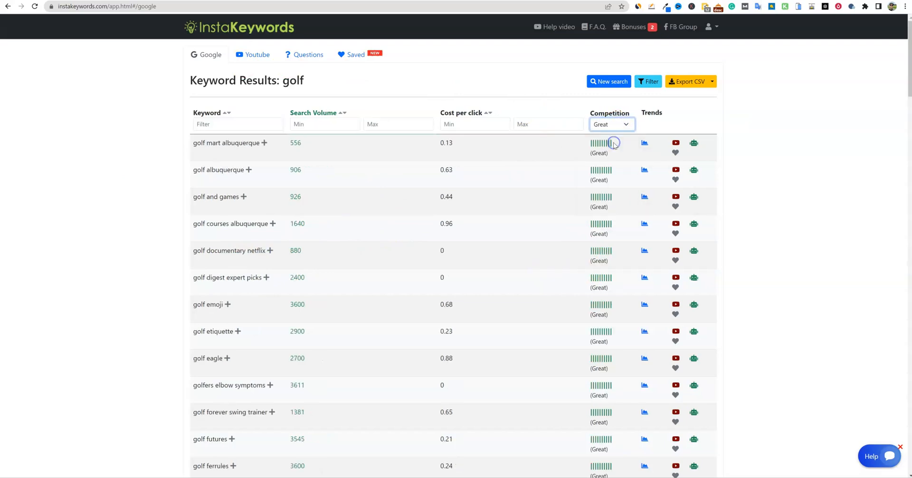
pyautogui.moveTo(528, 243)
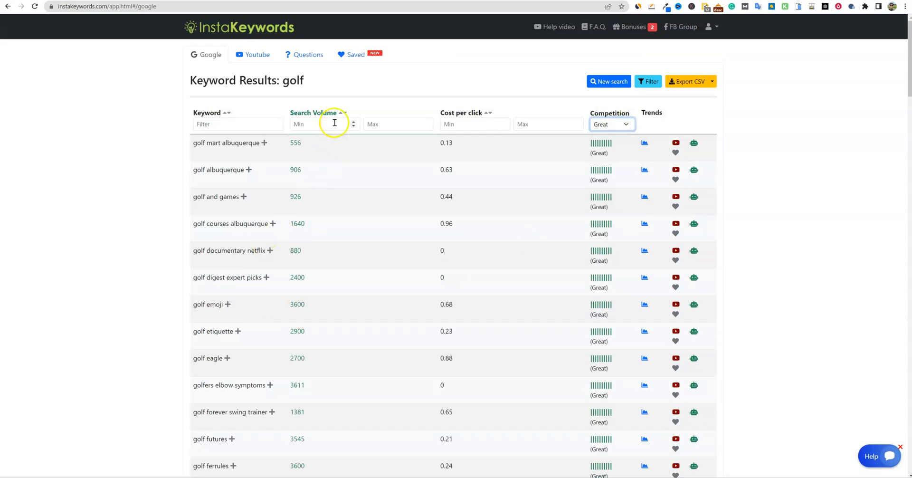
pyautogui.click(340, 114)
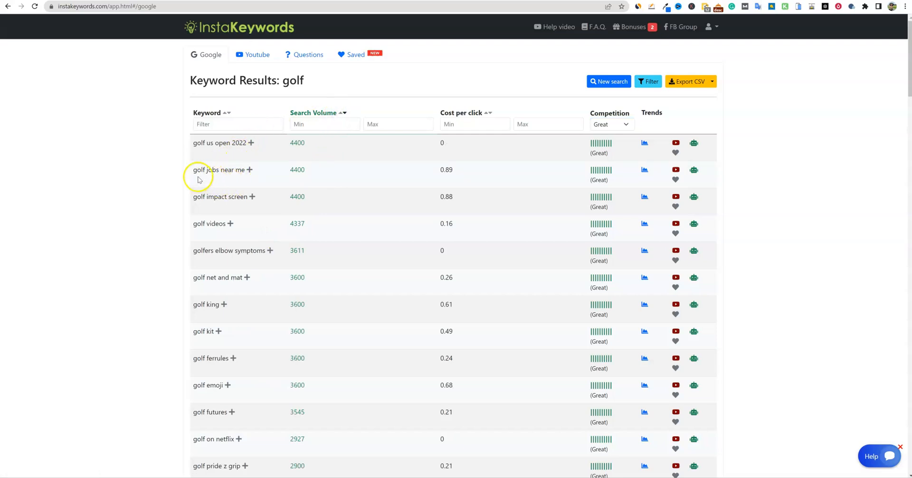
pyautogui.moveTo(228, 259)
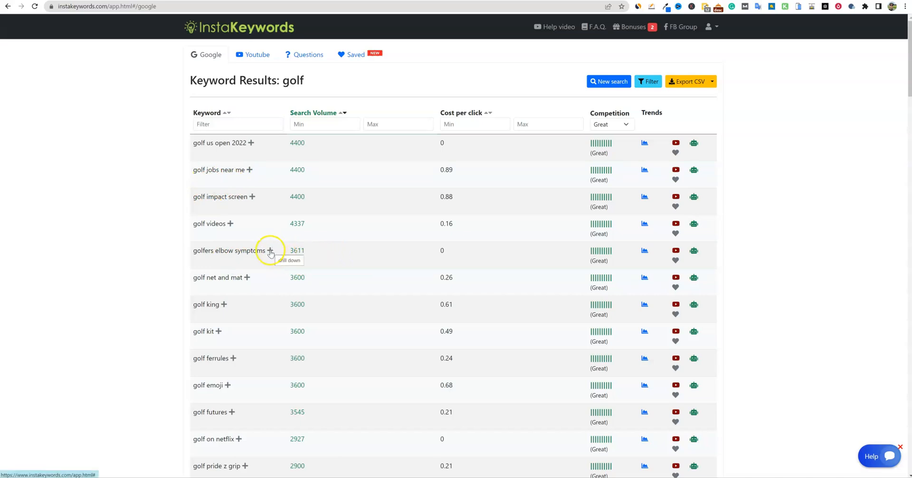
pyautogui.click(269, 250)
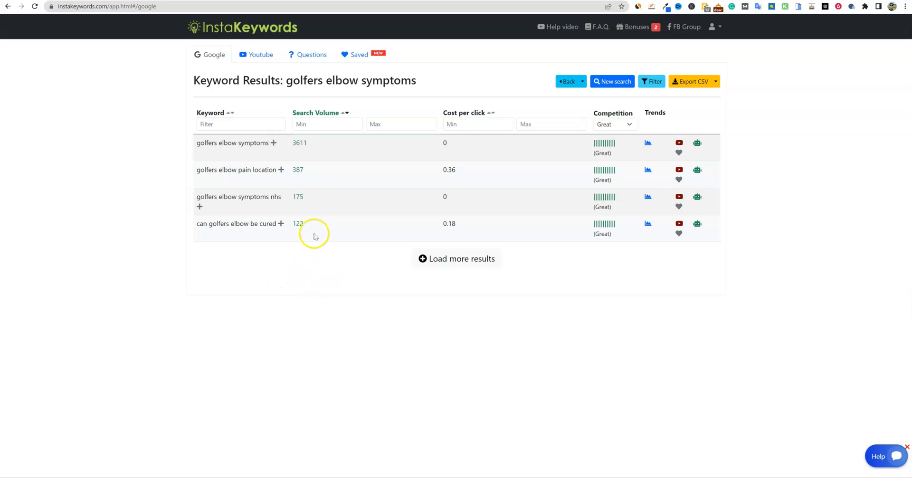
pyautogui.moveTo(264, 231)
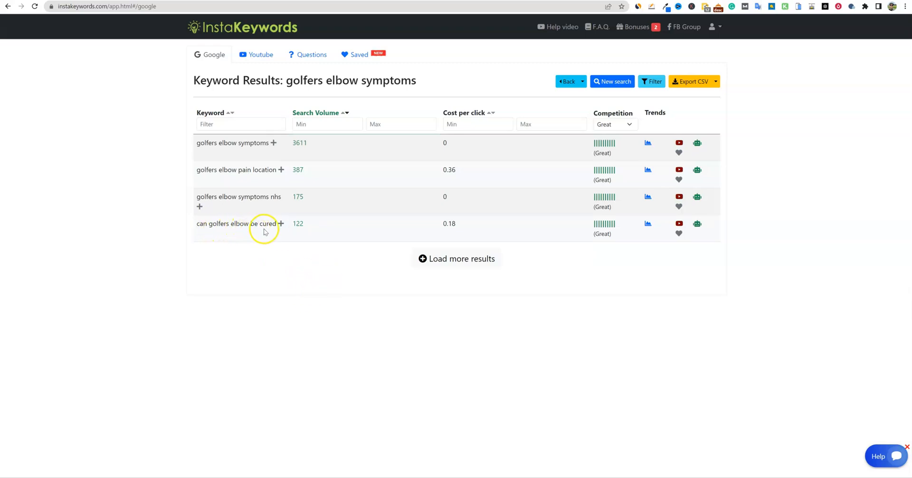
pyautogui.moveTo(649, 225)
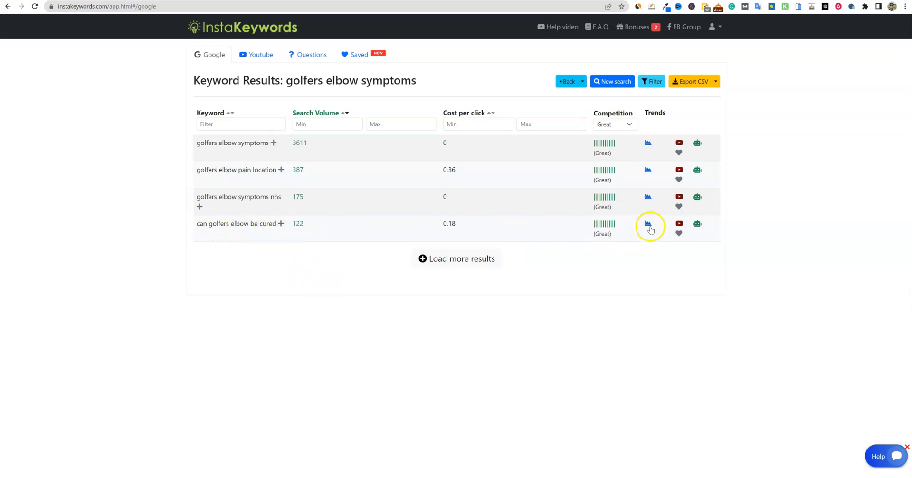
# Show the trend chart for 'can golfers elbow be cured'
pyautogui.click(649, 225)
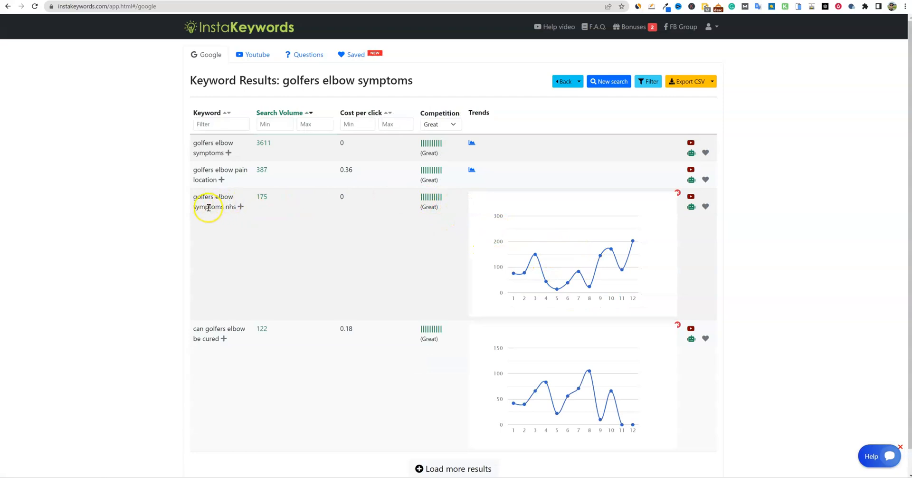
pyautogui.moveTo(441, 228)
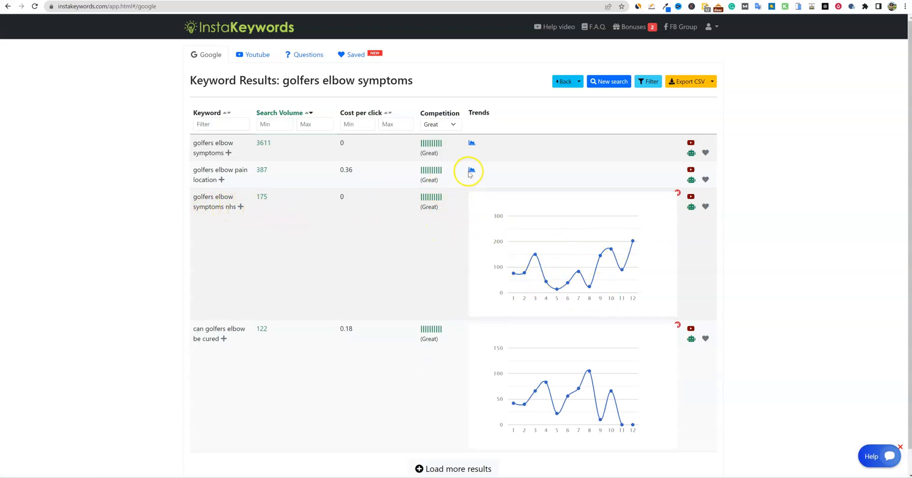
# Show the monthly trend chart for 'golfers elbow pain location'
pyautogui.click(471, 170)
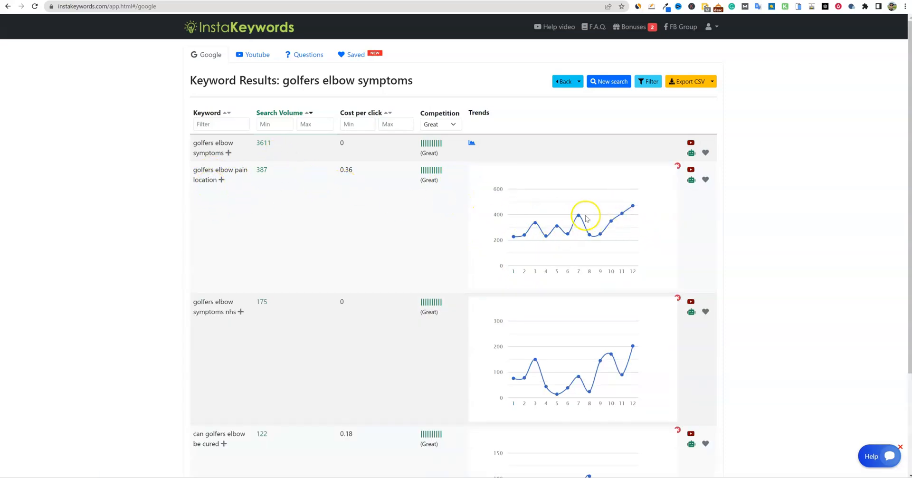
pyautogui.moveTo(577, 218)
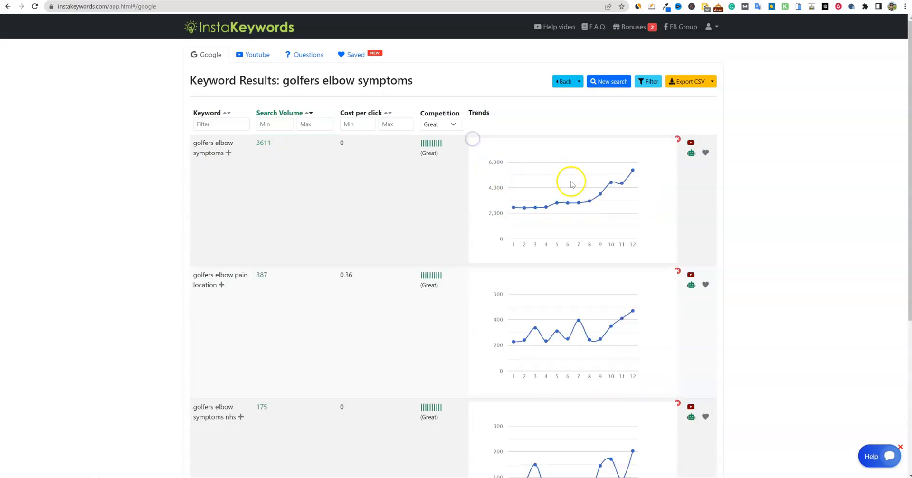
pyautogui.moveTo(413, 197)
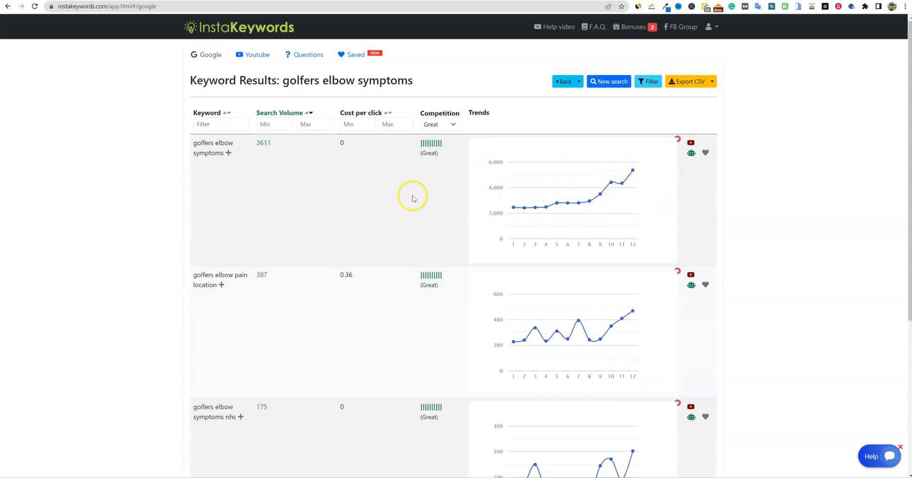
pyautogui.moveTo(492, 318)
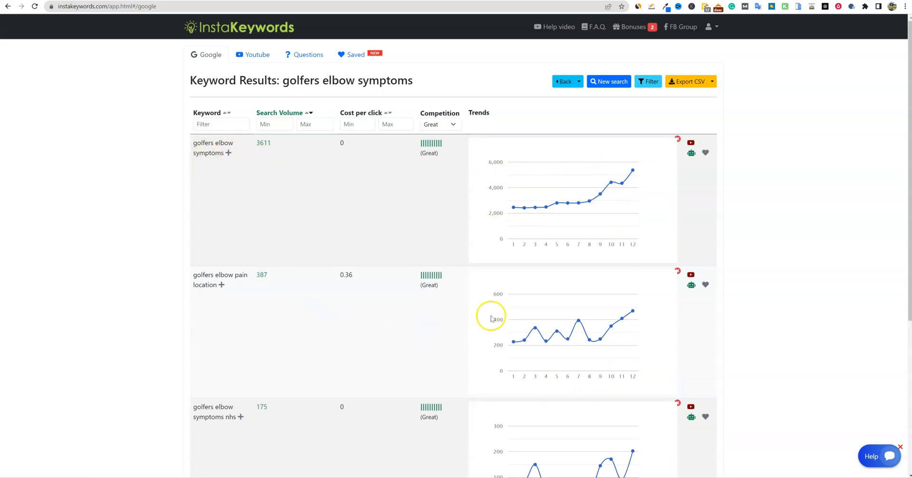
pyautogui.moveTo(440, 288)
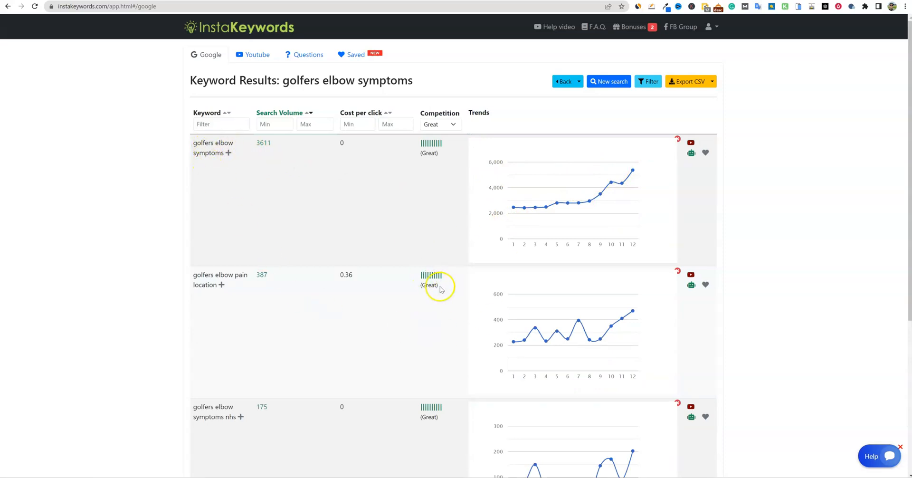
pyautogui.moveTo(434, 290)
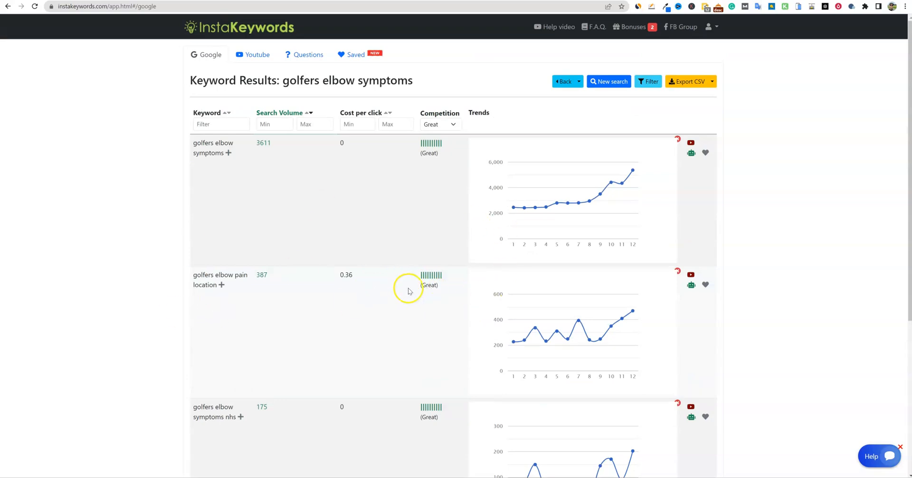
pyautogui.moveTo(486, 276)
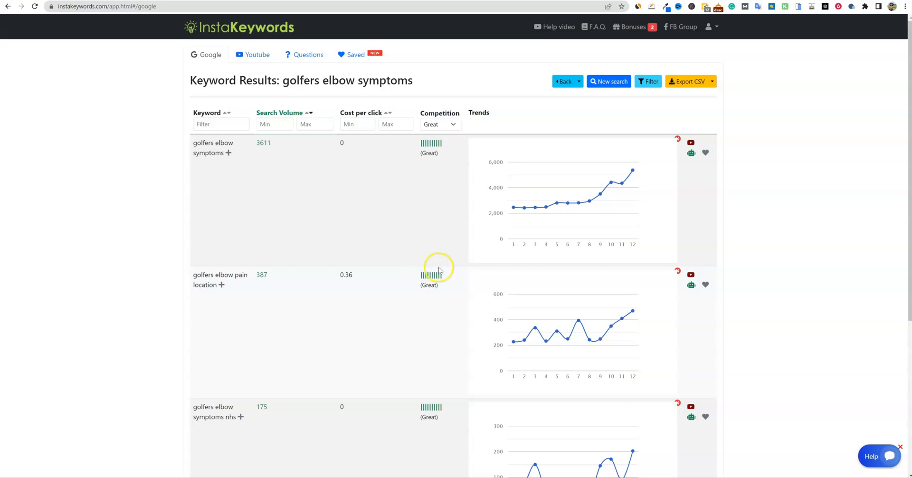
pyautogui.moveTo(516, 276)
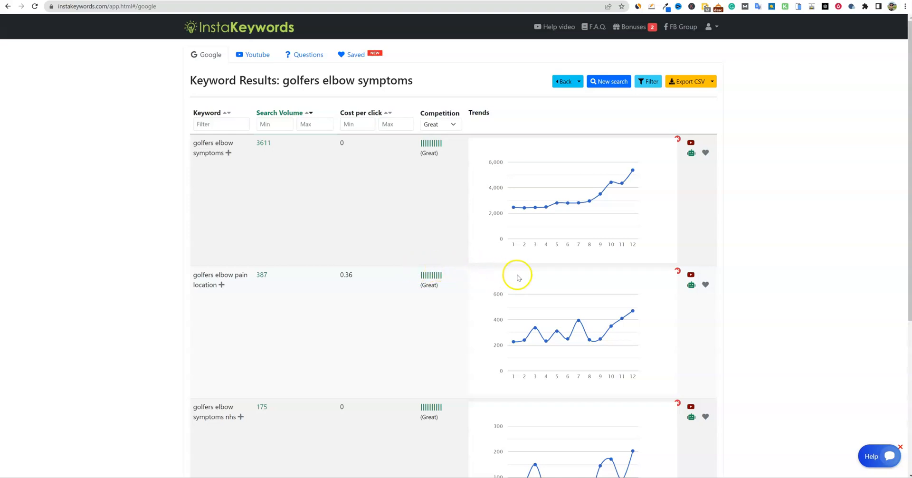
pyautogui.moveTo(375, 236)
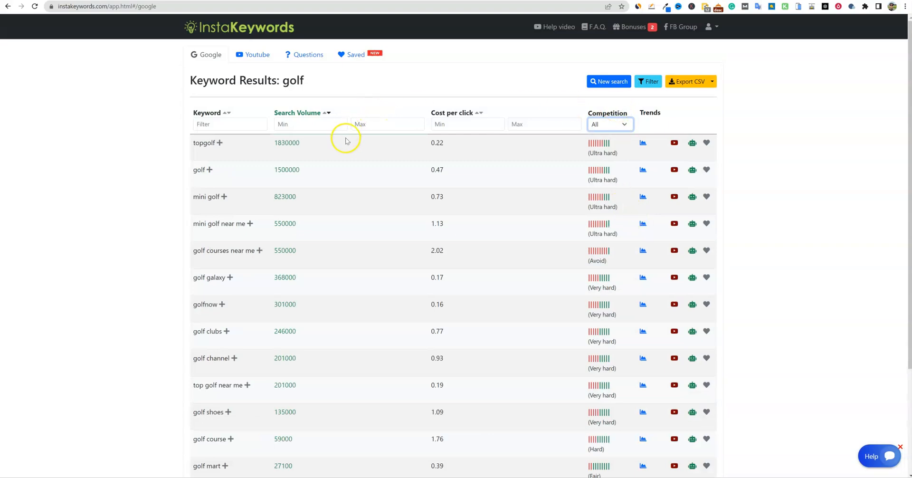
# Export the golf keyword results from InstaKeywords as a CSV file named 'golf'
pyautogui.scroll(-3)
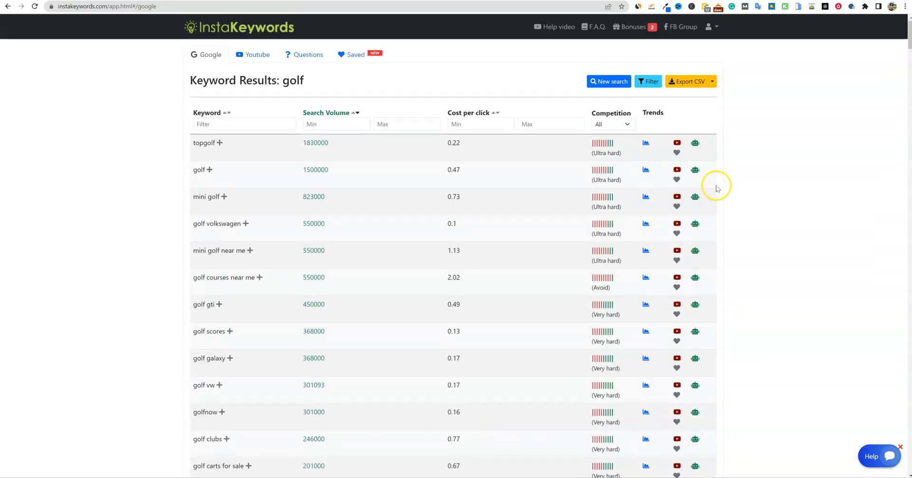
pyautogui.click(687, 81)
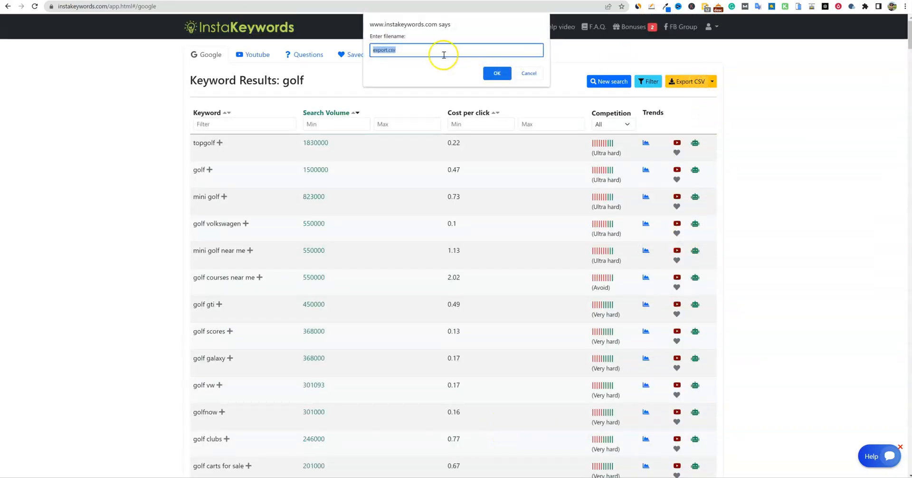
pyautogui.write('golf')
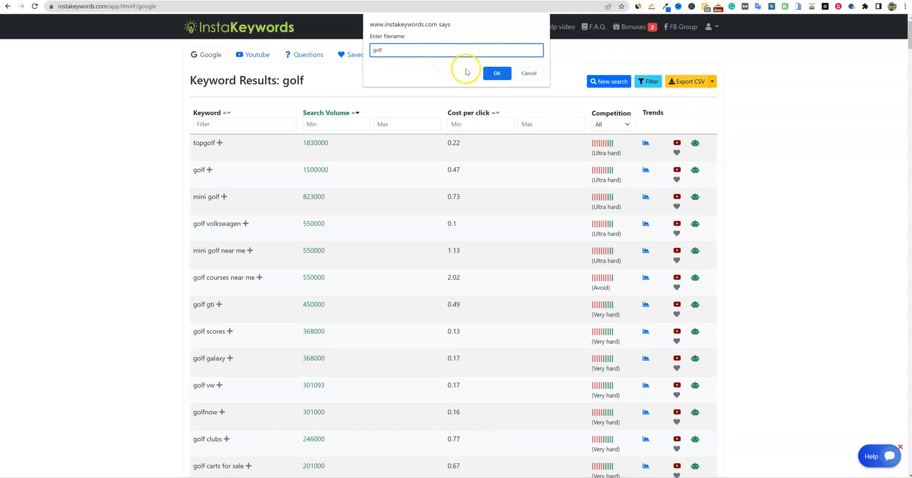
pyautogui.click(497, 72)
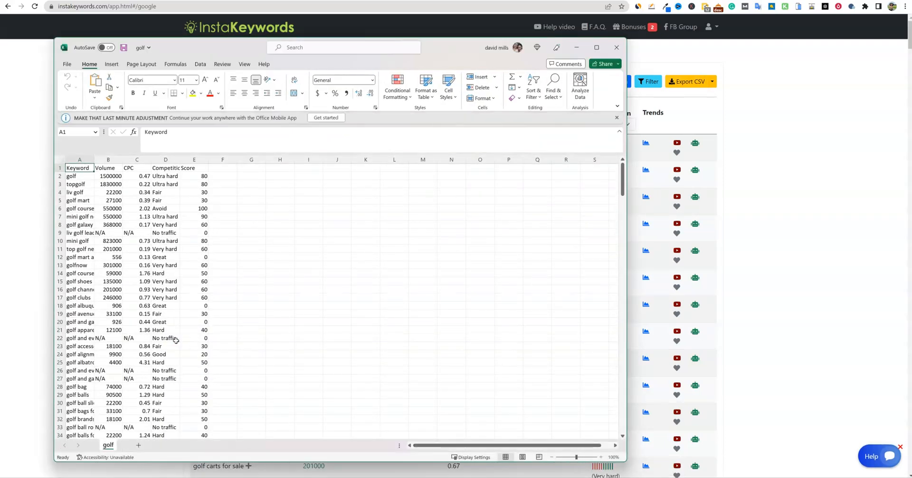
pyautogui.moveTo(563, 114)
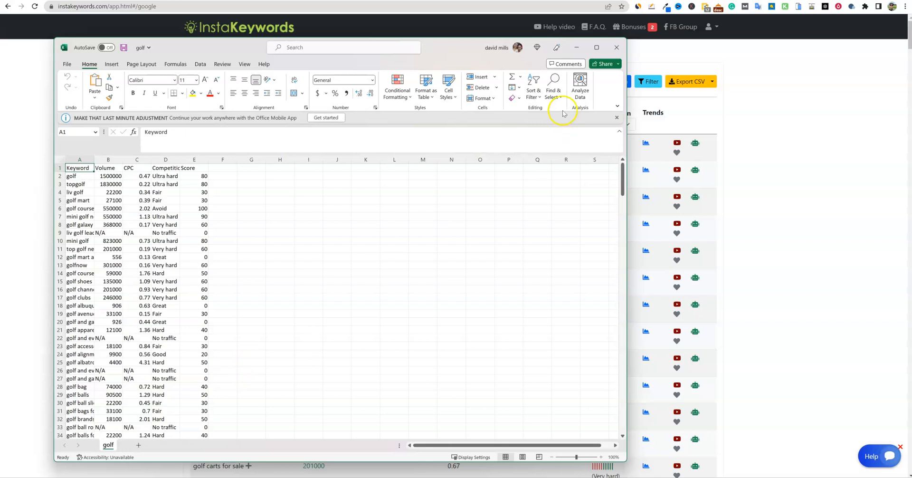
pyautogui.moveTo(744, 219)
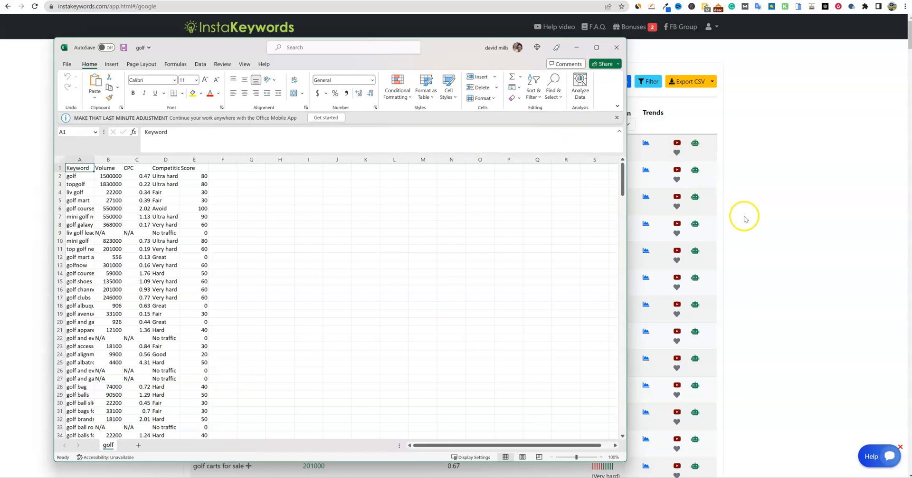
pyautogui.moveTo(682, 187)
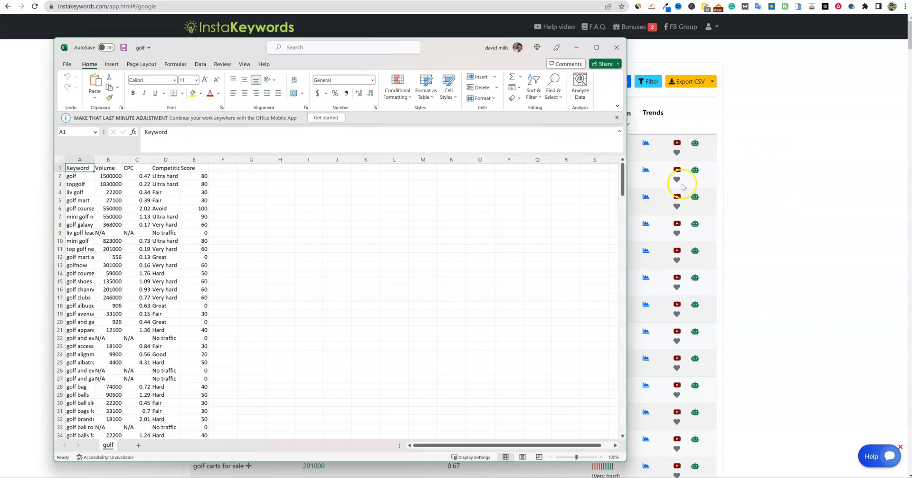
# Minimize Excel to bring back the InstaKeywords golf results page
pyautogui.click(617, 47)
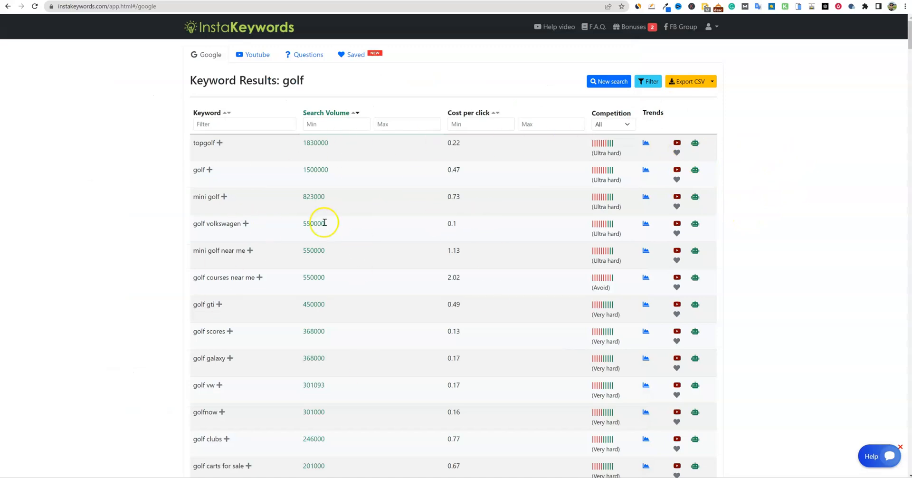
pyautogui.moveTo(453, 224)
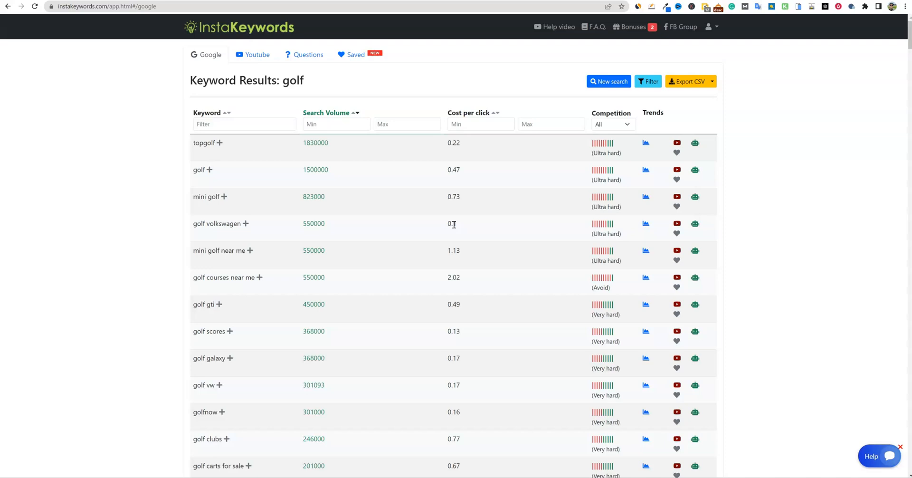
pyautogui.moveTo(663, 244)
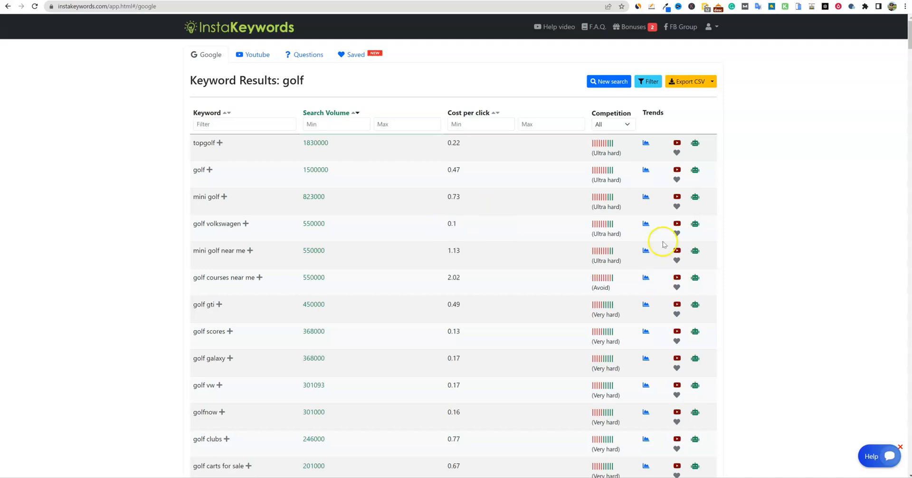
pyautogui.moveTo(273, 242)
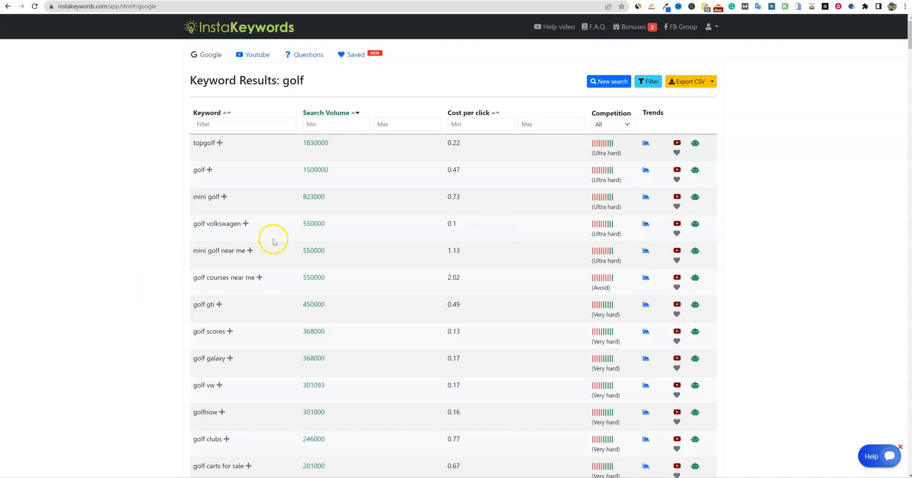
pyautogui.moveTo(480, 273)
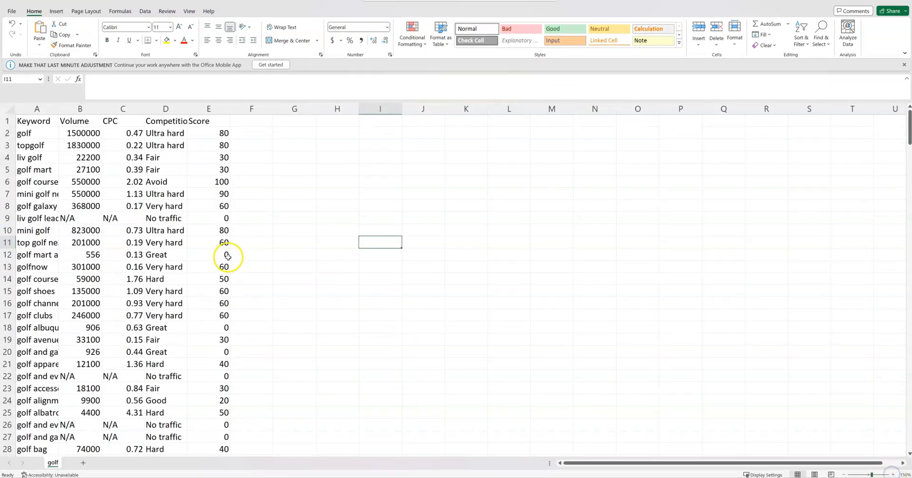
# AutoFit the golf sheet's columns, bold the header row, and enable column filters
pyautogui.click(8, 109)
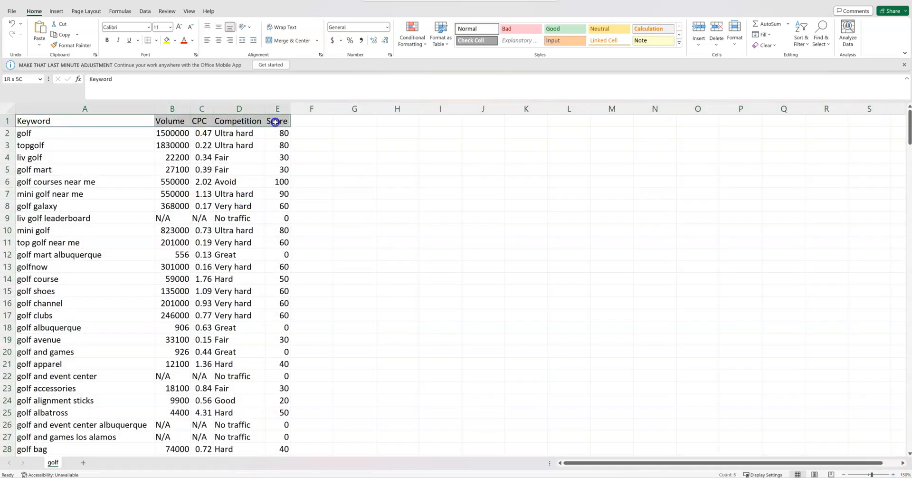
pyautogui.click(238, 169)
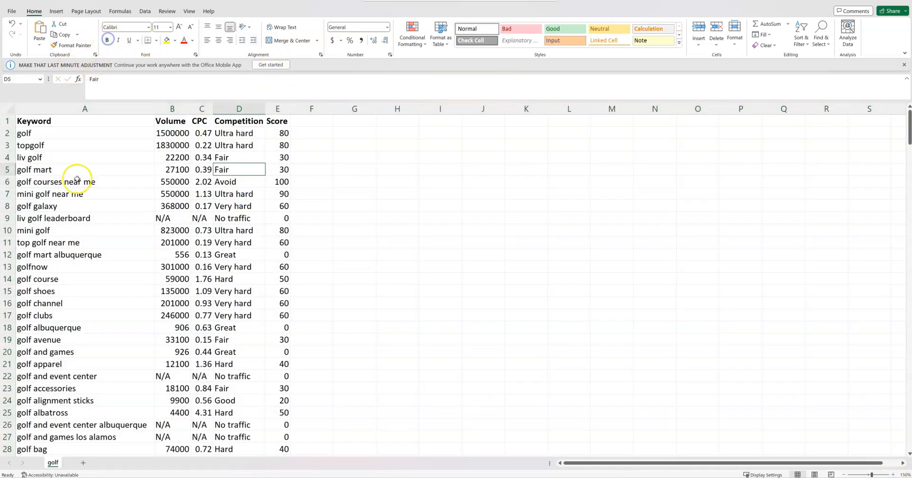
pyautogui.click(239, 121)
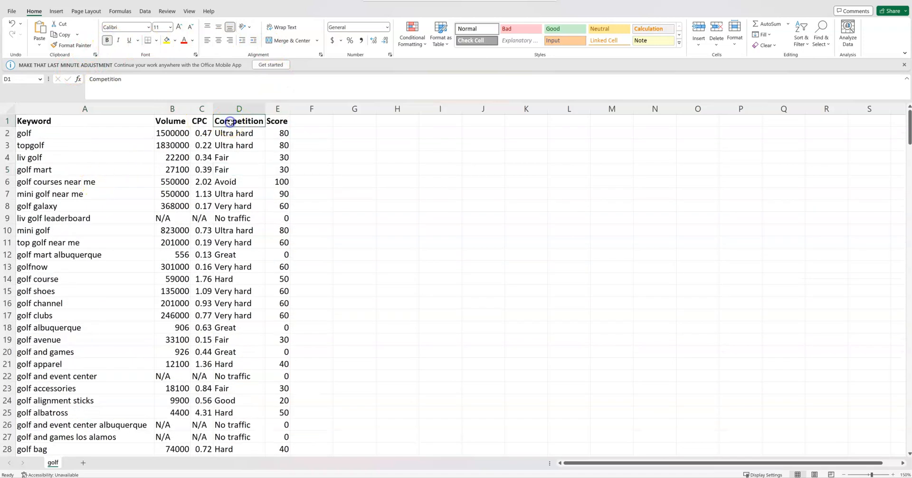
pyautogui.click(801, 30)
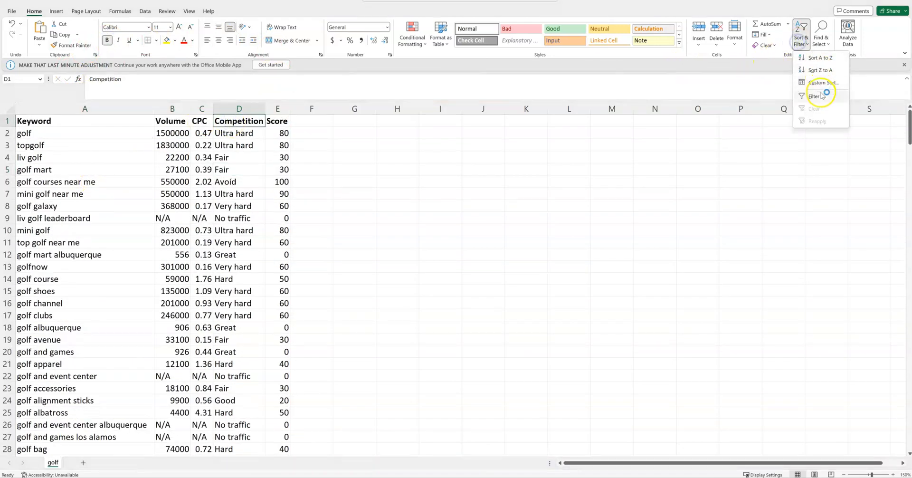
pyautogui.click(815, 97)
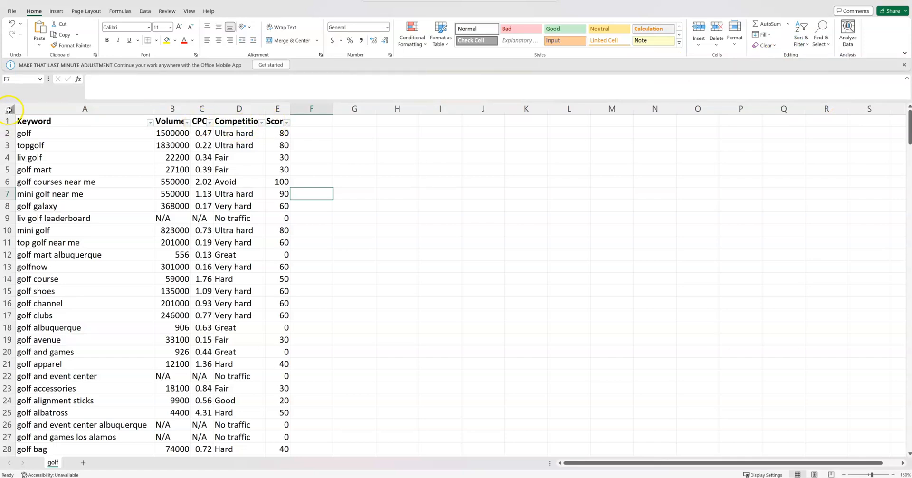
pyautogui.click(7, 109)
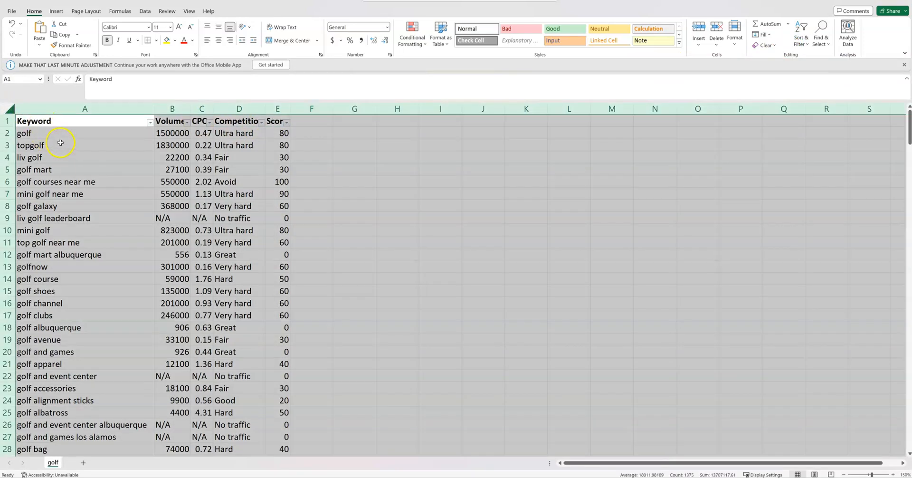
# Sort the golf keywords by Volume, largest to smallest, and select the N/A rows 2–23
pyautogui.click(491, 33)
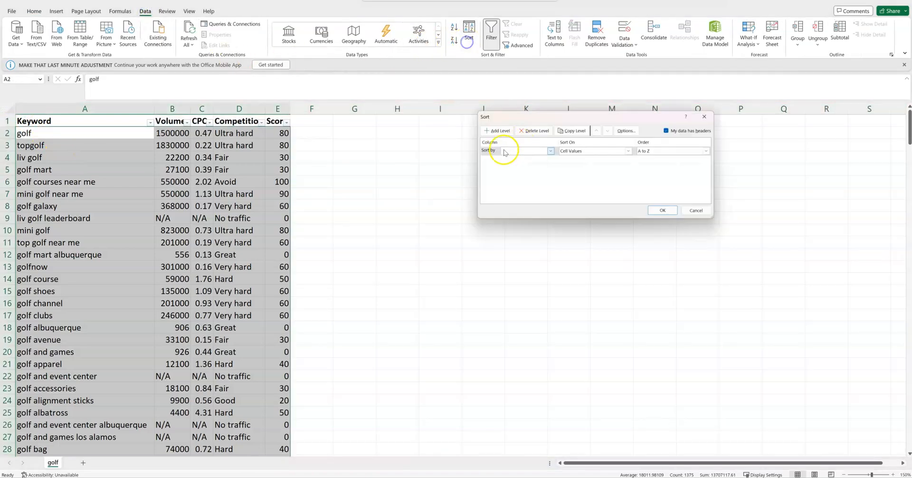
pyautogui.click(549, 151)
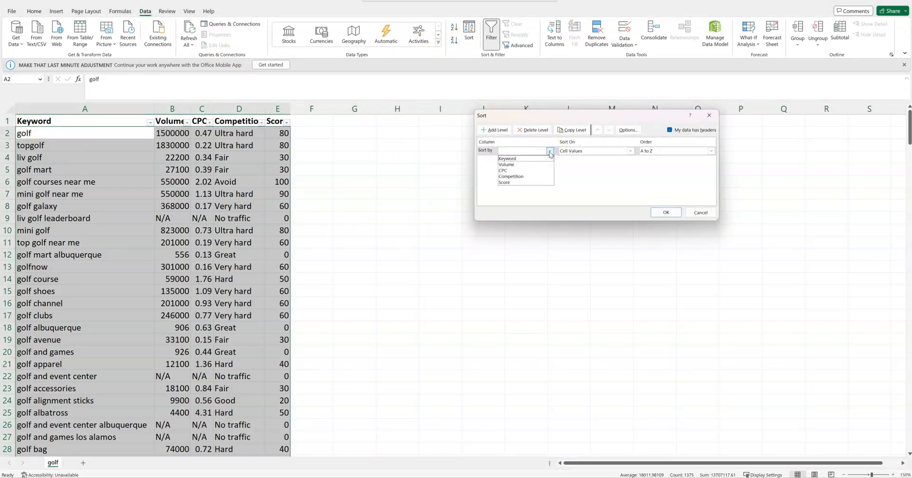
pyautogui.click(507, 158)
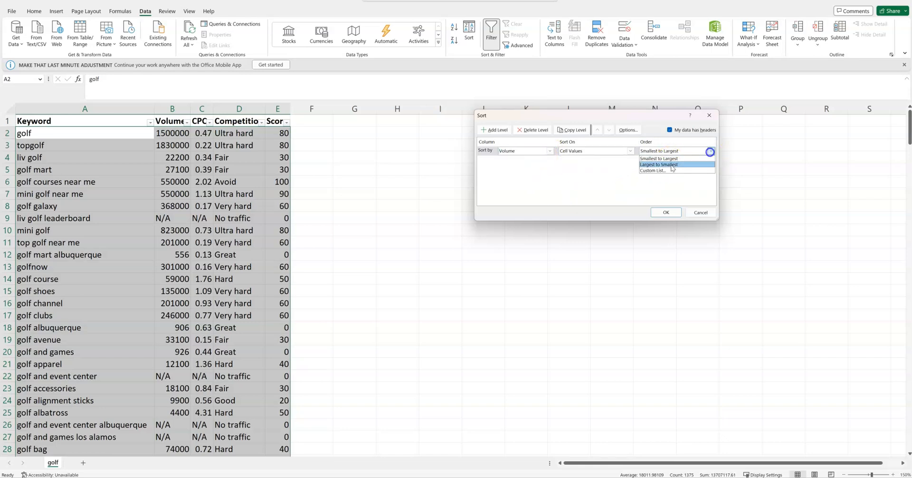
pyautogui.click(666, 212)
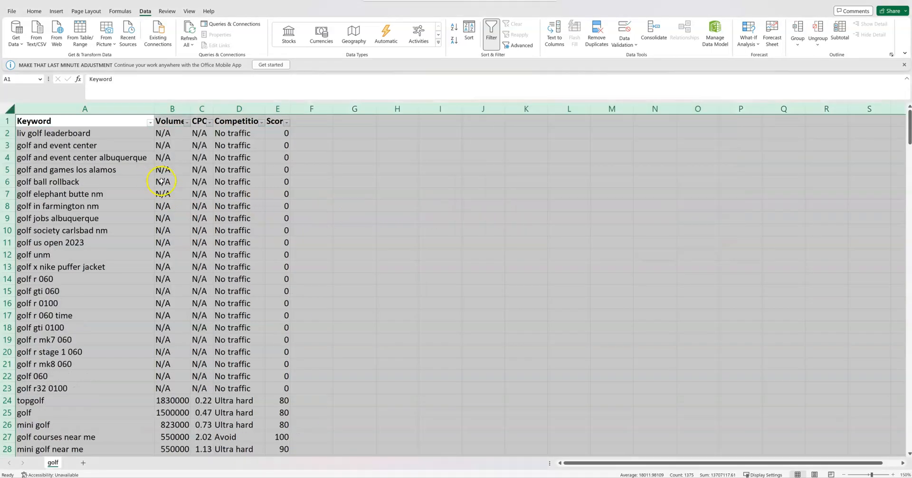
pyautogui.moveTo(84, 132); pyautogui.dragTo(239, 169)
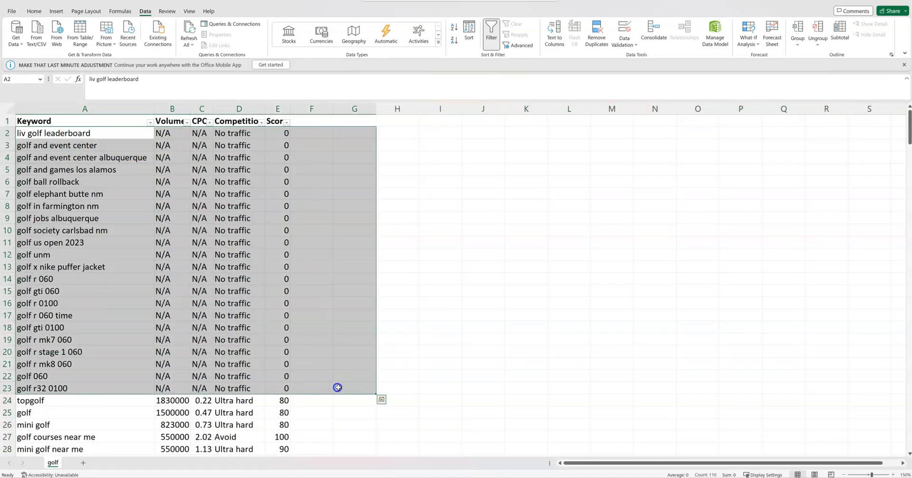
pyautogui.moveTo(168, 271)
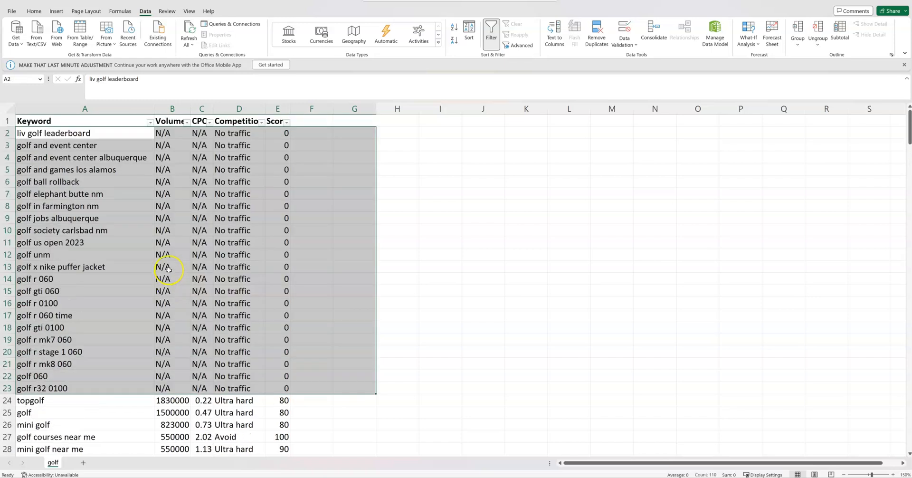
# Filter the Competition column to show only Good-competition keywords
pyautogui.click(238, 169)
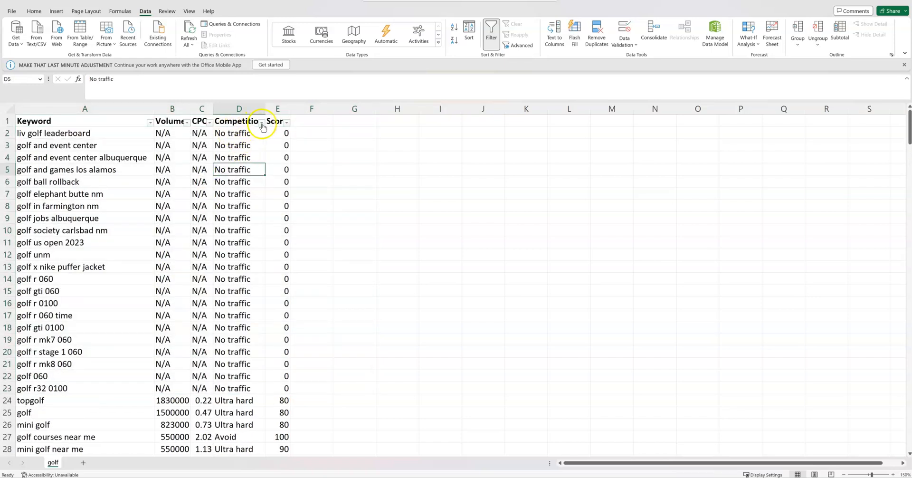
pyautogui.click(261, 122)
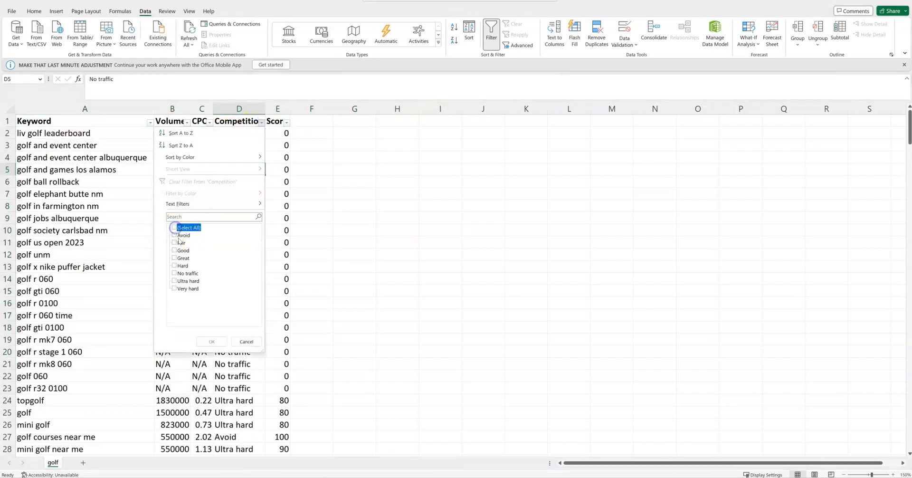
pyautogui.click(174, 257)
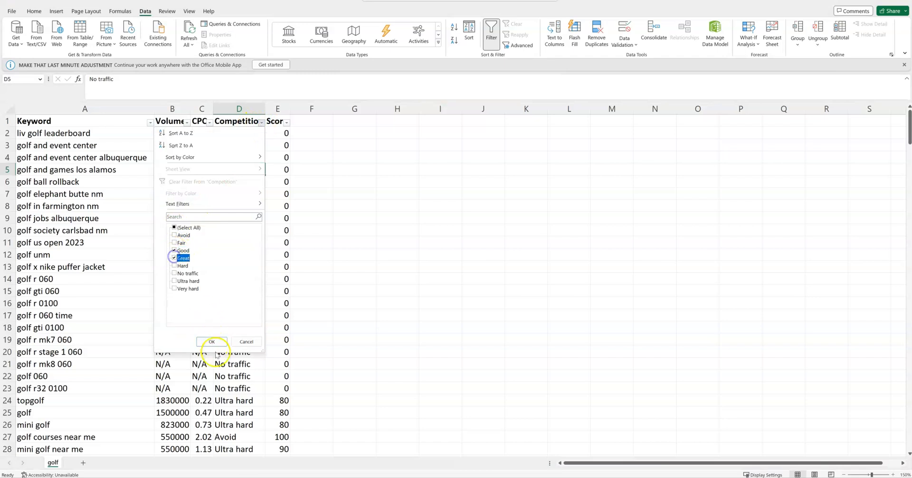
pyautogui.click(211, 341)
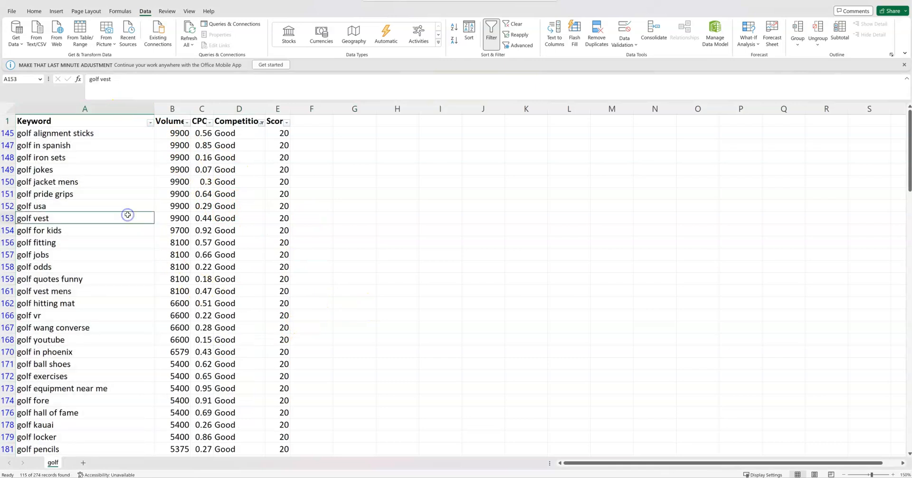
pyautogui.scroll(-3)
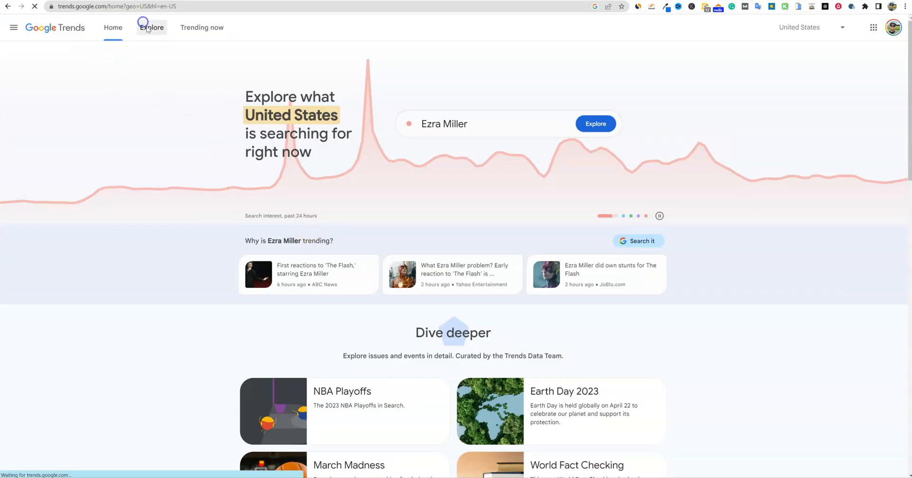
# Explore 'make money' in Google Trends and open the rising query about Top Gun Maverick's earnings
pyautogui.click(152, 28)
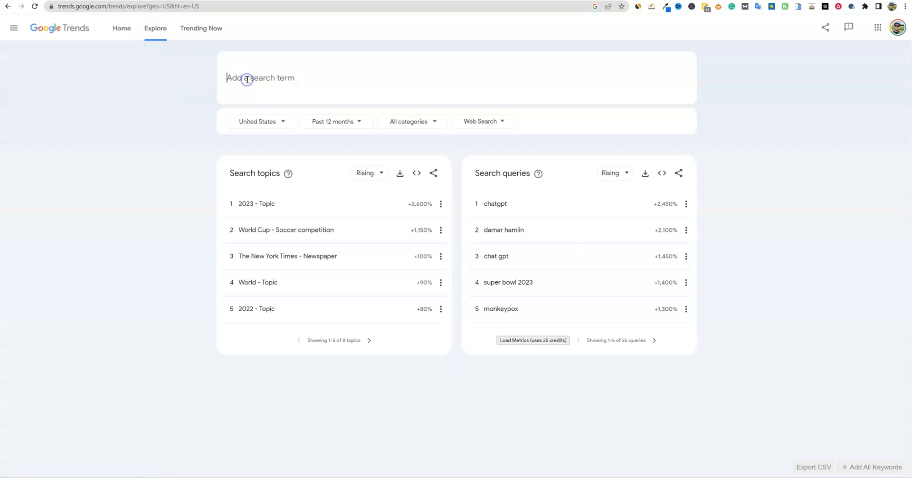
pyautogui.click(246, 80)
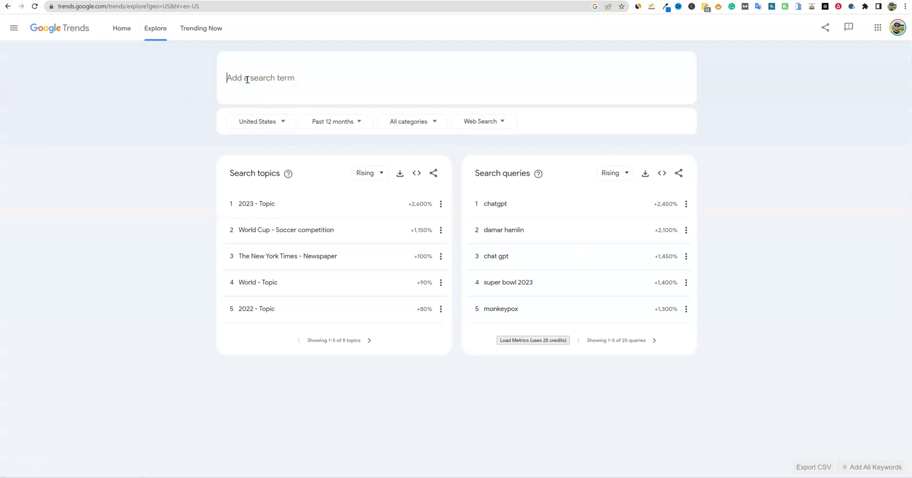
pyautogui.write('make money')
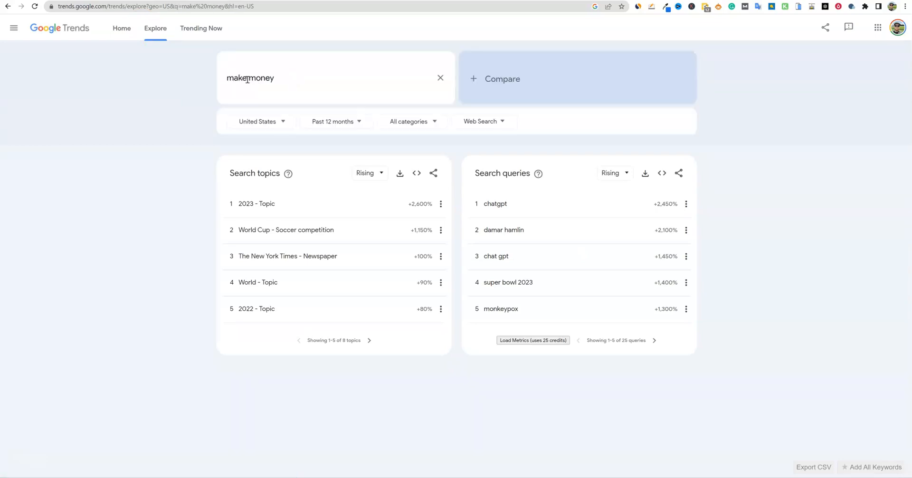
pyautogui.scroll(-3)
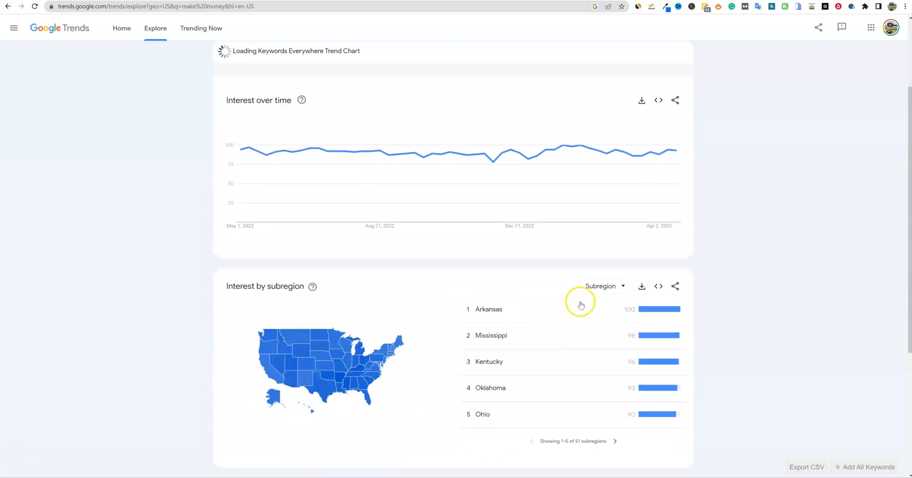
pyautogui.scroll(-3)
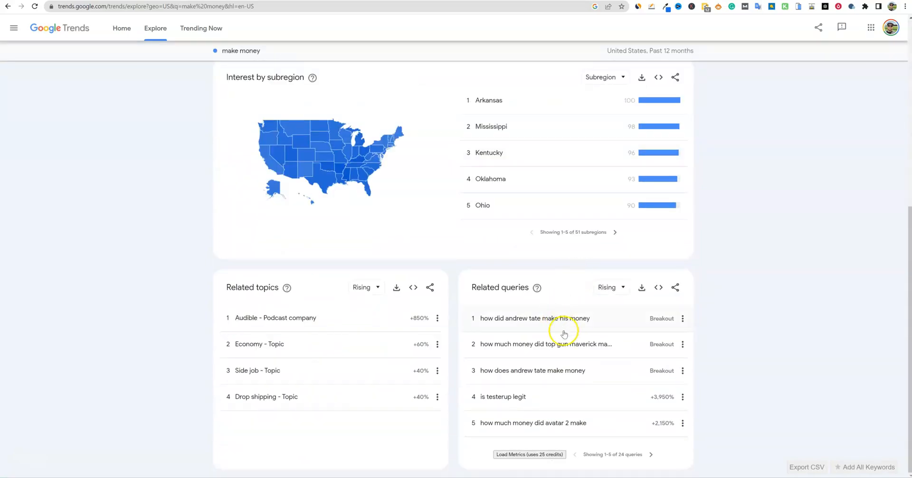
pyautogui.moveTo(524, 321)
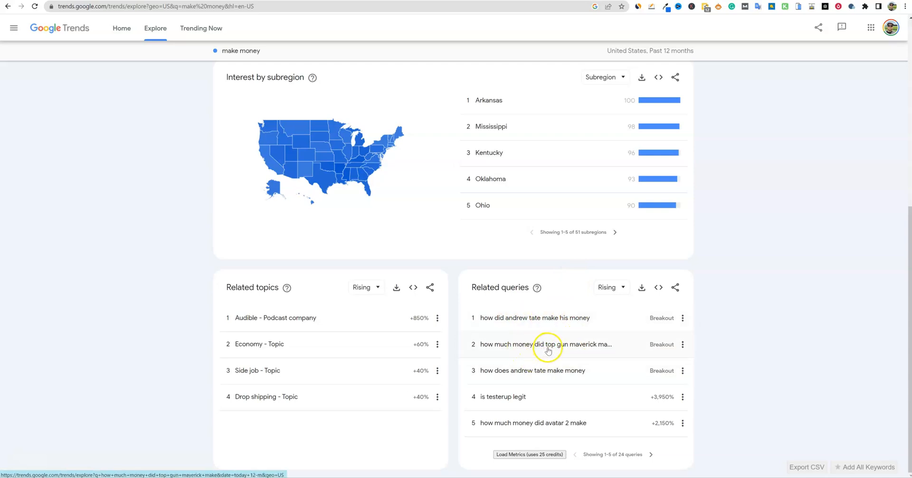
pyautogui.click(545, 344)
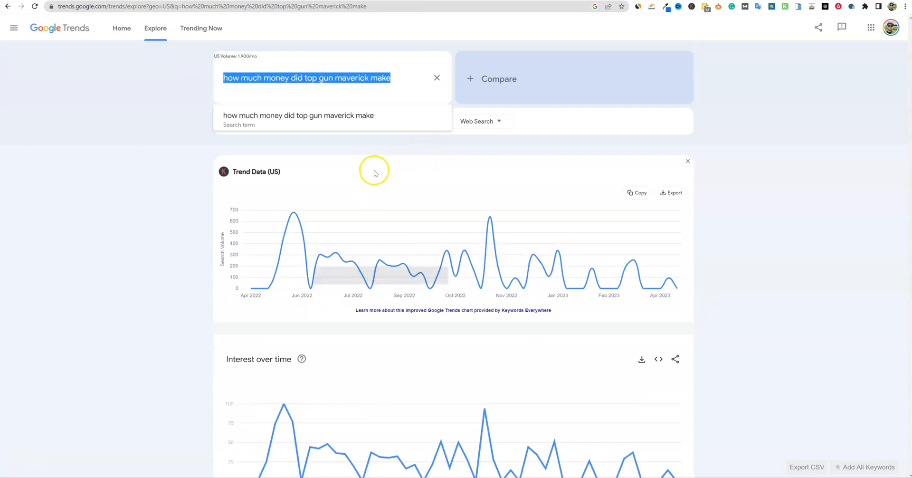
pyautogui.click(705, 7)
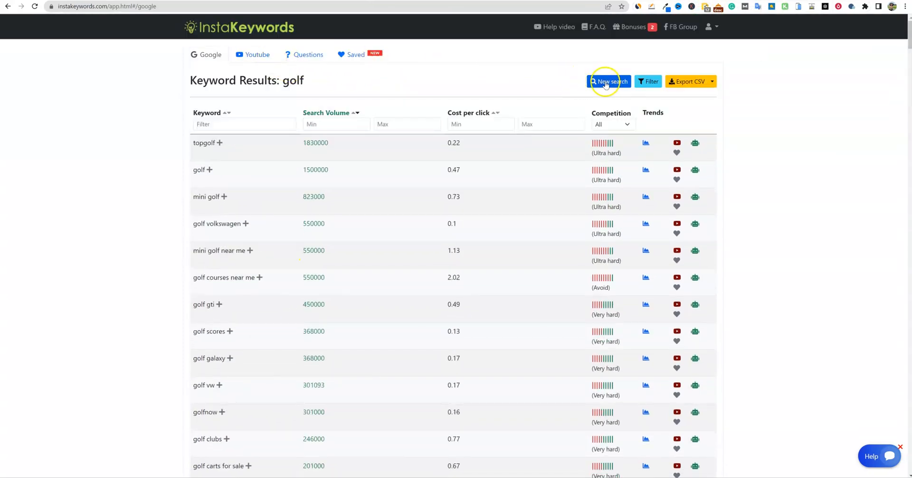
# Search InstaKeywords for 'how much money did top gun maverick make' and load more results
pyautogui.click(608, 81)
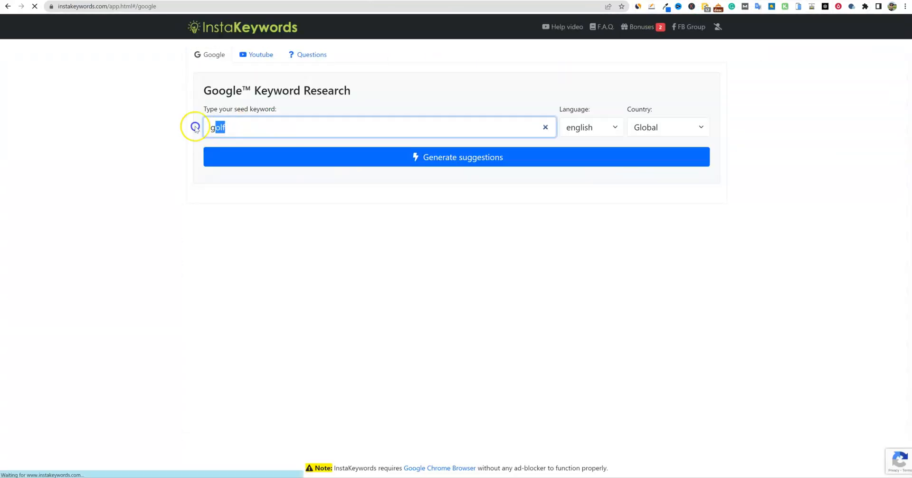
pyautogui.click(456, 157)
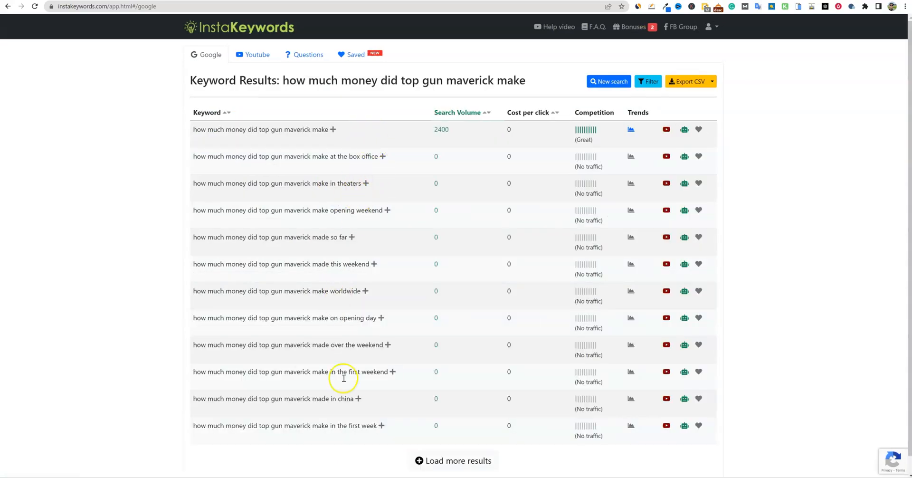
pyautogui.click(453, 461)
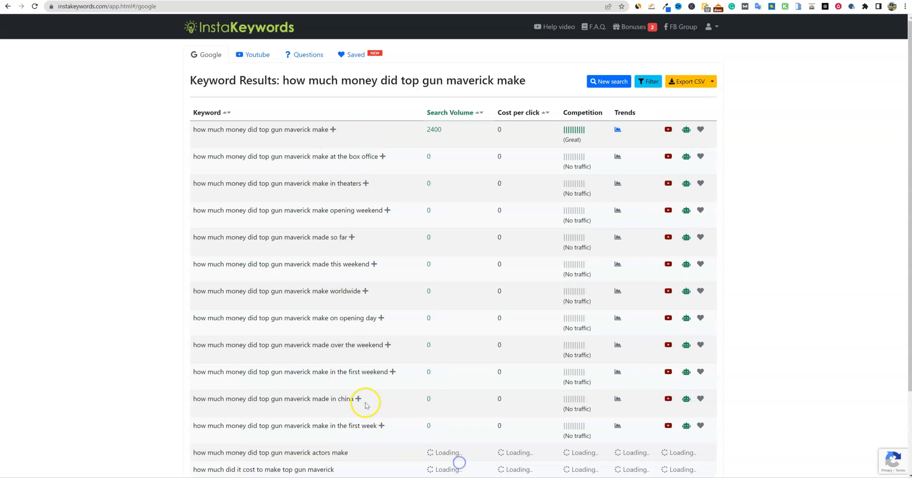
pyautogui.scroll(-3)
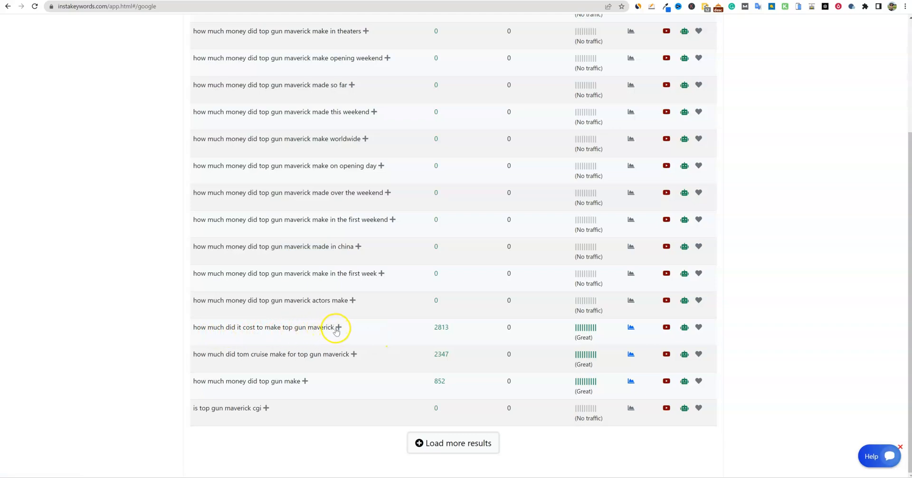
pyautogui.moveTo(464, 340)
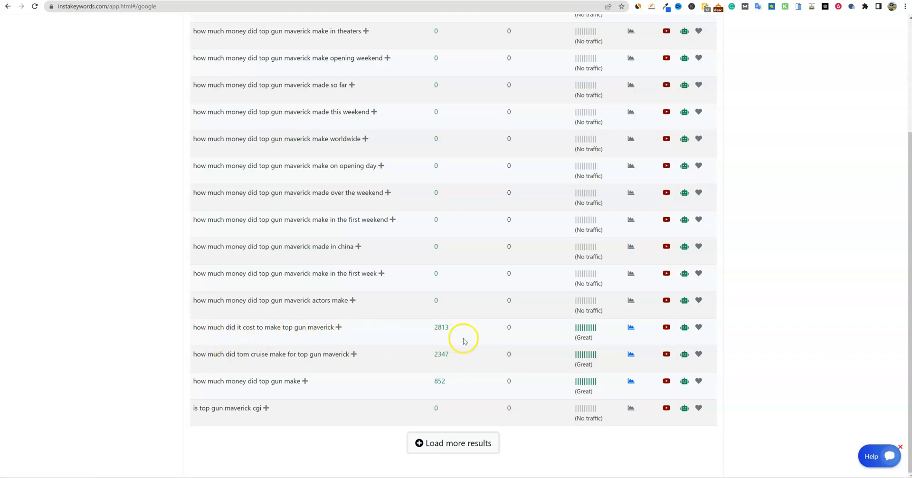
pyautogui.moveTo(699, 357)
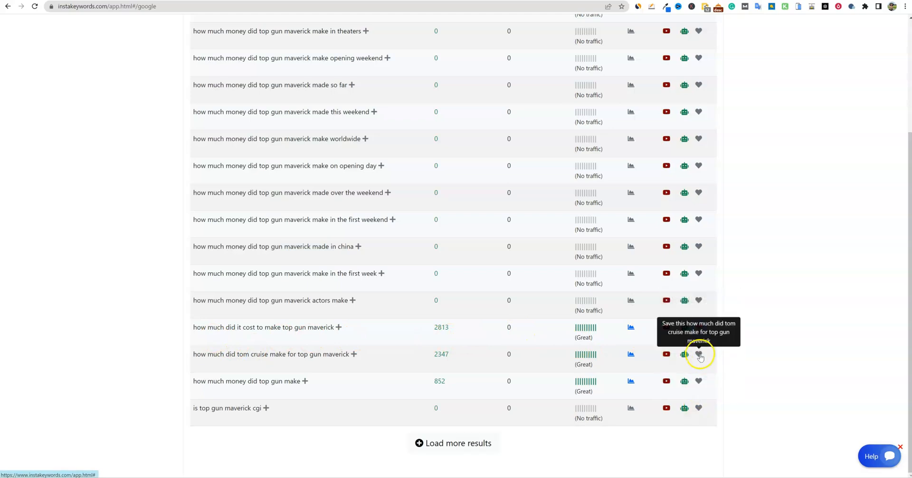
# Save the 'cost to make' and Tom Cruise pay keywords, then clear the highlighted text
pyautogui.click(699, 354)
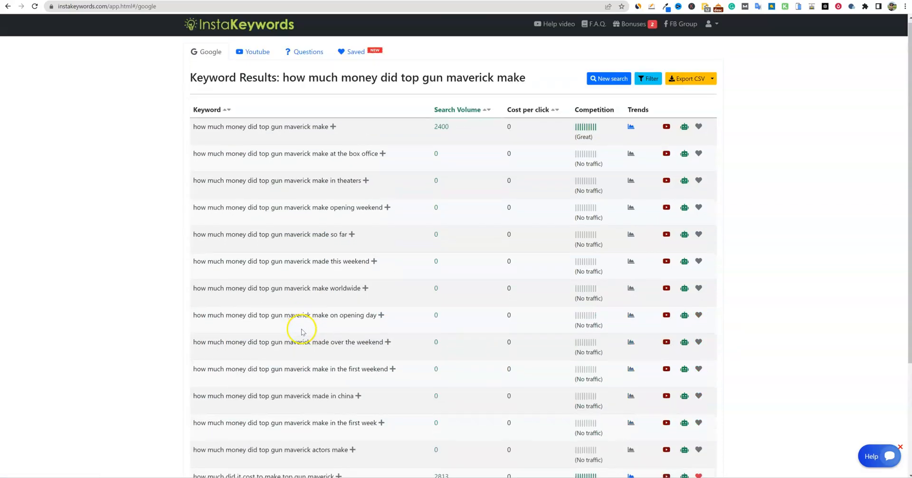
pyautogui.scroll(-3)
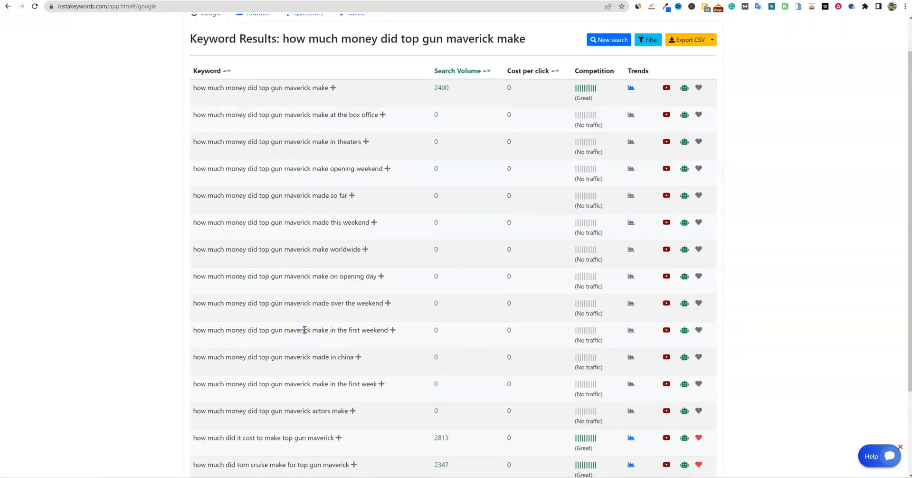
pyautogui.moveTo(220, 103)
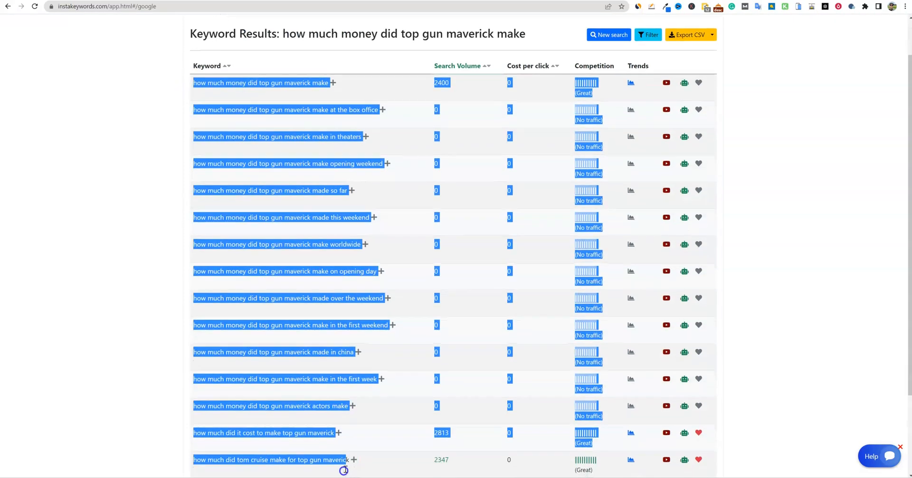
pyautogui.click(292, 284)
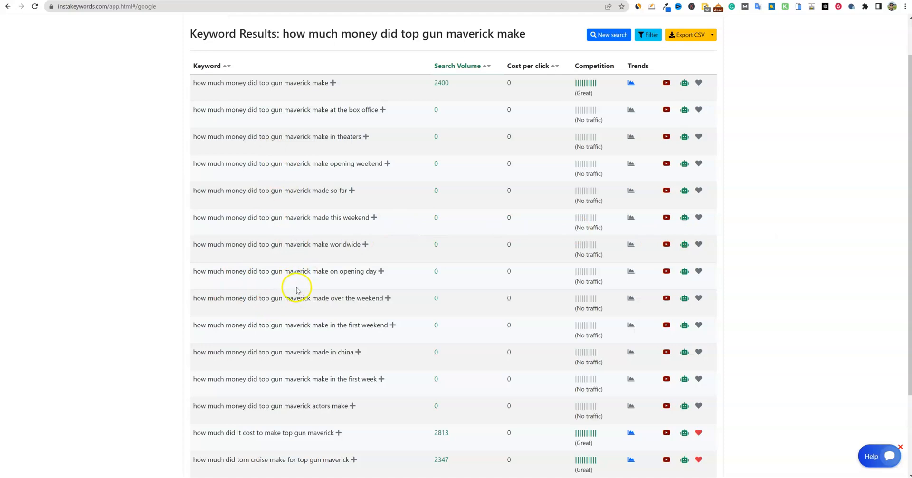
pyautogui.scroll(-3)
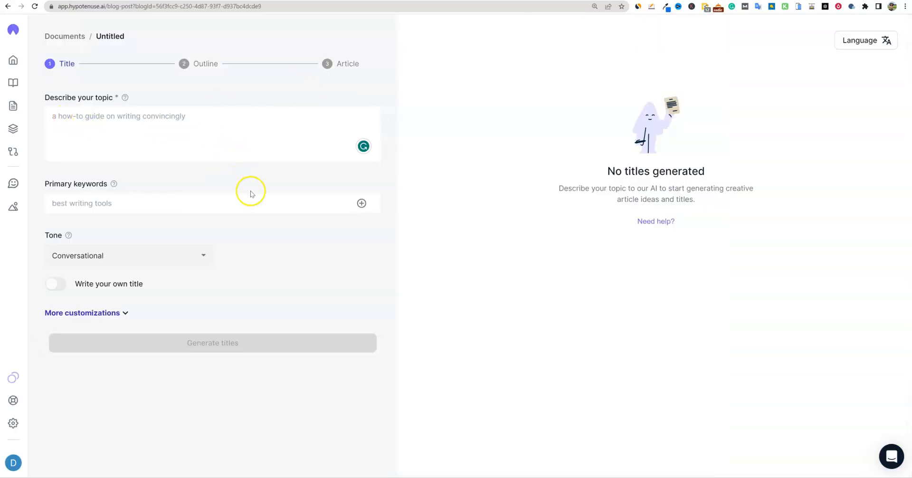
# Enter 'how much money did top gun maverick make' as topic and primary keyword
pyautogui.write('how much money did top gun maverick make')
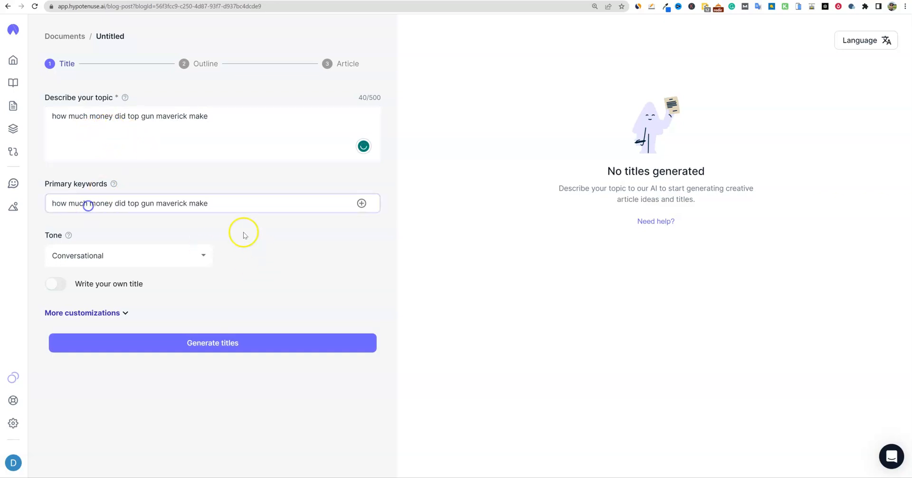
pyautogui.click(212, 343)
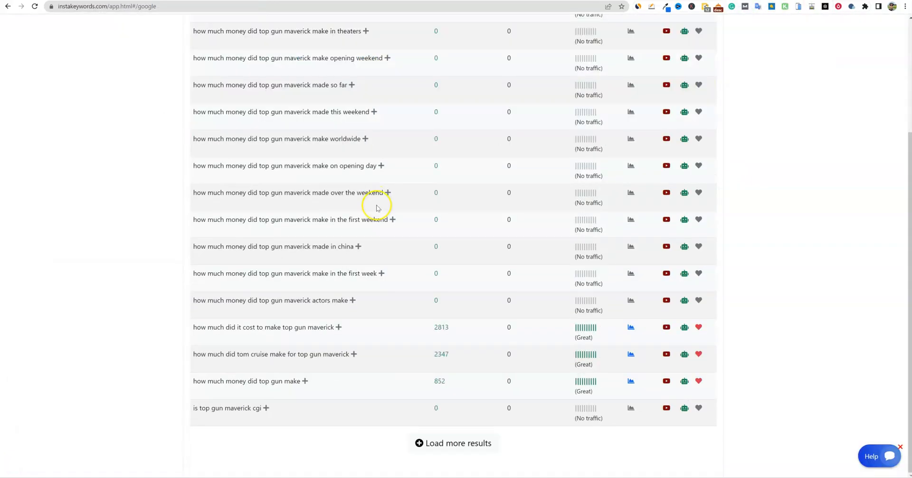
pyautogui.moveTo(531, 328)
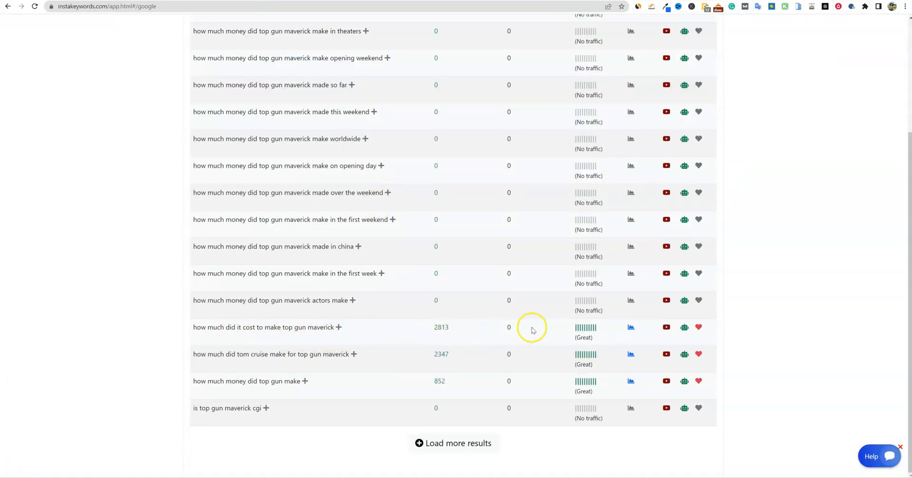
pyautogui.moveTo(334, 327)
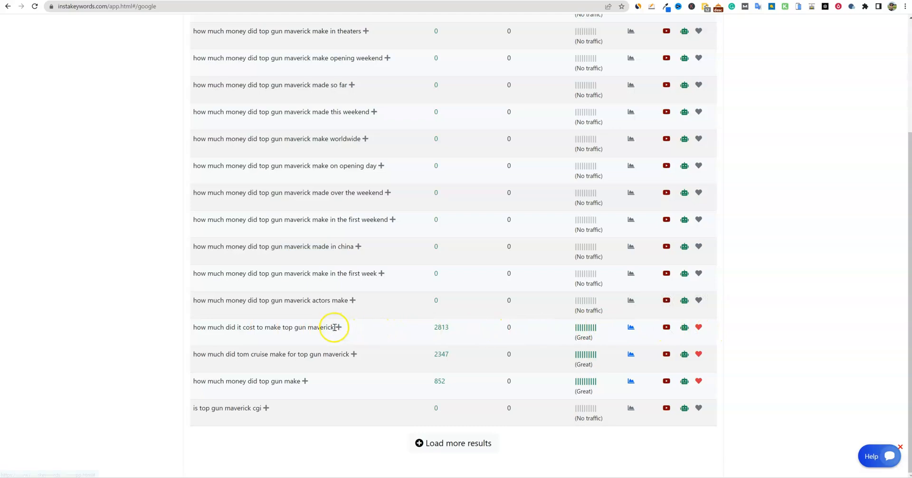
# Add headings for production cost, Tom Cruise's pay and first-week earnings to Outline 1
pyautogui.doubleClick(262, 327)
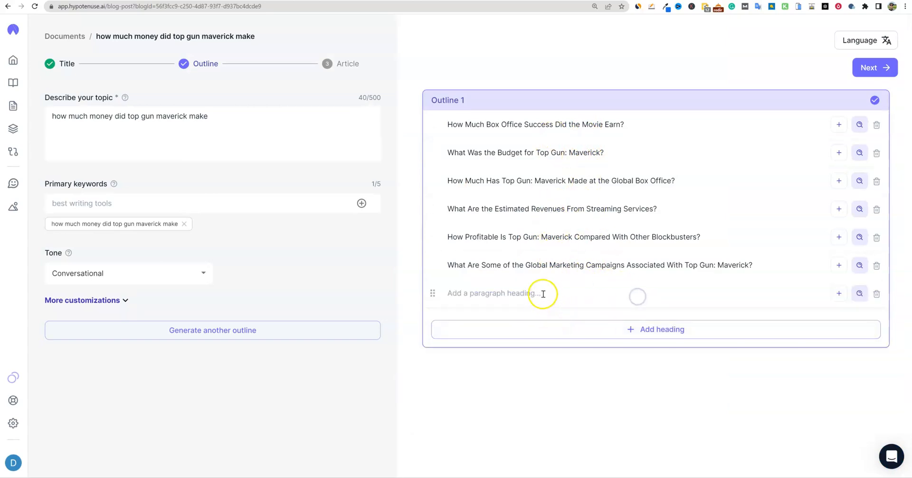
pyautogui.write('how much did it cost to make top gun maverick')
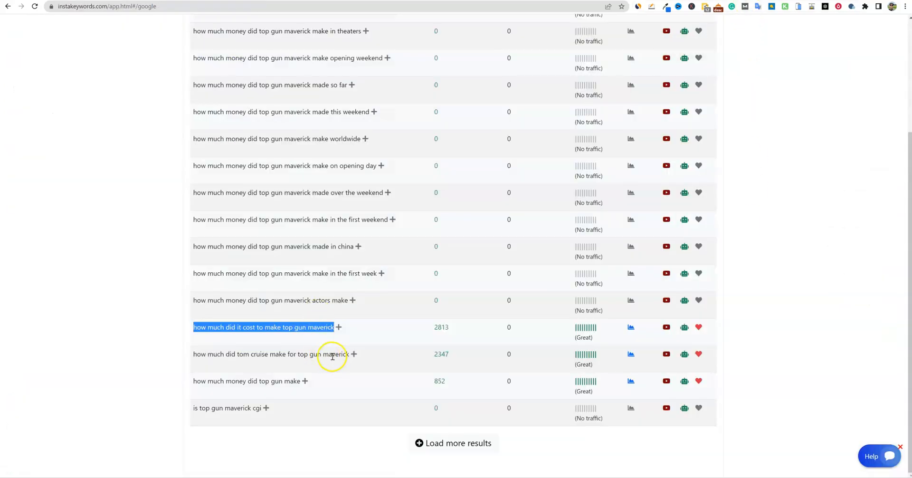
pyautogui.moveTo(349, 356)
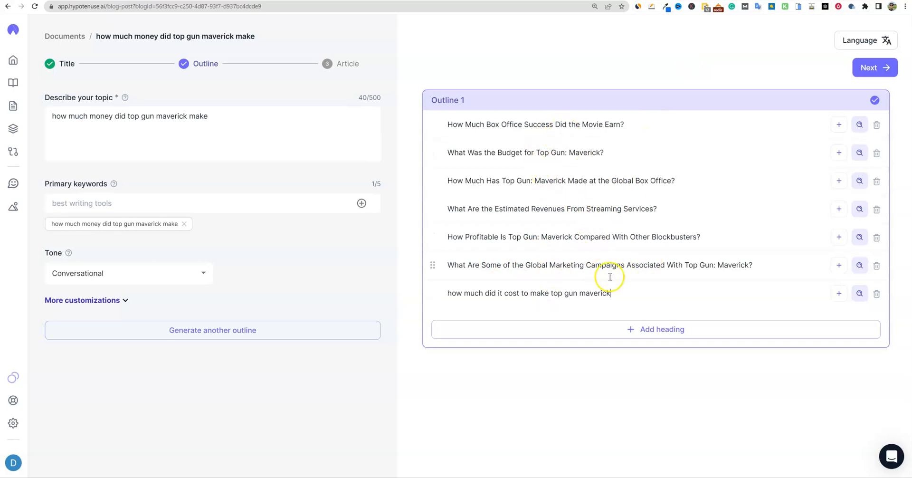
pyautogui.write('how much did tom cruise make for top gun maverick')
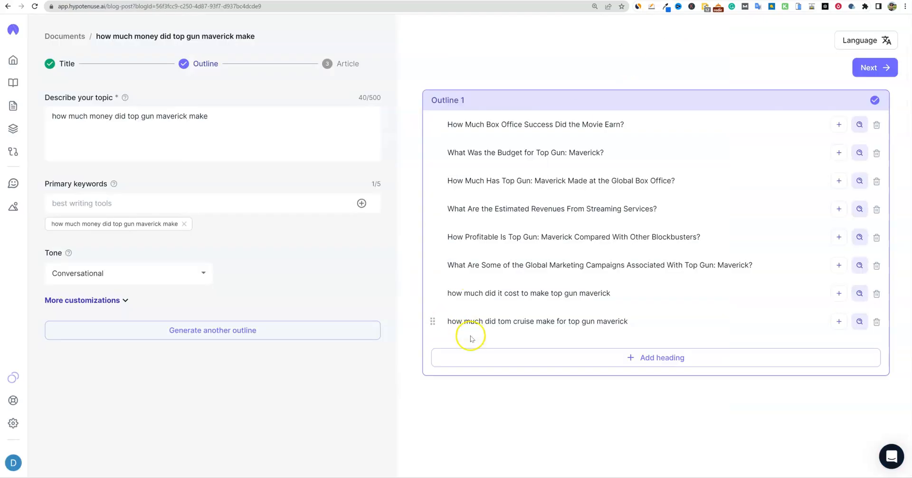
pyautogui.moveTo(643, 176)
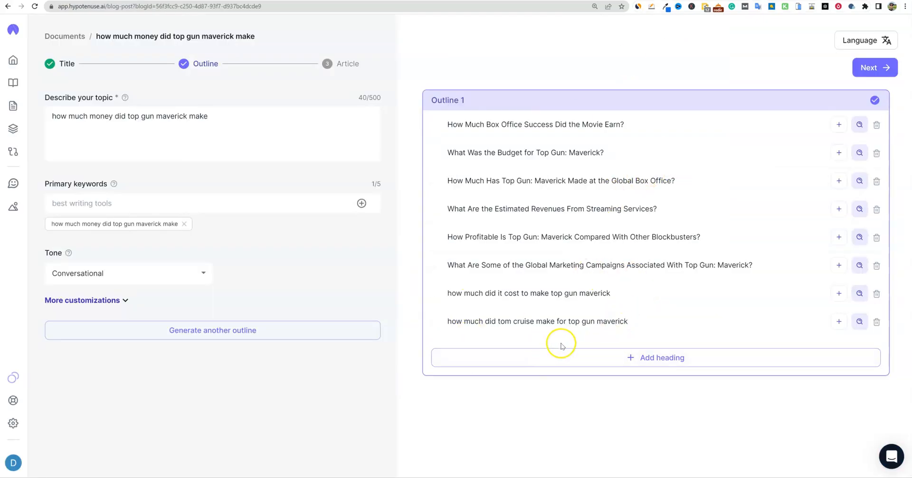
pyautogui.write('how much money did top gun maverick make in the first week')
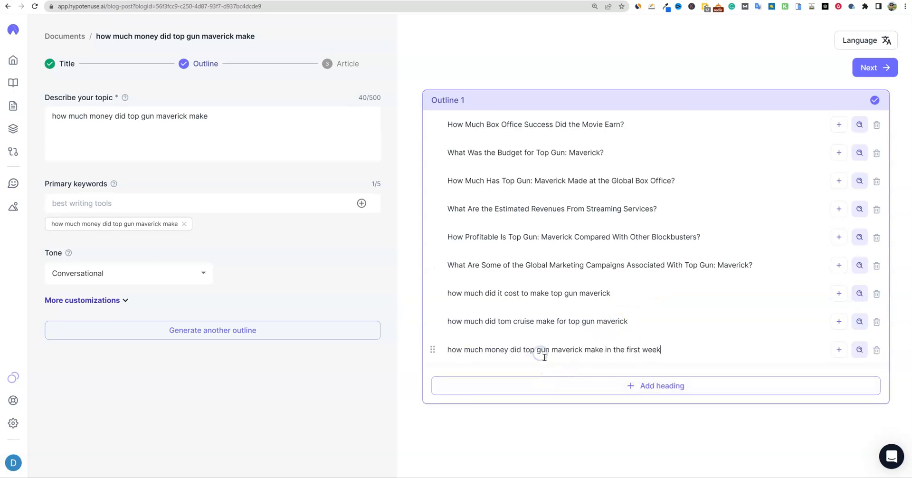
# Advance to the article stage, unselect all outline sections, then toggle the Introduction checkbox
pyautogui.click(874, 68)
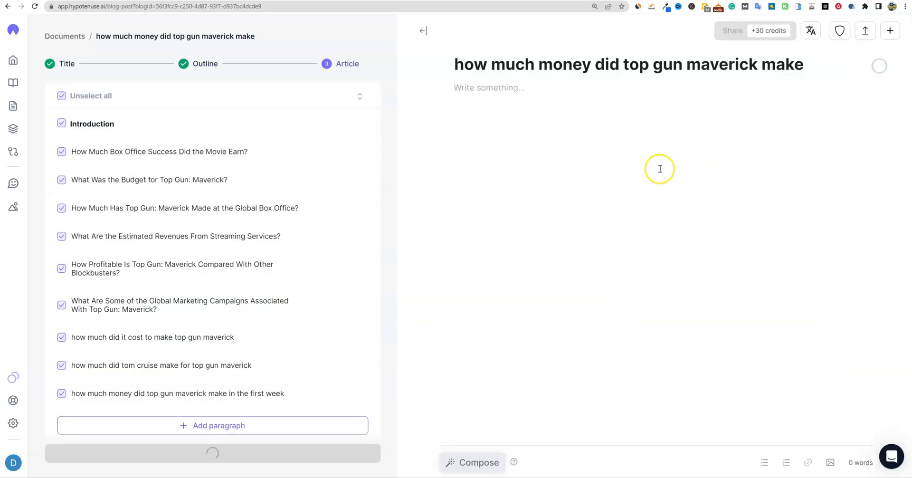
pyautogui.click(213, 453)
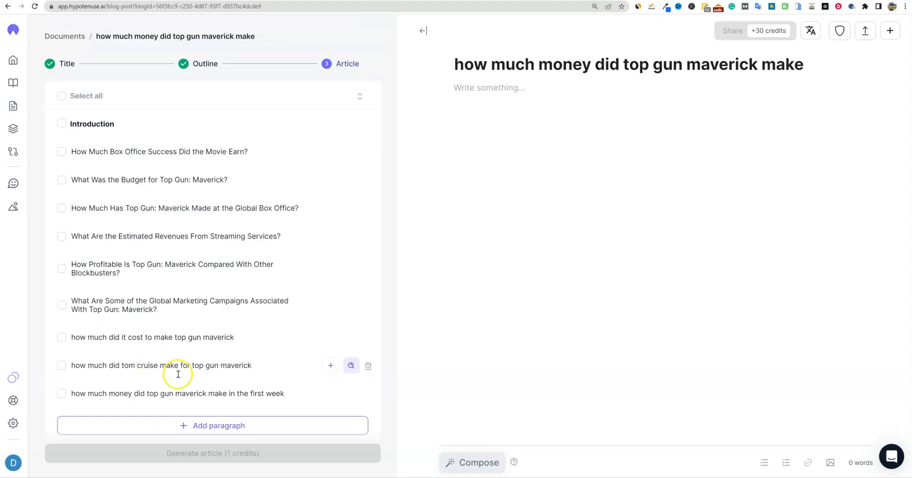
pyautogui.moveTo(144, 268)
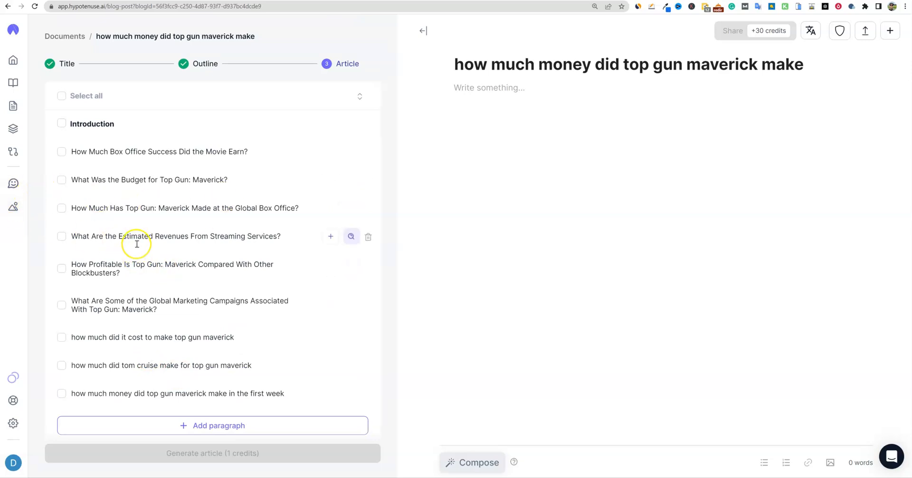
pyautogui.moveTo(75, 105)
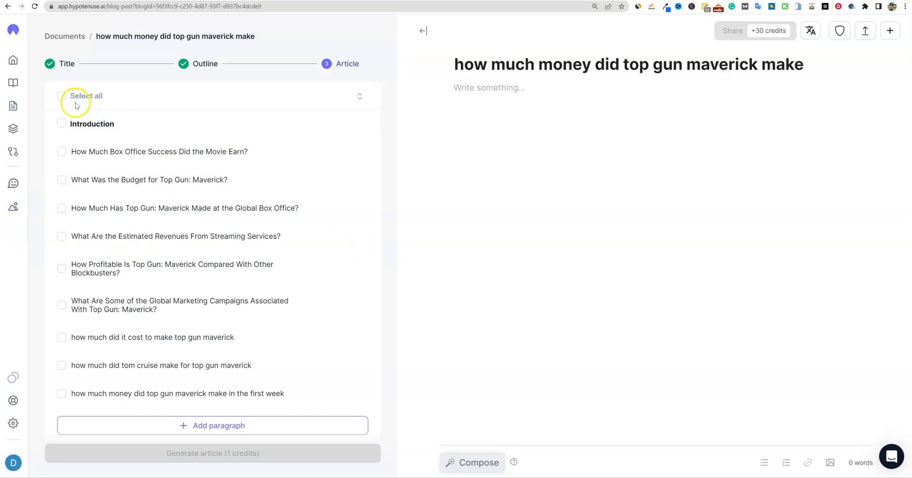
pyautogui.moveTo(75, 137)
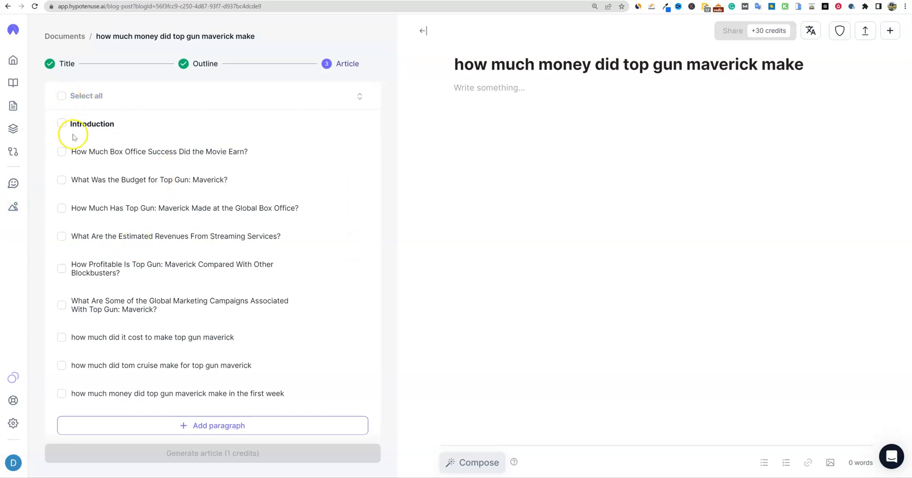
pyautogui.click(212, 452)
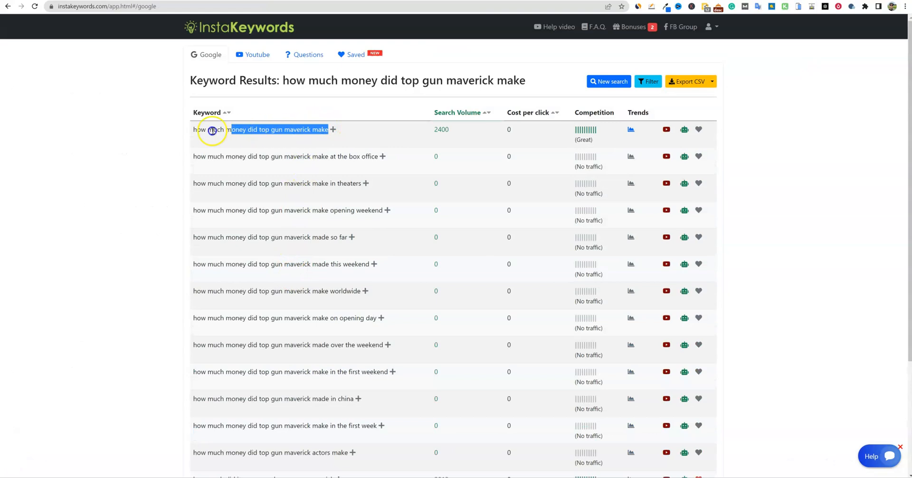
# Save the pilot sketch image as 'how much money did top gun maverick make'
pyautogui.tripleClick(259, 129)
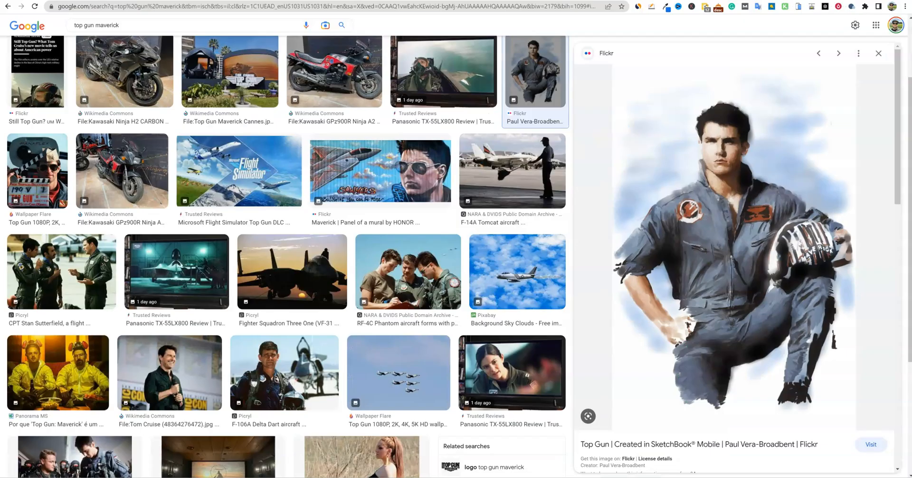
pyautogui.rightClick(728, 250)
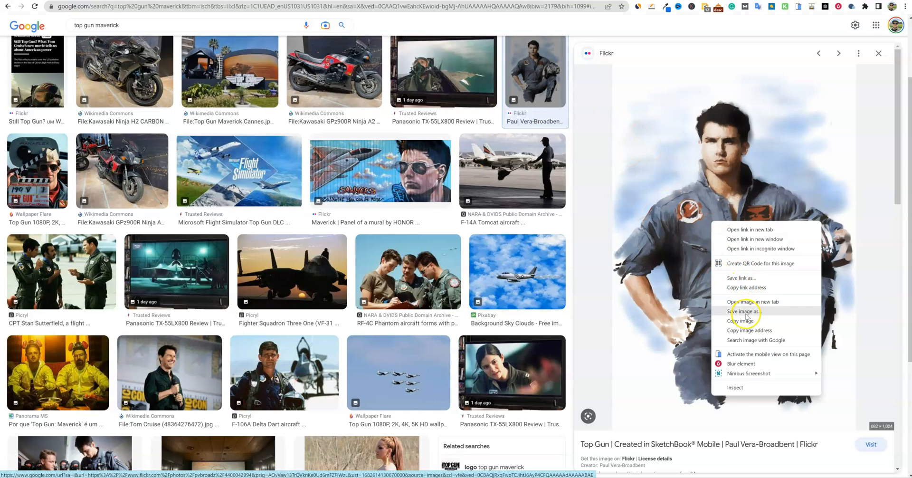
pyautogui.moveTo(754, 301)
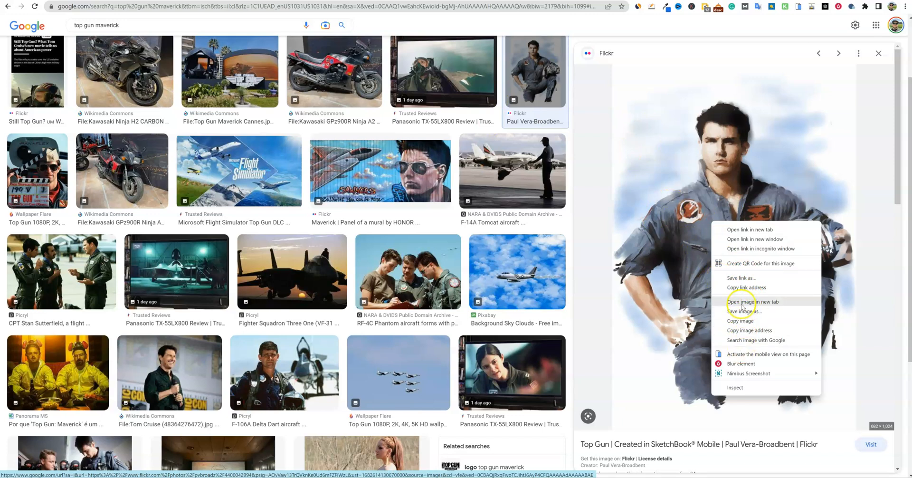
pyautogui.click(744, 311)
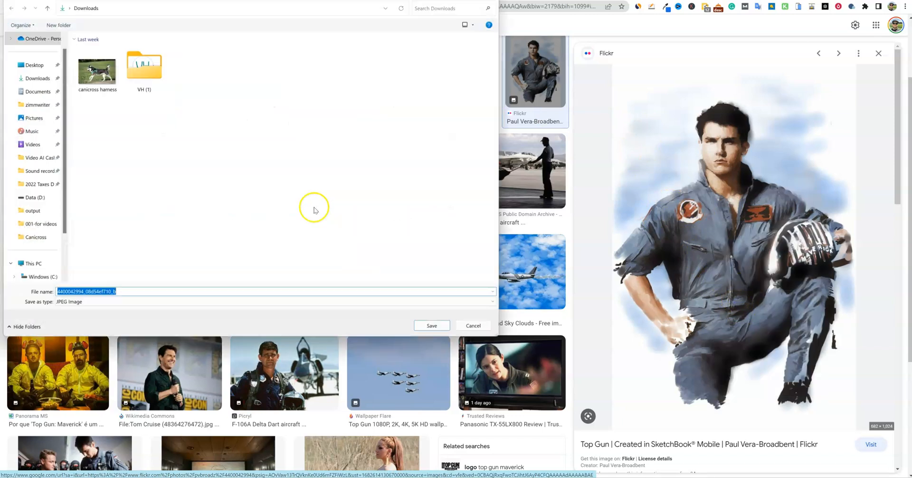
pyautogui.write('how much money did top gun maverick make')
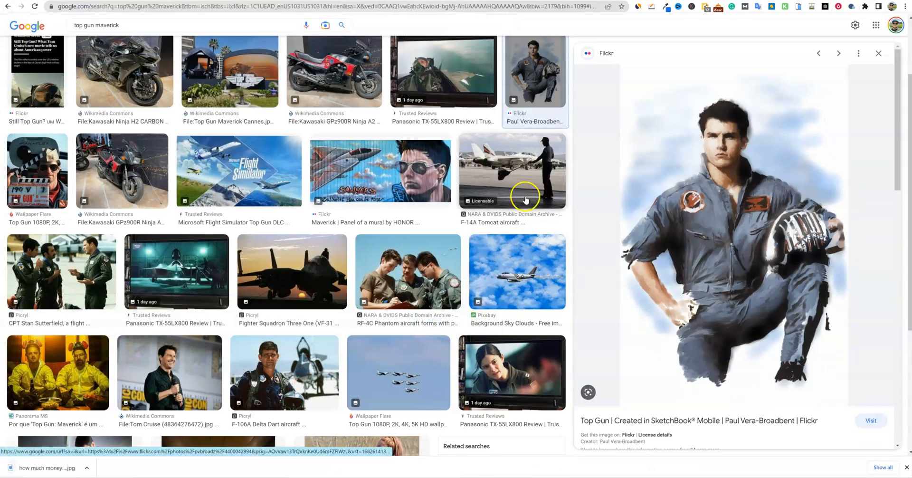
pyautogui.moveTo(417, 179)
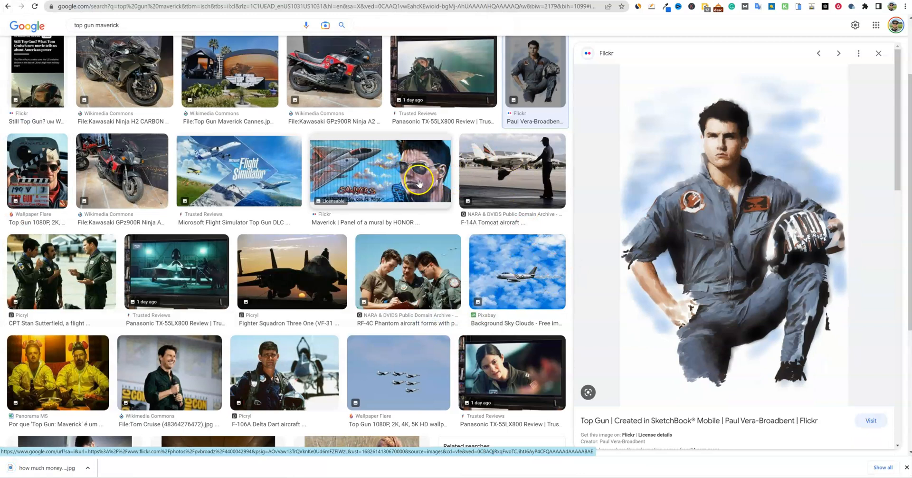
pyautogui.moveTo(517, 171)
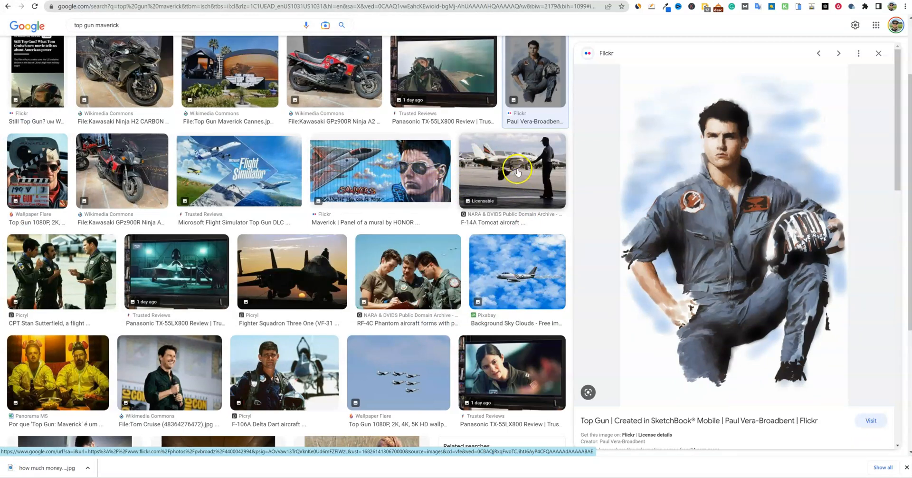
# Save the Trusted Reviews cockpit image under the same name, replacing the existing file
pyautogui.click(444, 71)
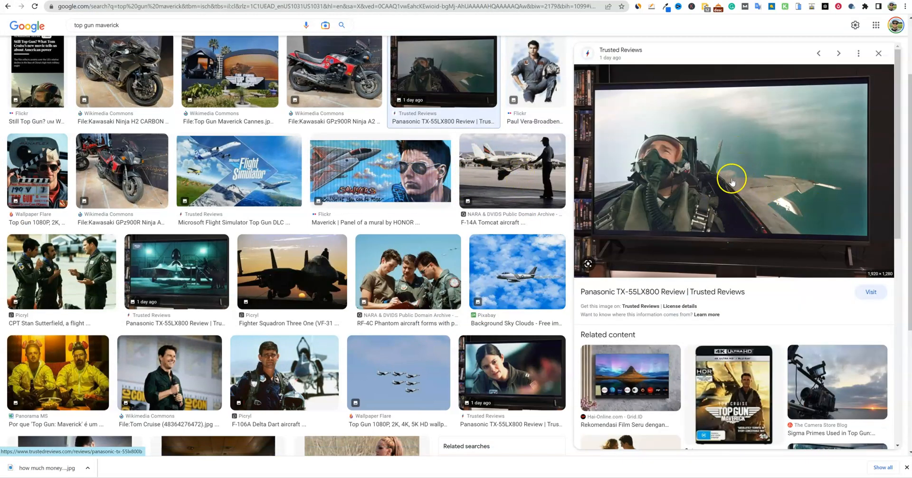
pyautogui.rightClick(732, 179)
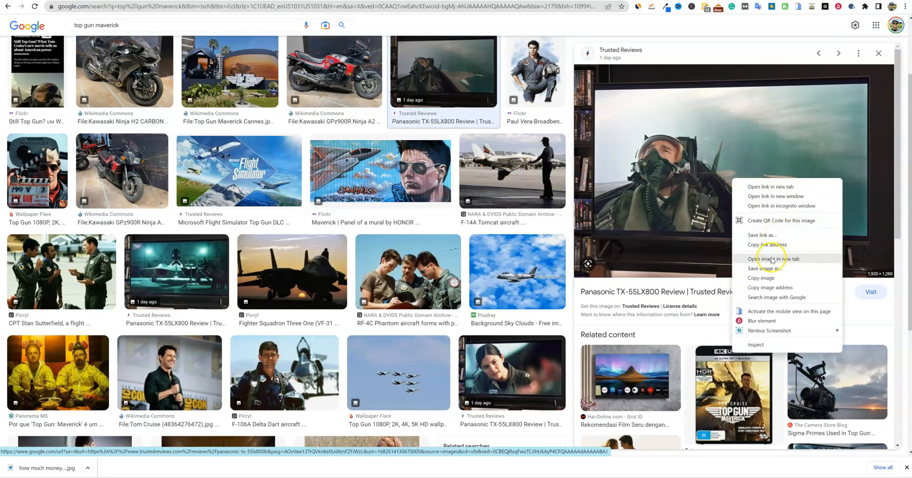
pyautogui.click(767, 268)
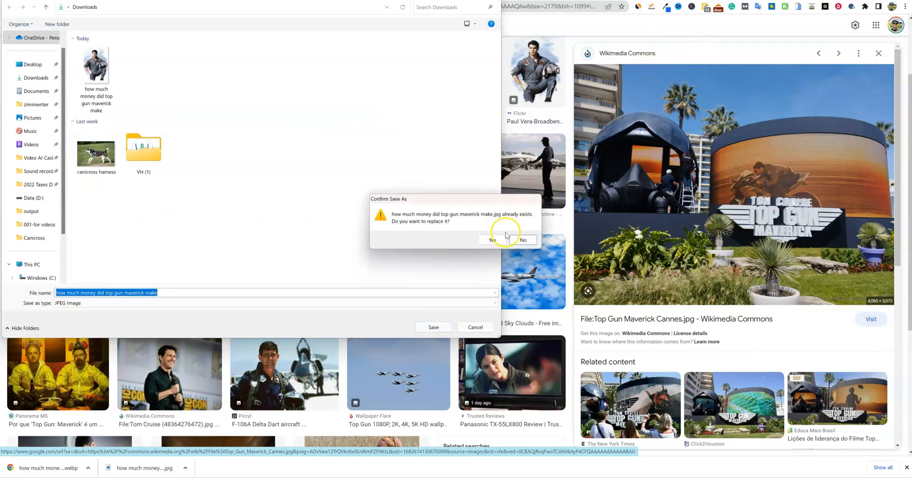
pyautogui.click(522, 239)
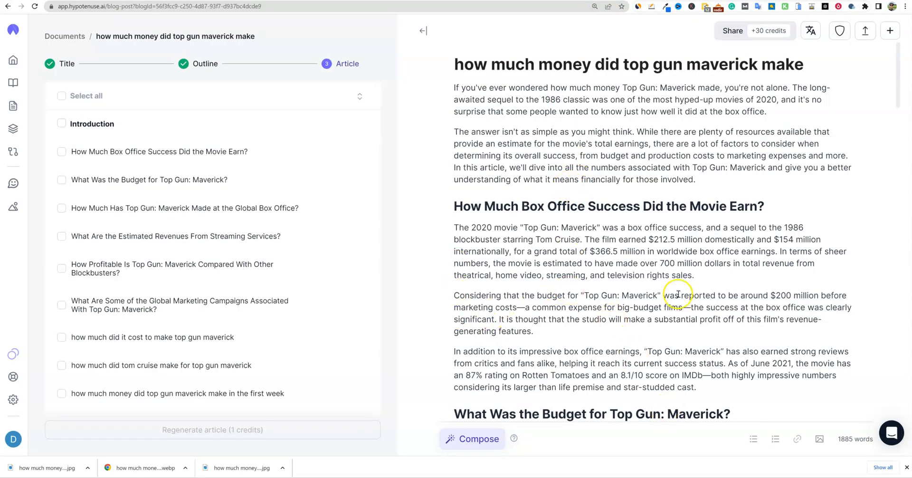
pyautogui.moveTo(632, 272)
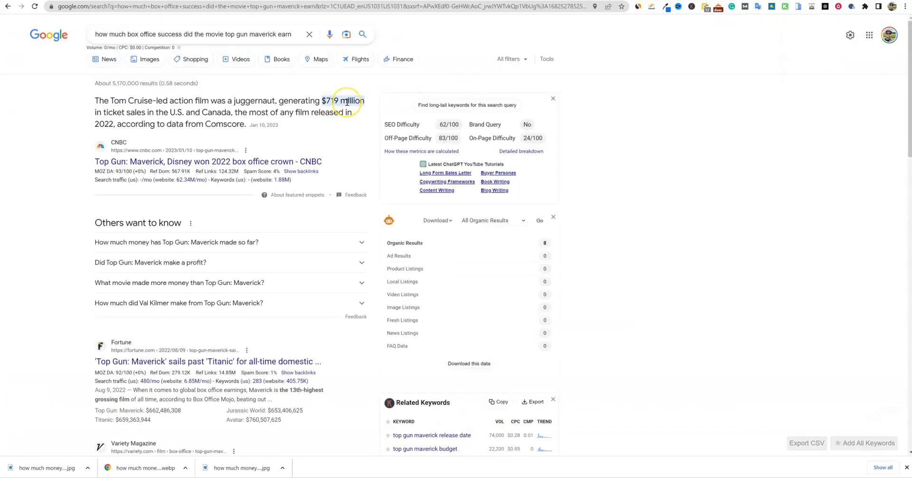
pyautogui.moveTo(209, 112)
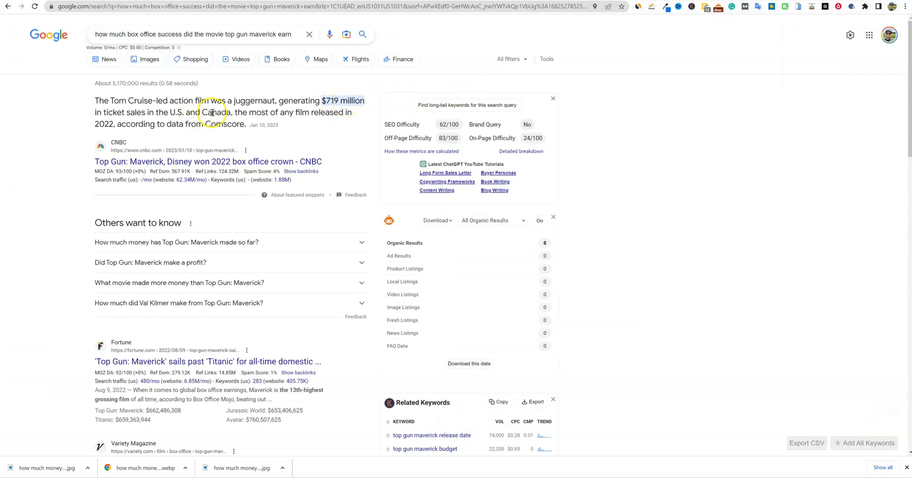
# Compare Google's Top Gun: Maverick box office answer ($719 million, $1.5 billion) with the article's paragraph
pyautogui.click(177, 242)
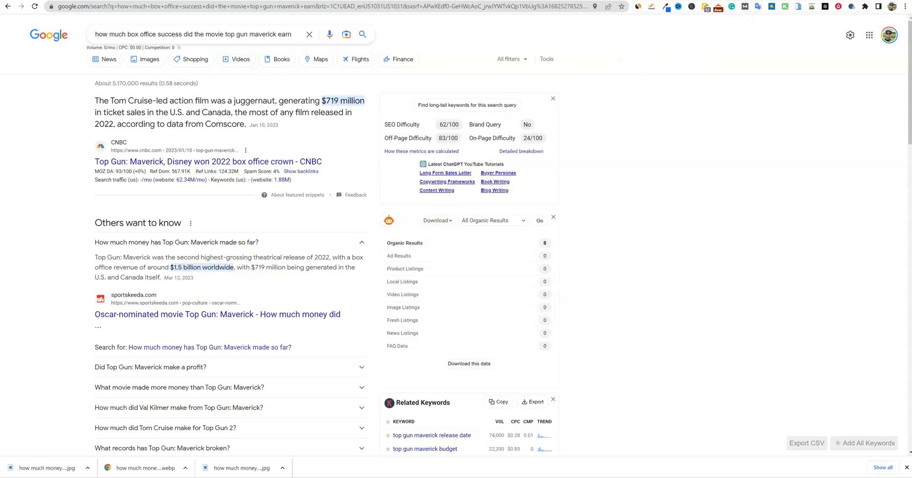
pyautogui.click(241, 468)
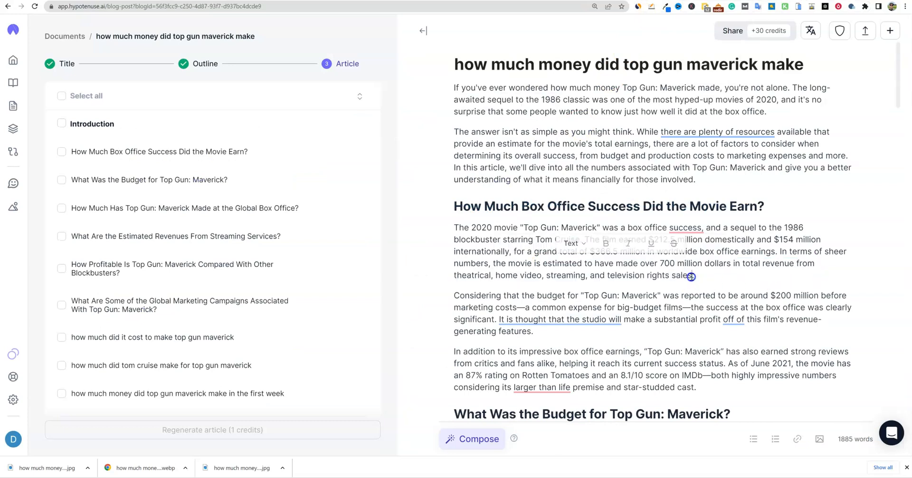
pyautogui.moveTo(454, 228); pyautogui.dragTo(694, 275)
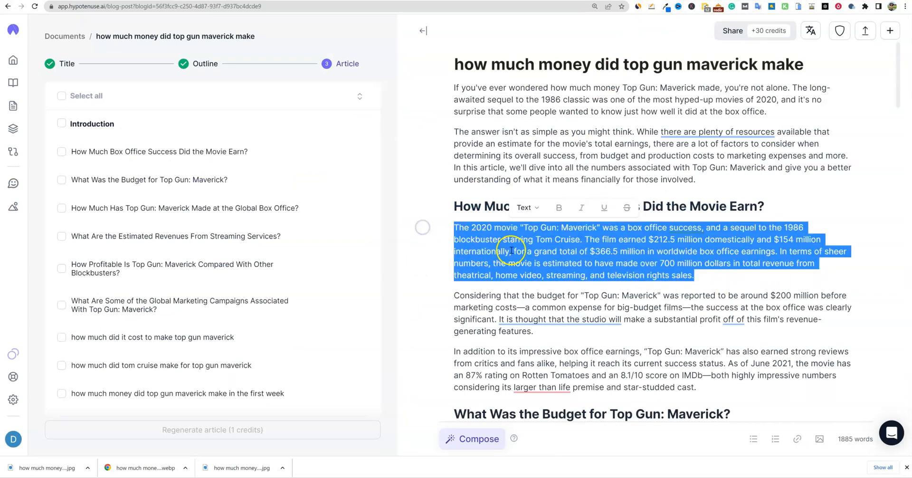
pyautogui.click(666, 262)
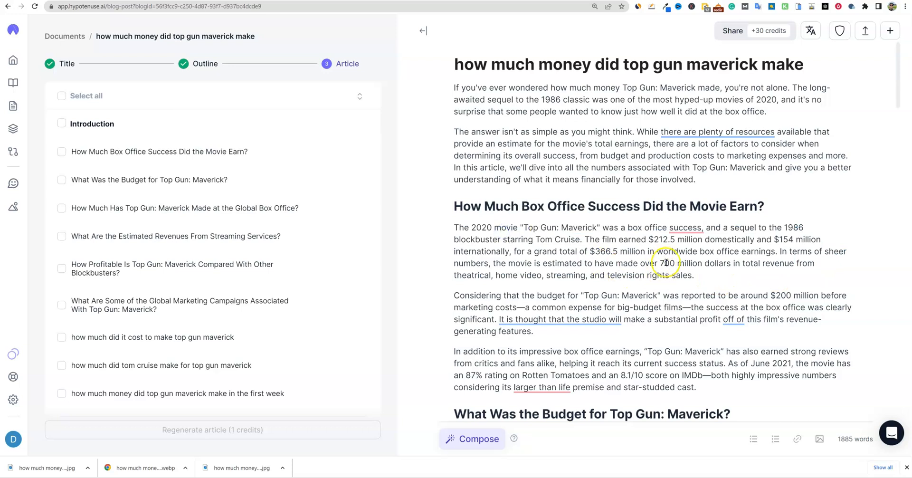
pyautogui.moveTo(693, 260)
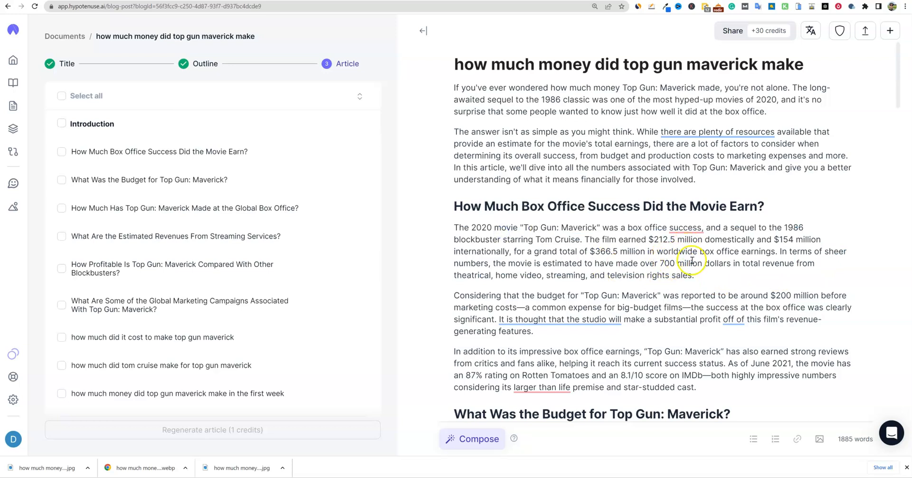
pyautogui.scroll(-3)
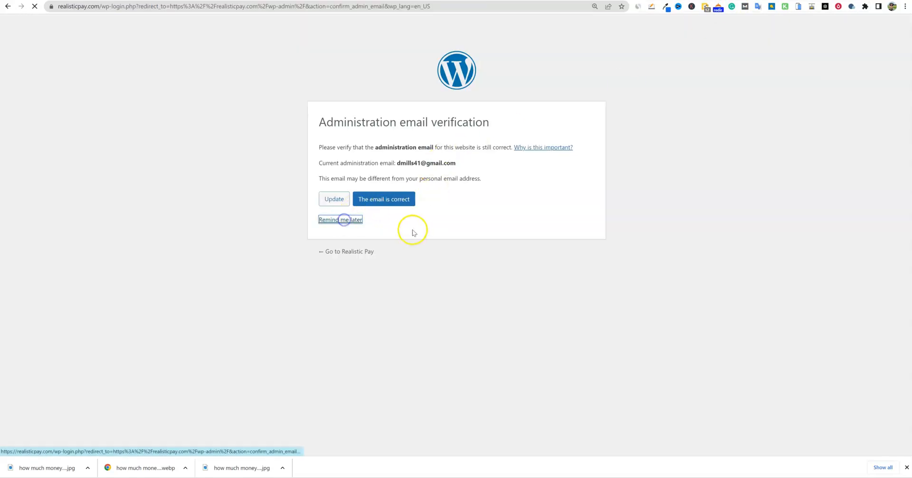
# Postpone the WordPress admin email verification and add a paragraph block to the Top Gun post
pyautogui.click(340, 219)
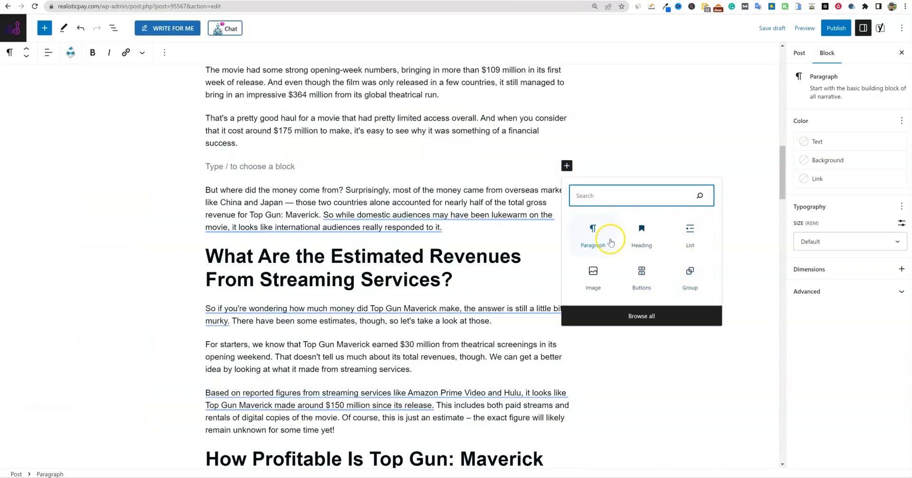
pyautogui.click(836, 28)
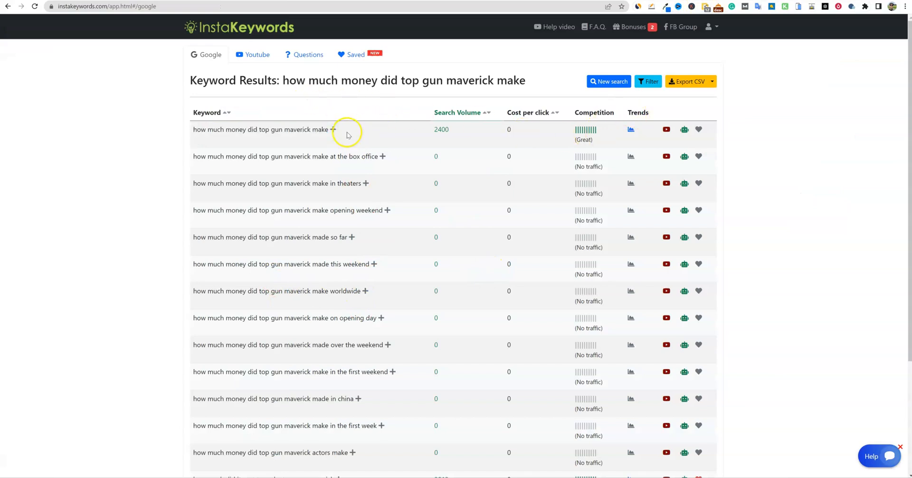
# Filter the Top Gun keyword results to Good competition only and close the filter
pyautogui.click(647, 82)
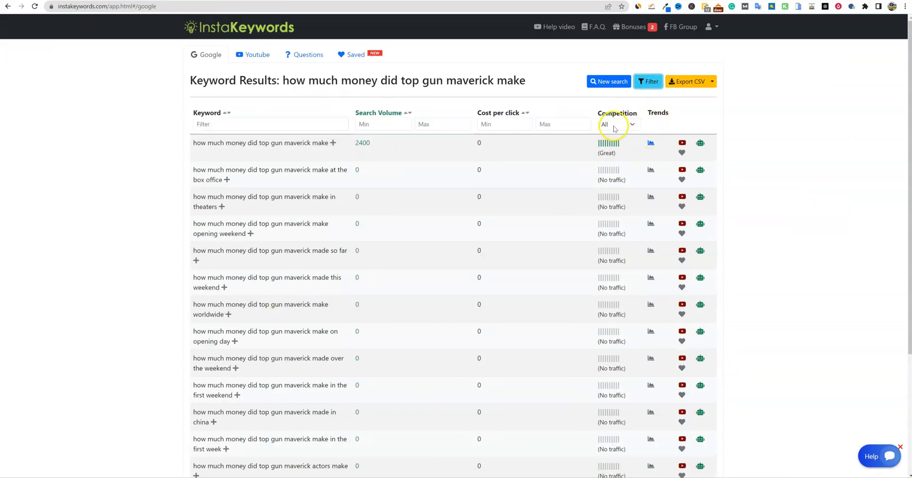
pyautogui.click(618, 124)
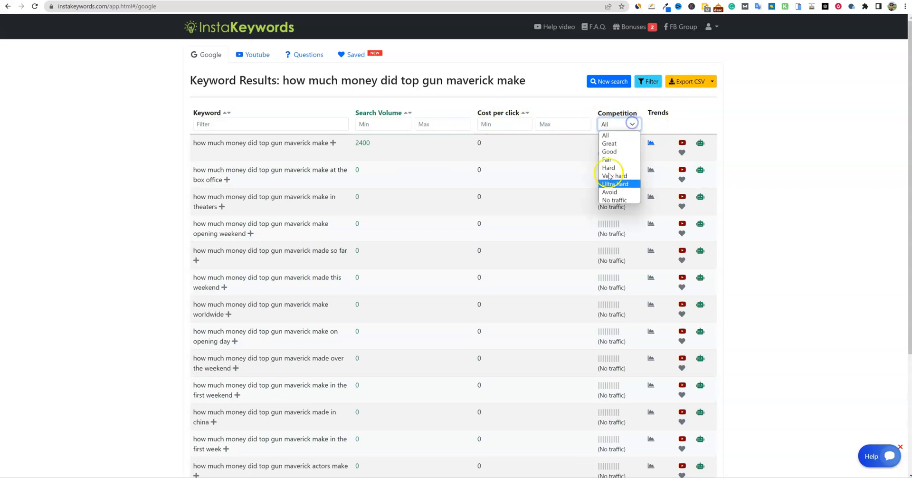
pyautogui.click(609, 143)
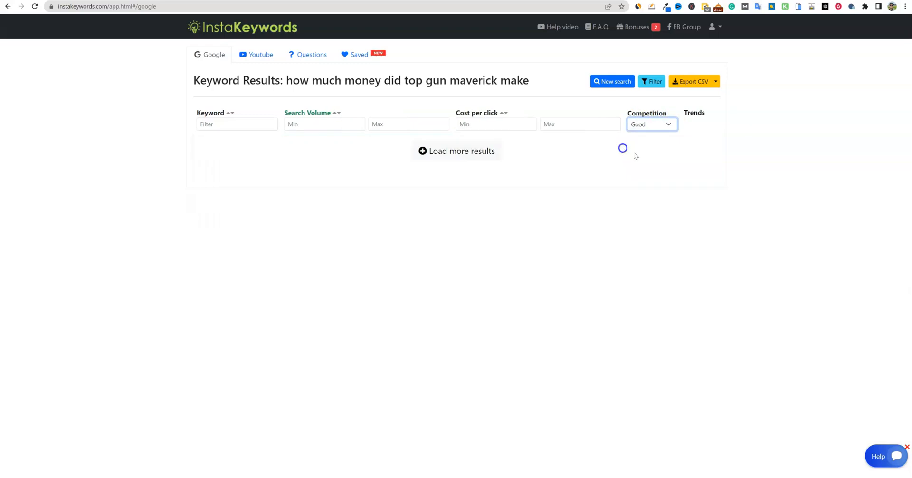
pyautogui.click(651, 124)
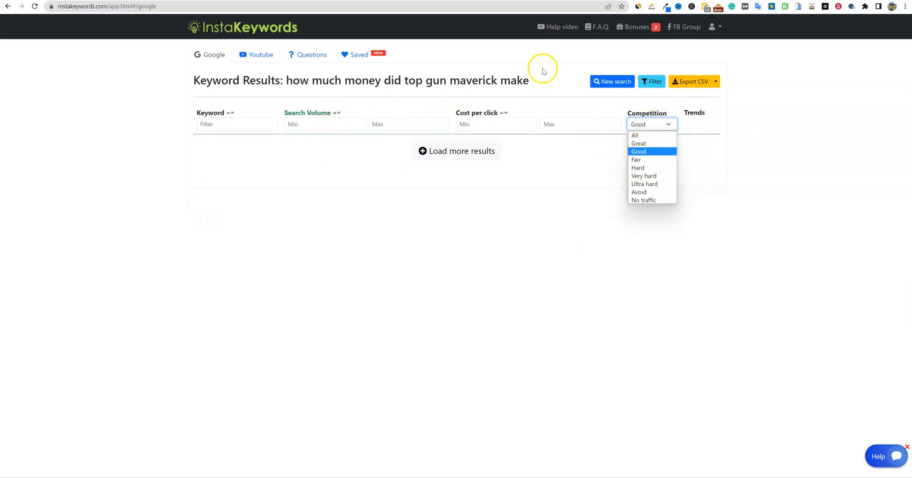
pyautogui.click(651, 81)
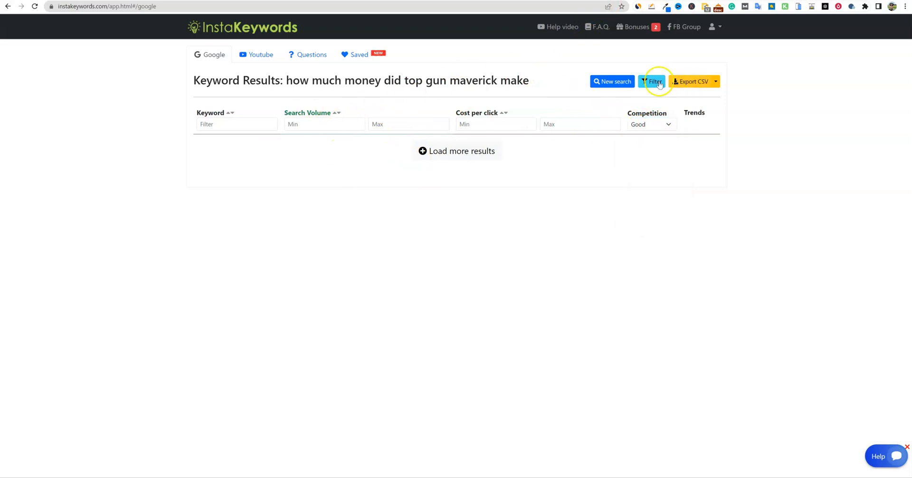
pyautogui.click(692, 81)
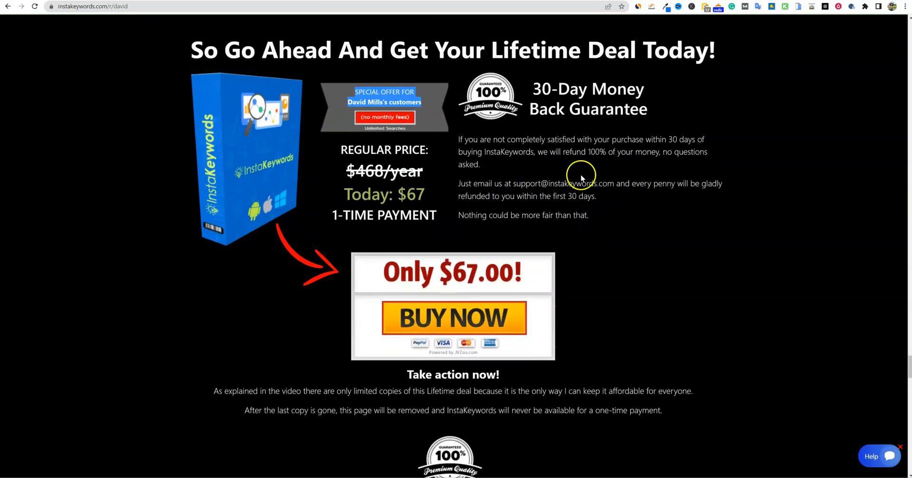
pyautogui.moveTo(516, 308)
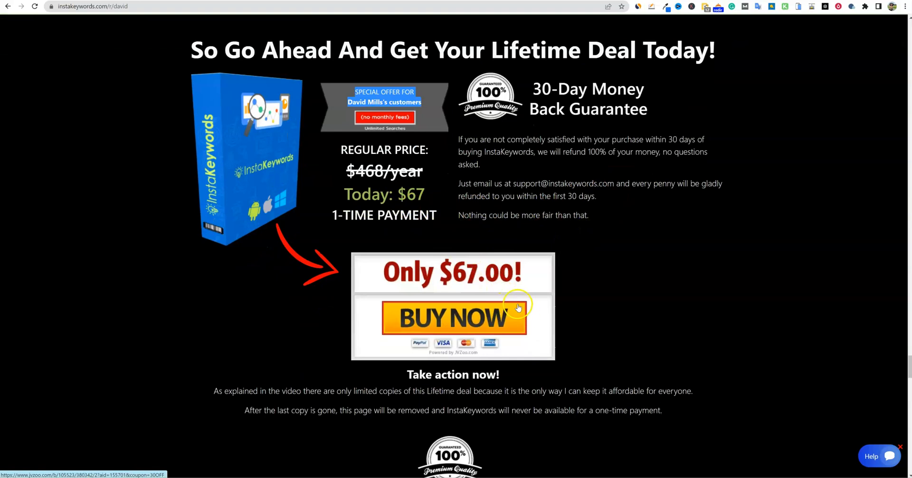